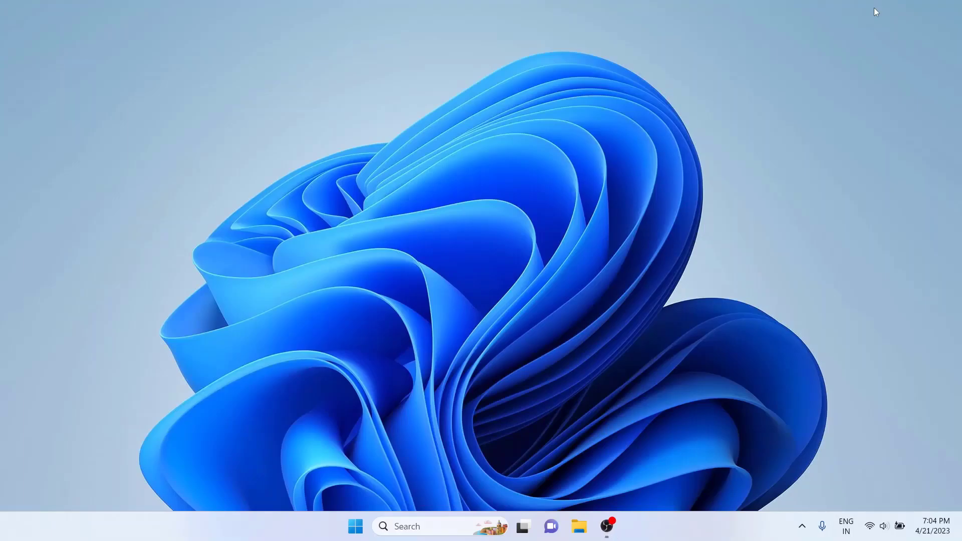
# - Launch Chrome in a private window and search Google for 'download and install laragon'
pyautogui.click(355, 526)
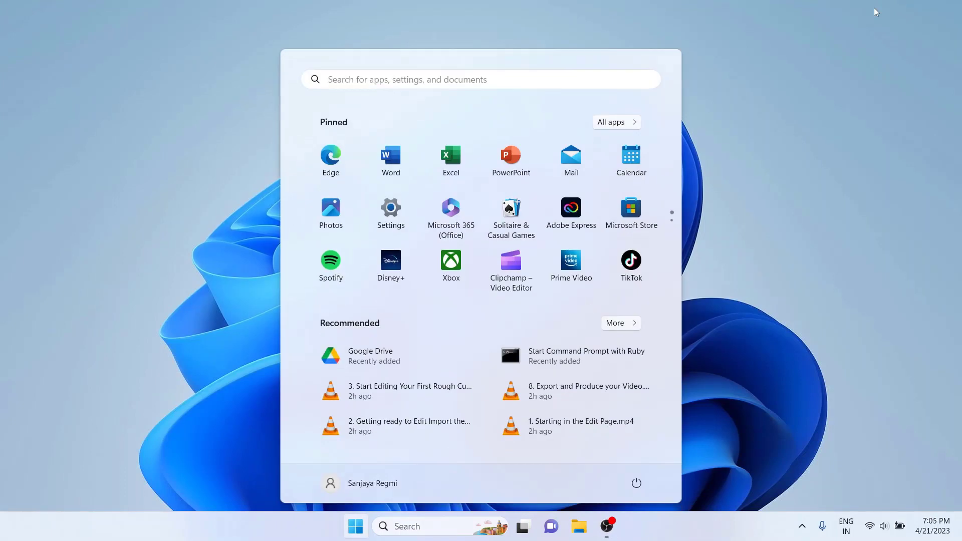
pyautogui.write('ch')
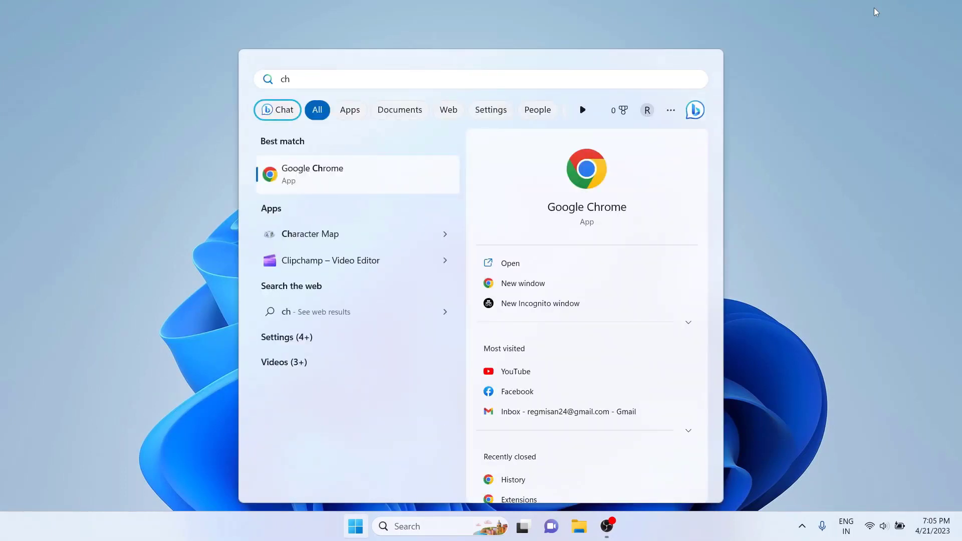
pyautogui.moveTo(915, 40)
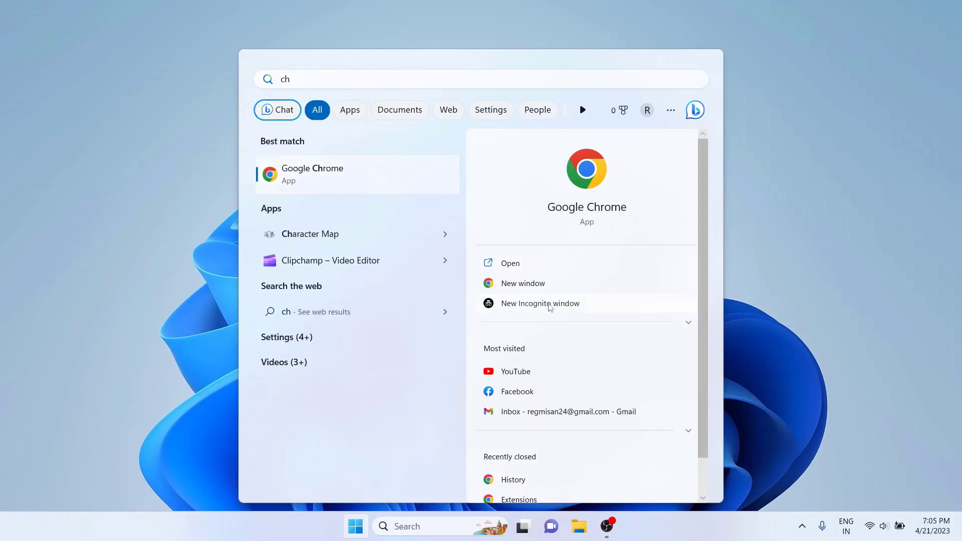
pyautogui.click(540, 303)
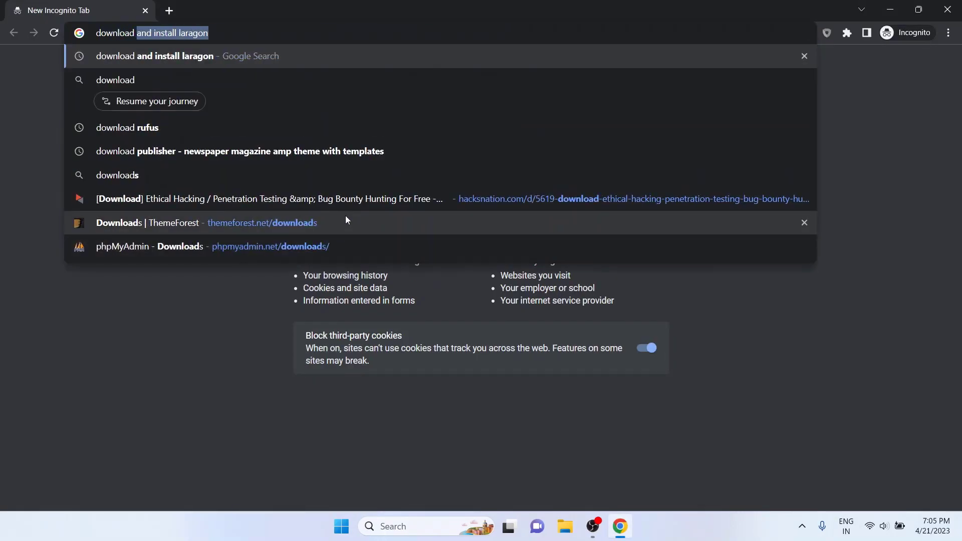
pyautogui.press('Return')
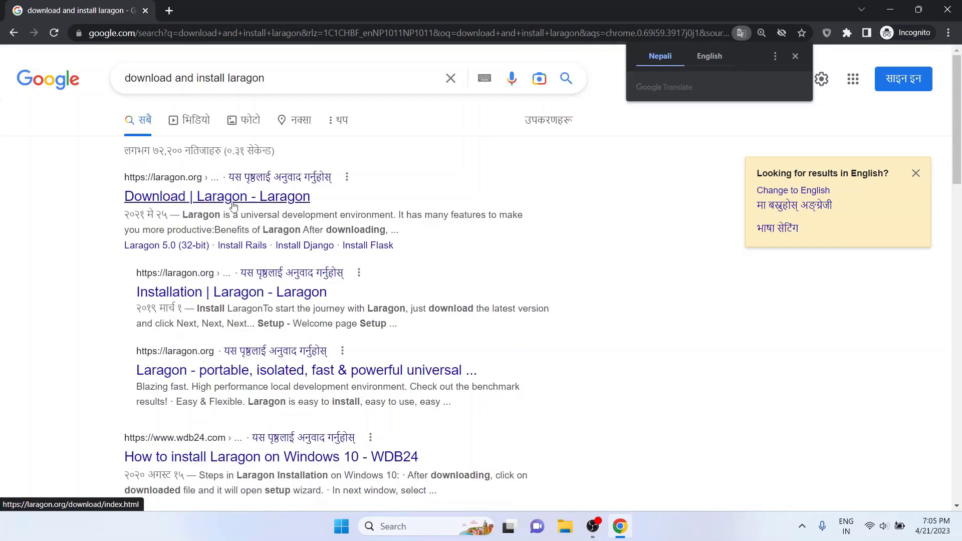
# - Go to the Laragon download page from the results and reveal the edition download options
pyautogui.click(216, 196)
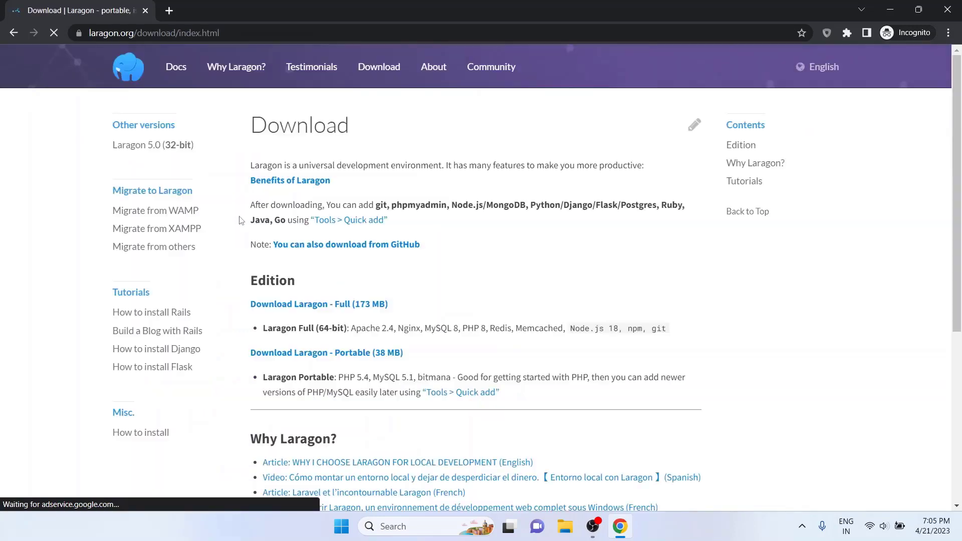
pyautogui.scroll(-3)
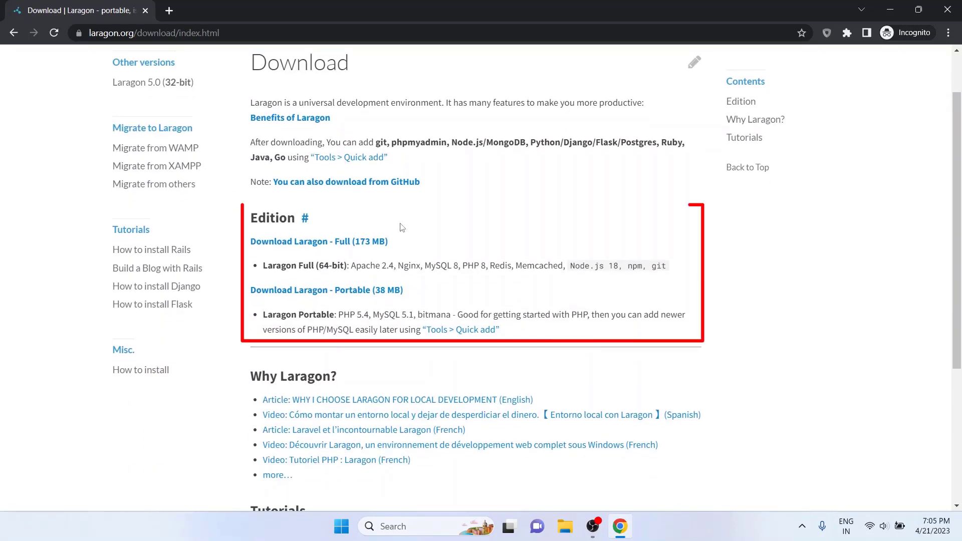
pyautogui.moveTo(318, 241)
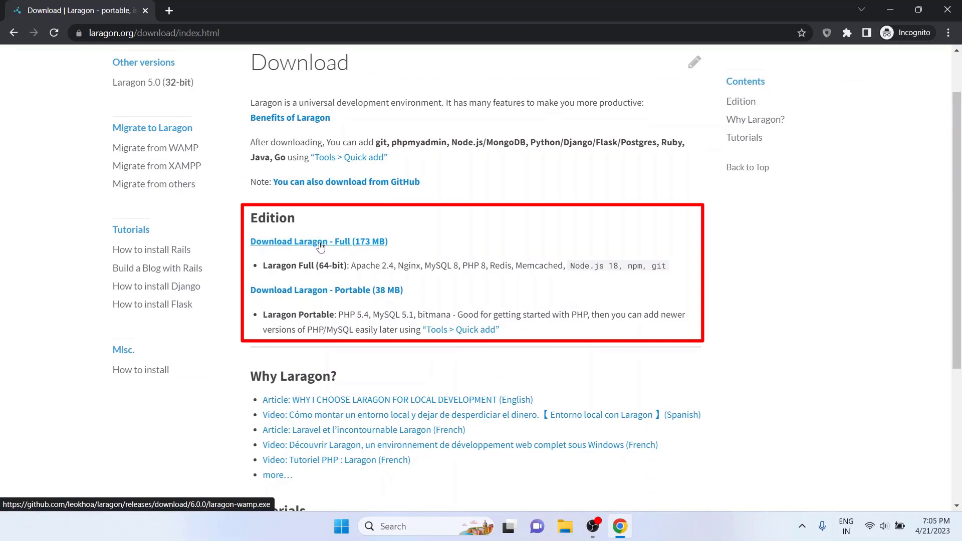
pyautogui.moveTo(342, 251)
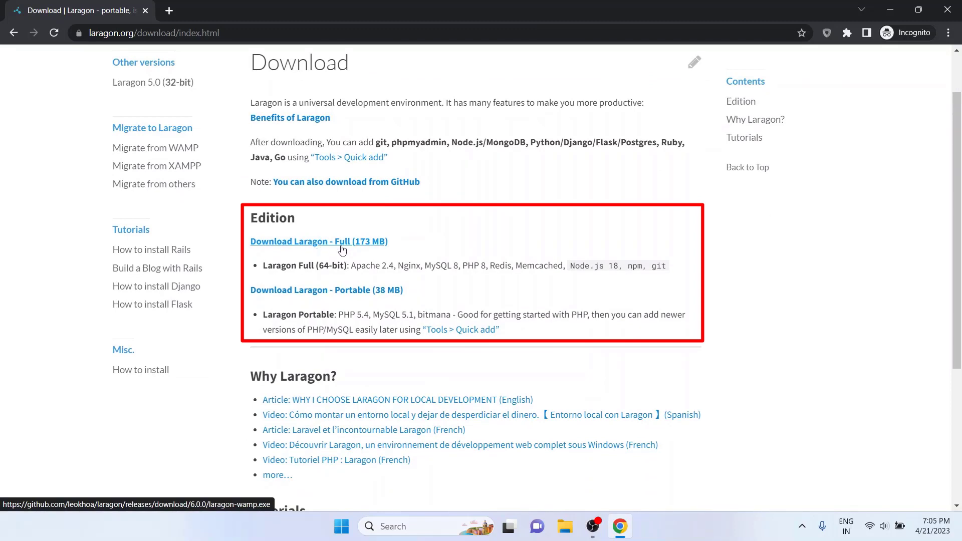
pyautogui.moveTo(346, 260)
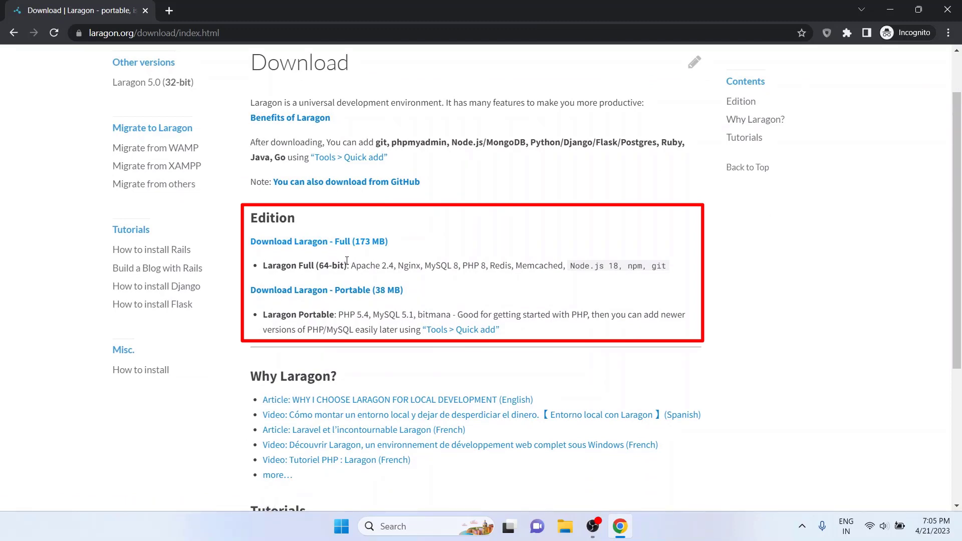
pyautogui.moveTo(449, 278)
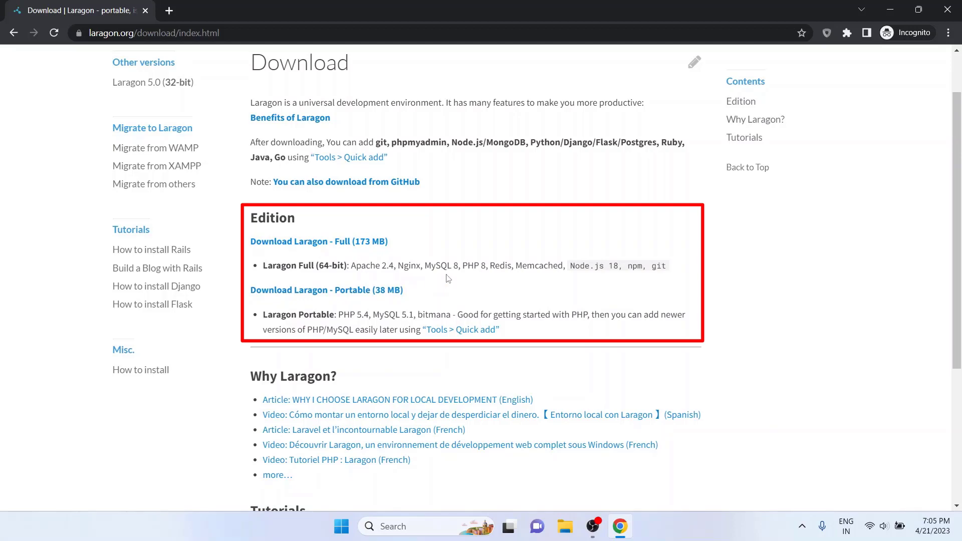
pyautogui.moveTo(537, 277)
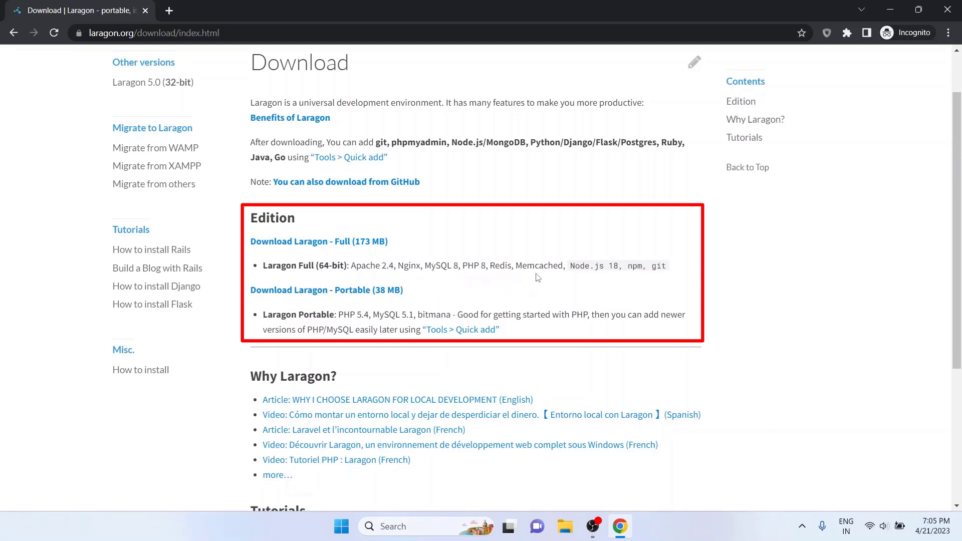
pyautogui.moveTo(640, 292)
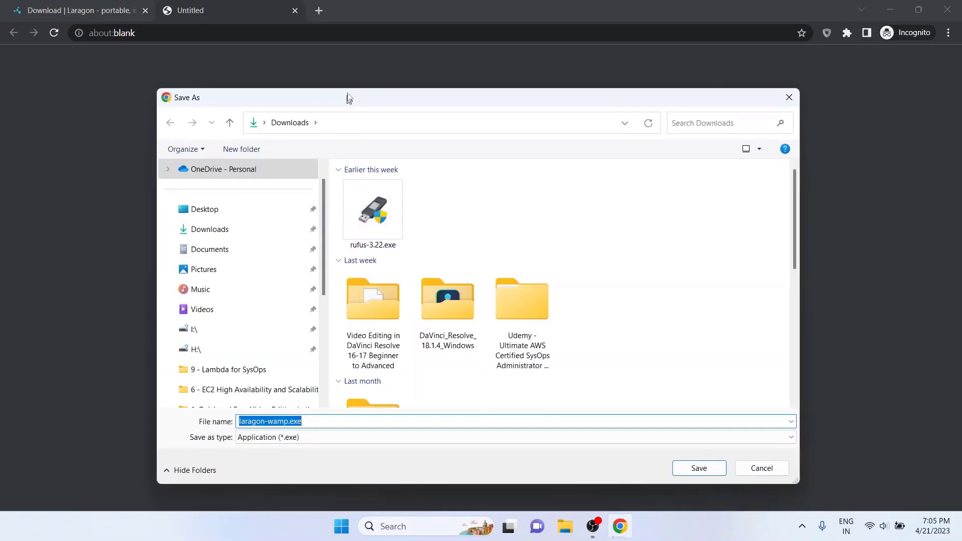
# - Save laragon-wamp.exe into the Downloads folder to start the download
pyautogui.moveTo(346, 97); pyautogui.dragTo(347, 84)
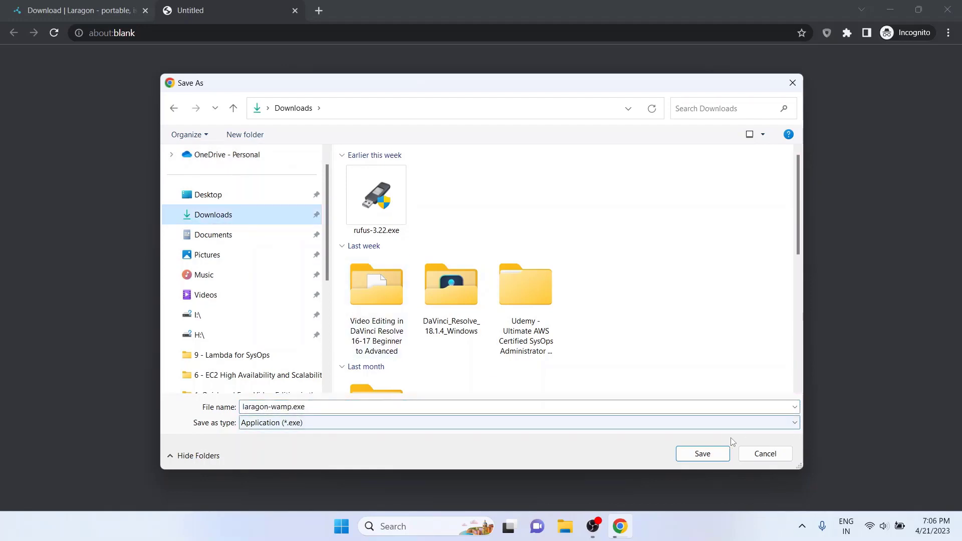
pyautogui.click(702, 453)
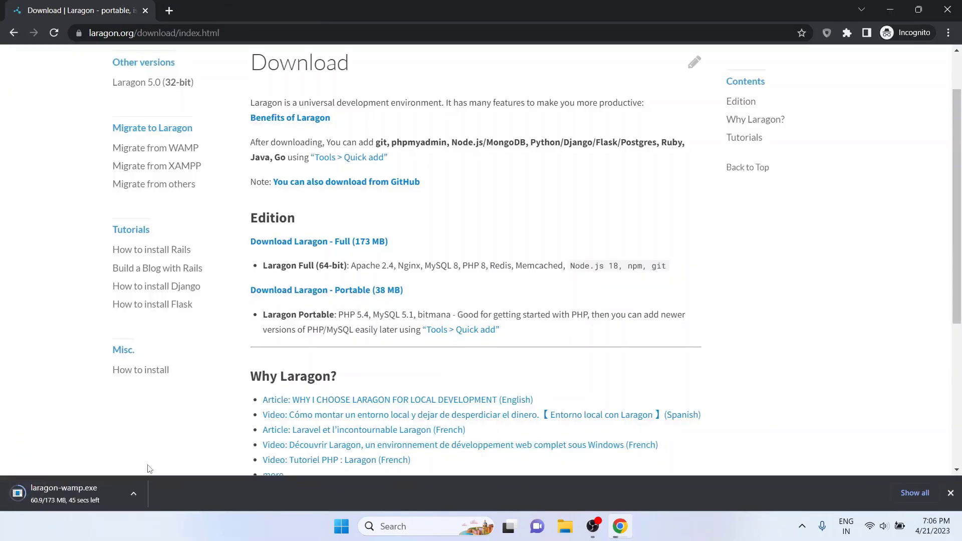
pyautogui.moveTo(163, 446)
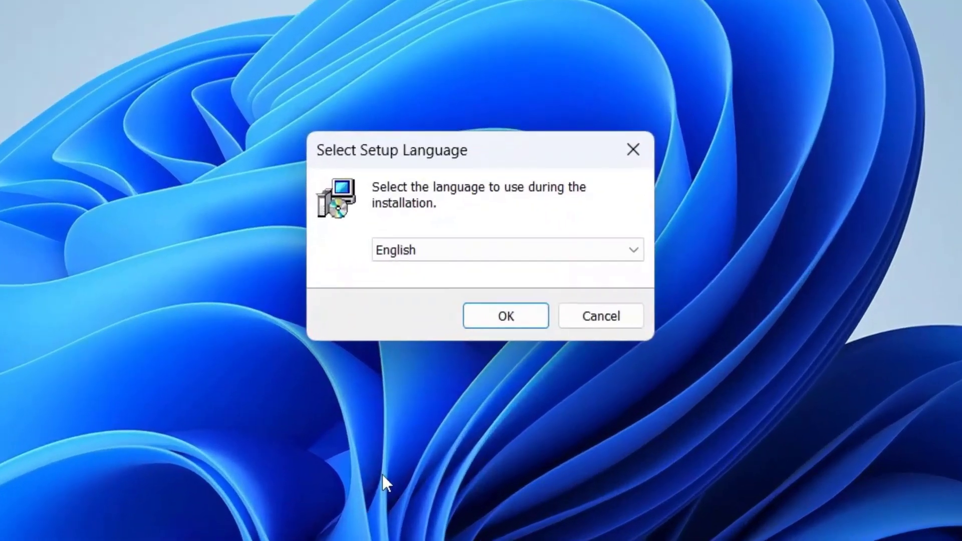
pyautogui.moveTo(453, 274)
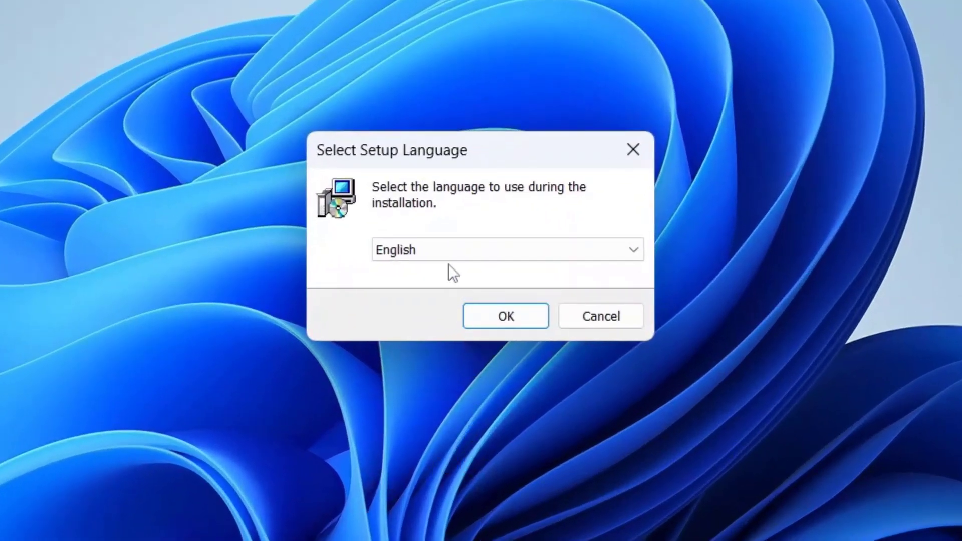
# - Accept English, keep C:\laragon as destination and keep the auto-start and virtual-host options
pyautogui.click(505, 316)
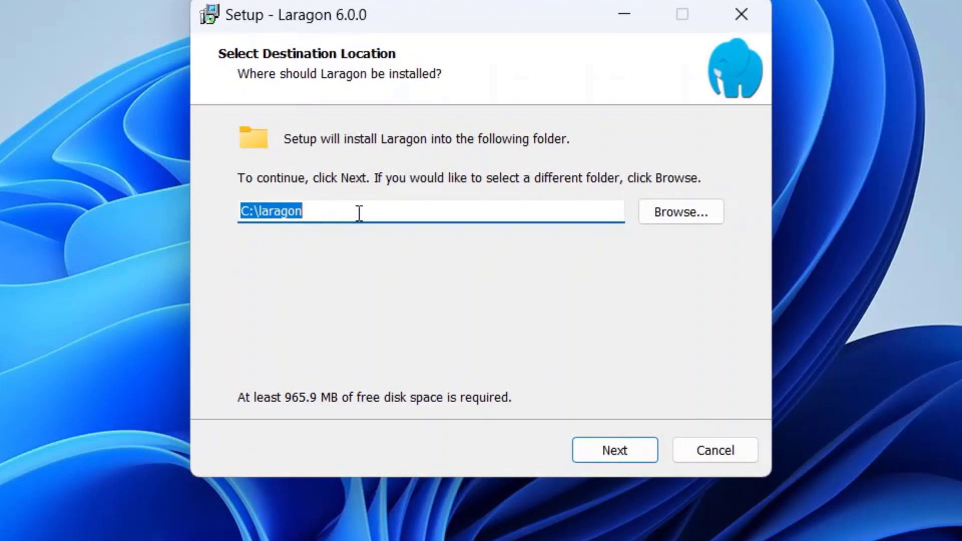
pyautogui.moveTo(362, 269)
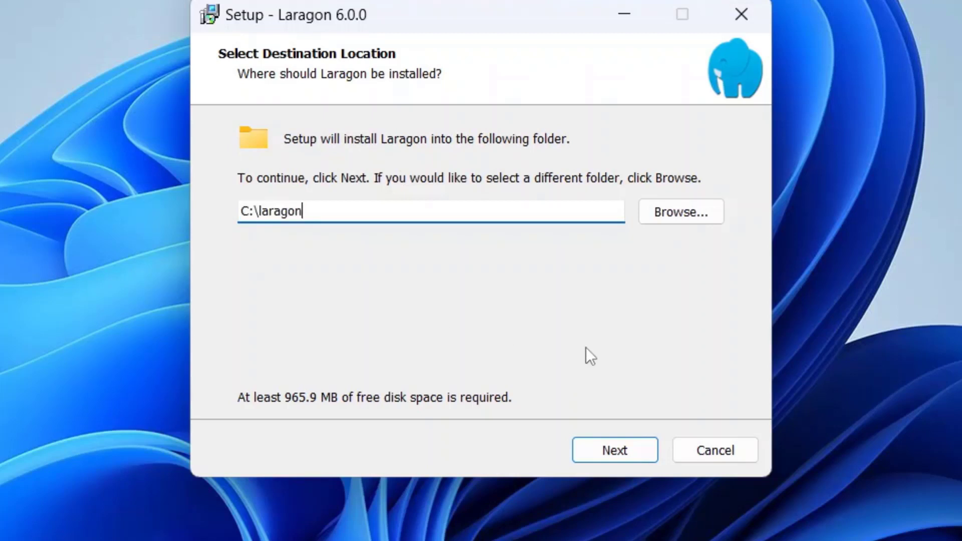
pyautogui.click(614, 450)
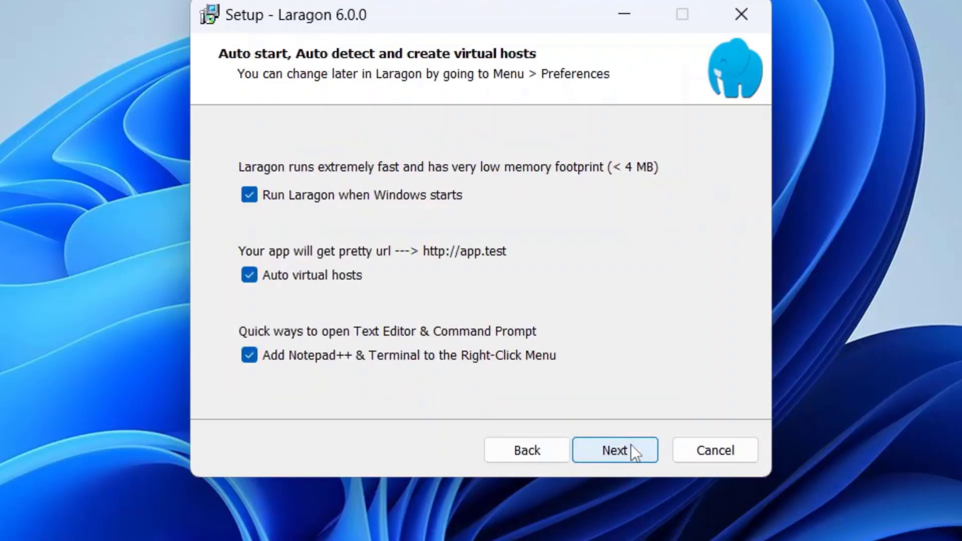
pyautogui.moveTo(269, 216)
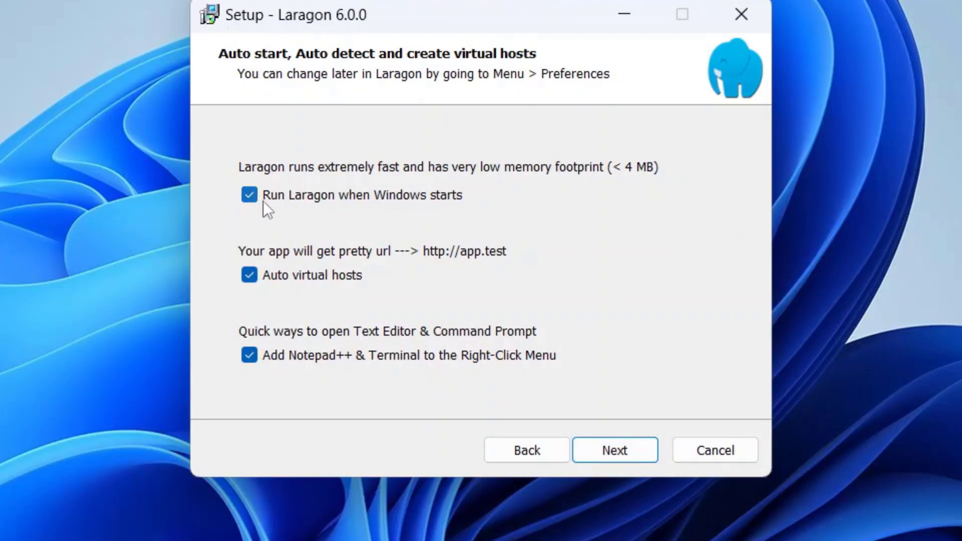
pyautogui.moveTo(341, 321)
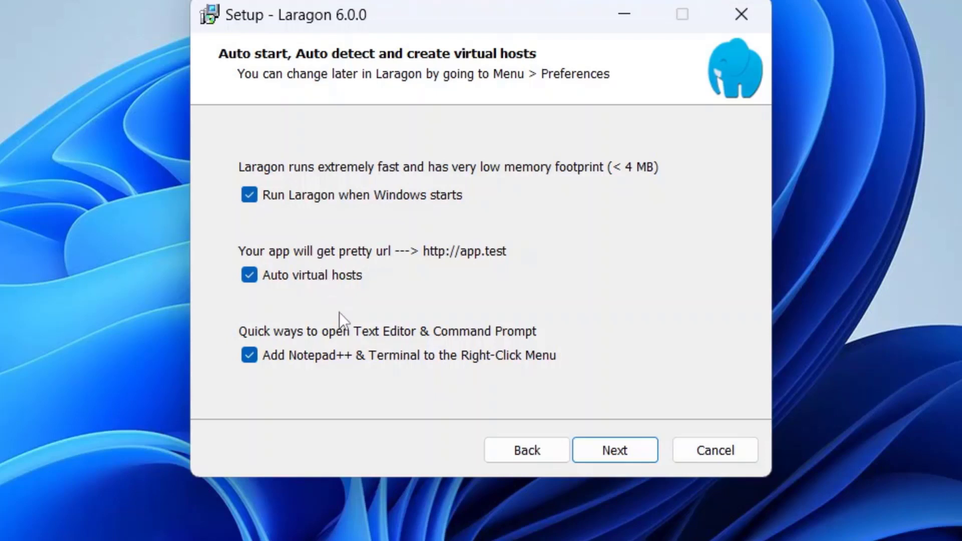
pyautogui.moveTo(373, 334)
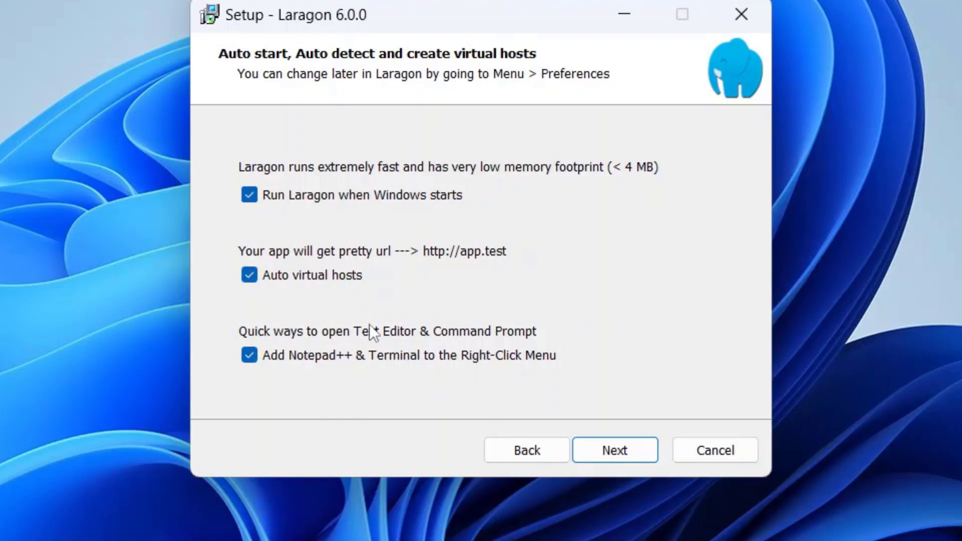
pyautogui.moveTo(569, 434)
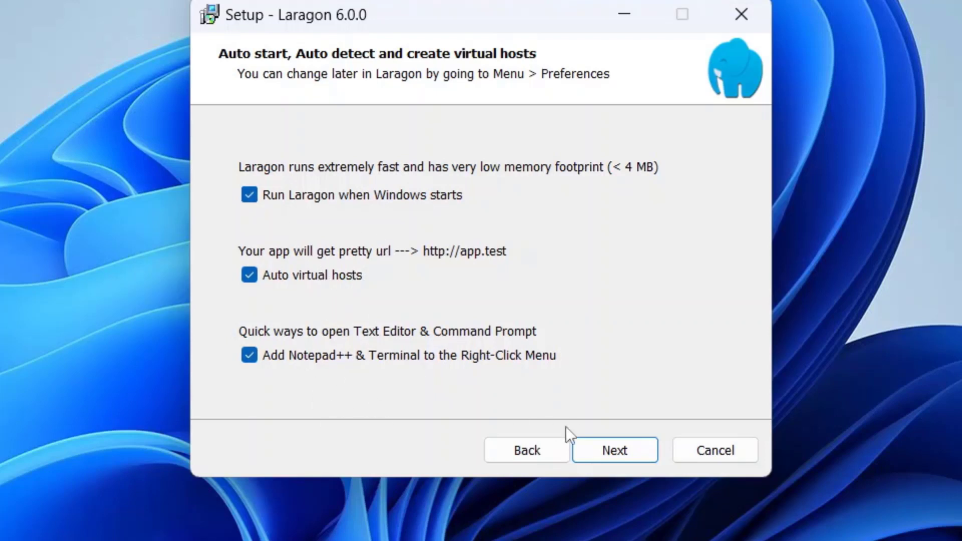
pyautogui.click(614, 450)
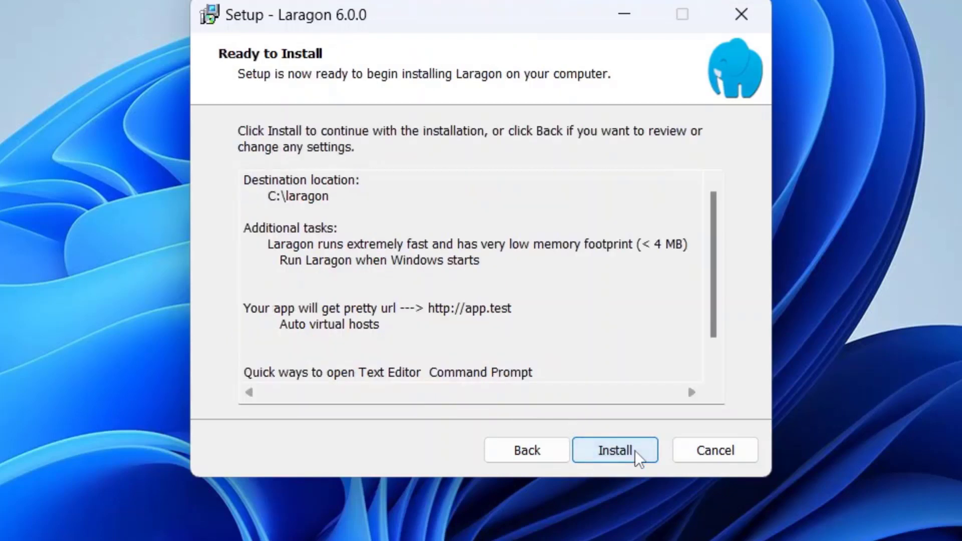
# - Install Laragon 6.0.0 and finish setup with Run Laragon kept checked
pyautogui.click(615, 450)
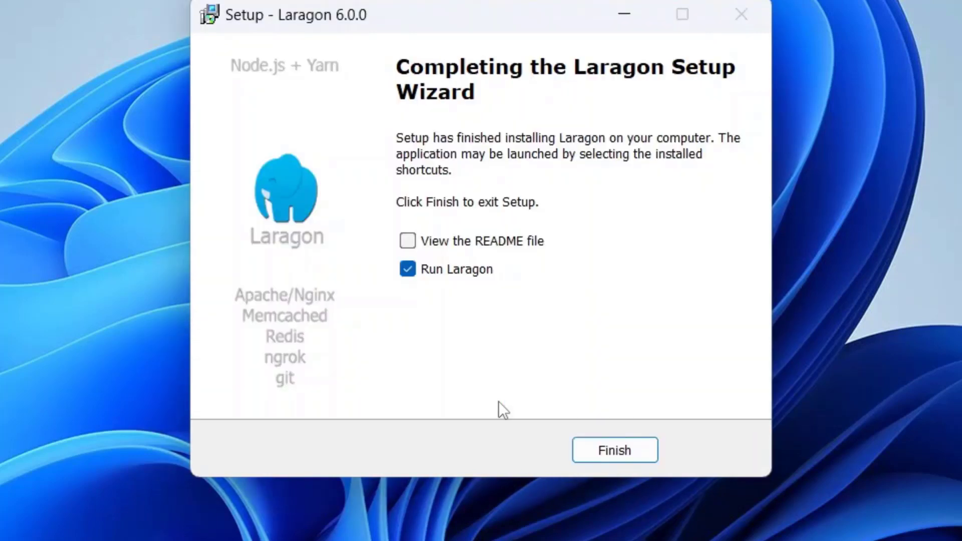
pyautogui.moveTo(466, 316)
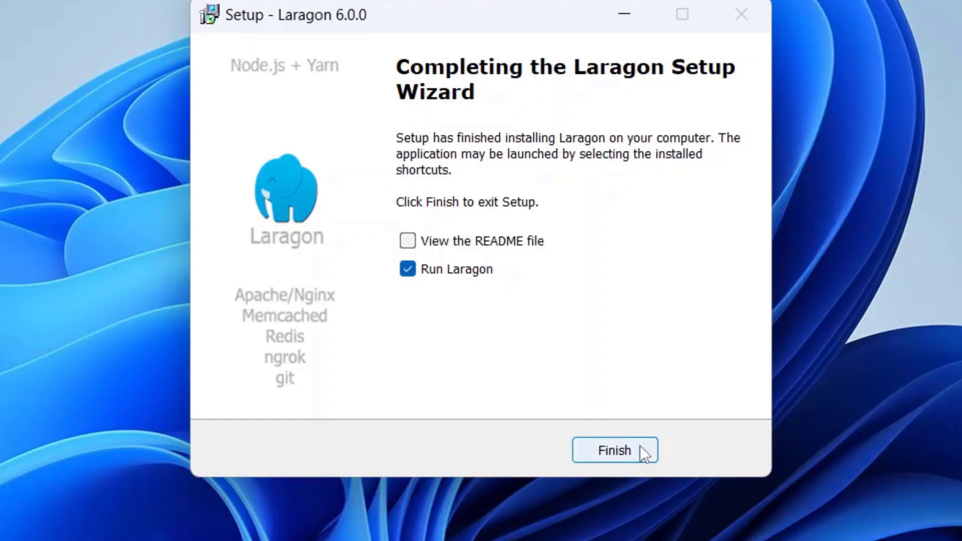
pyautogui.click(614, 450)
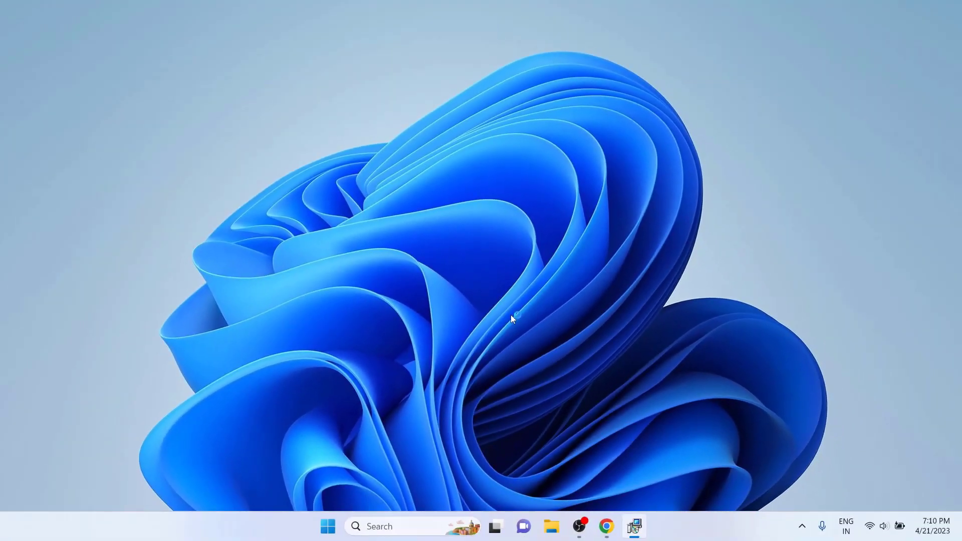
# - Bring up the Laragon control panel and dismiss its virtual-hosts notification
pyautogui.click(633, 526)
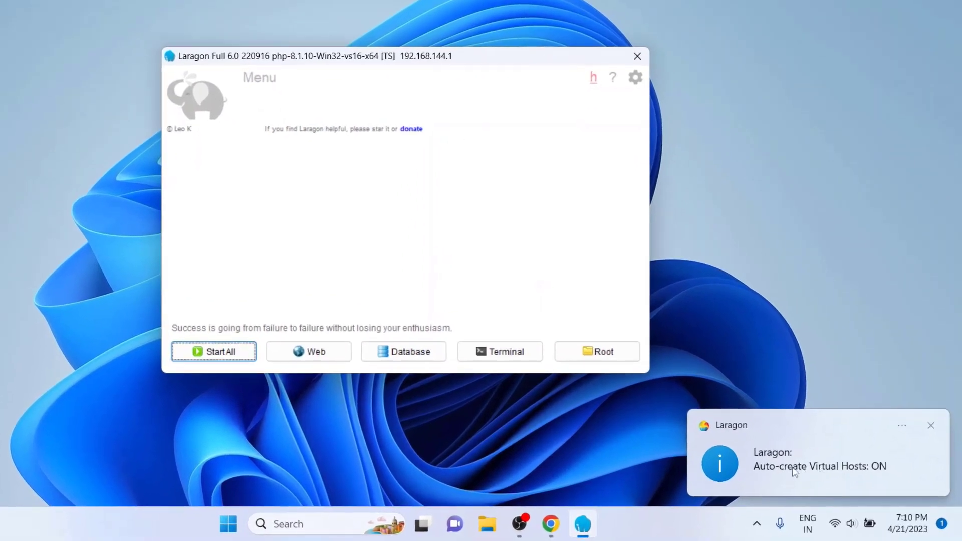
pyautogui.moveTo(822, 471)
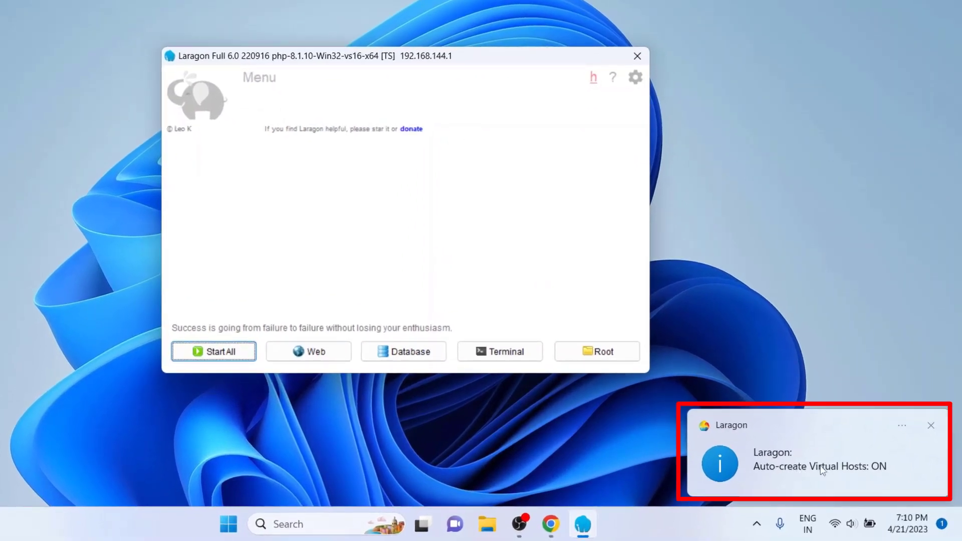
pyautogui.click(901, 425)
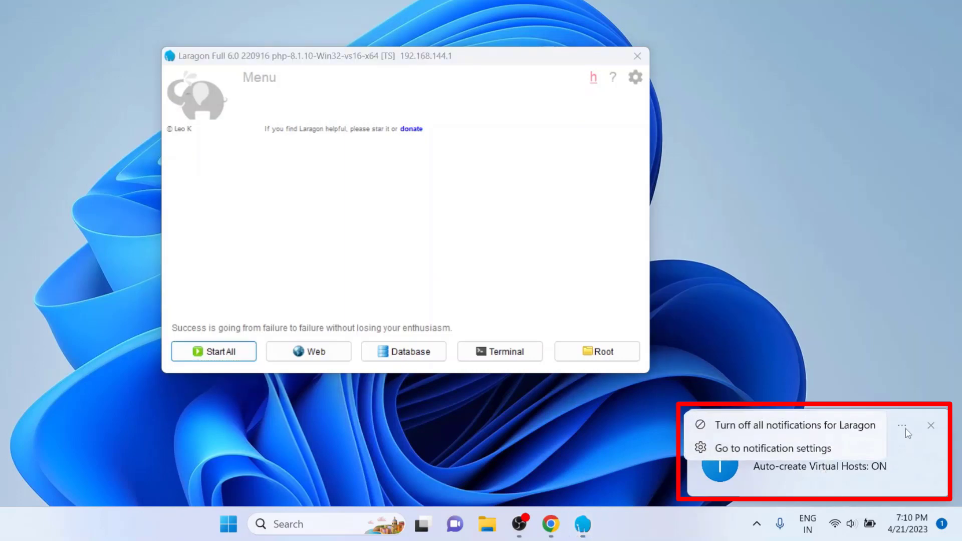
pyautogui.click(932, 425)
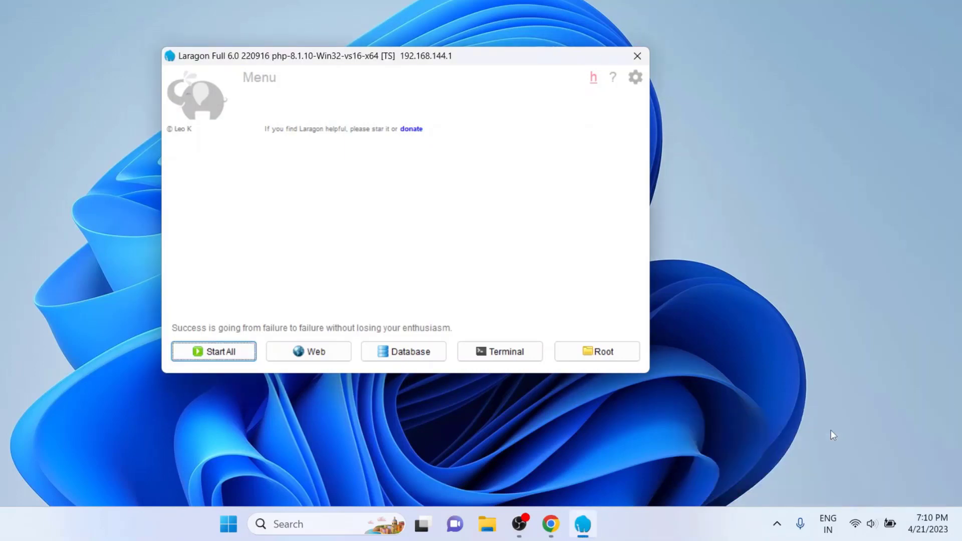
pyautogui.moveTo(255, 344)
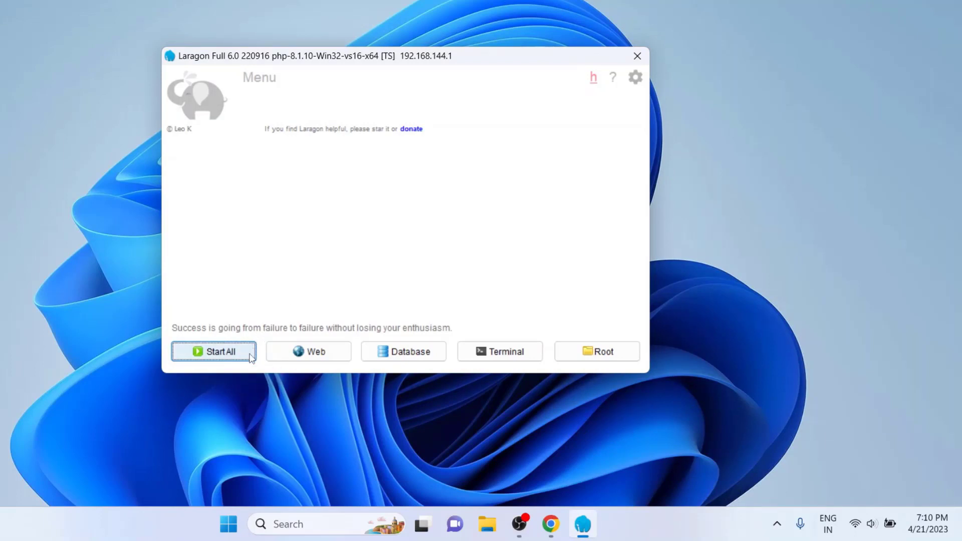
pyautogui.moveTo(378, 258)
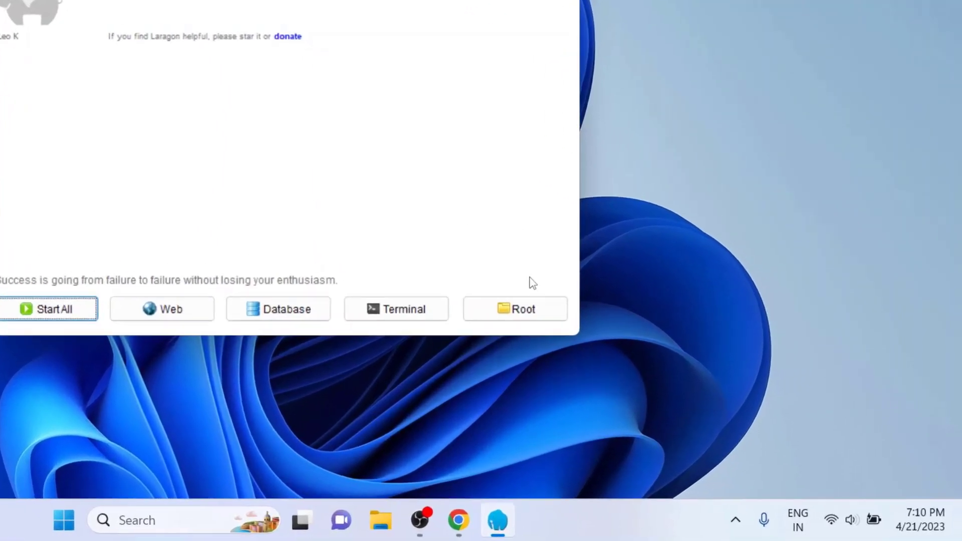
pyautogui.moveTo(716, 517)
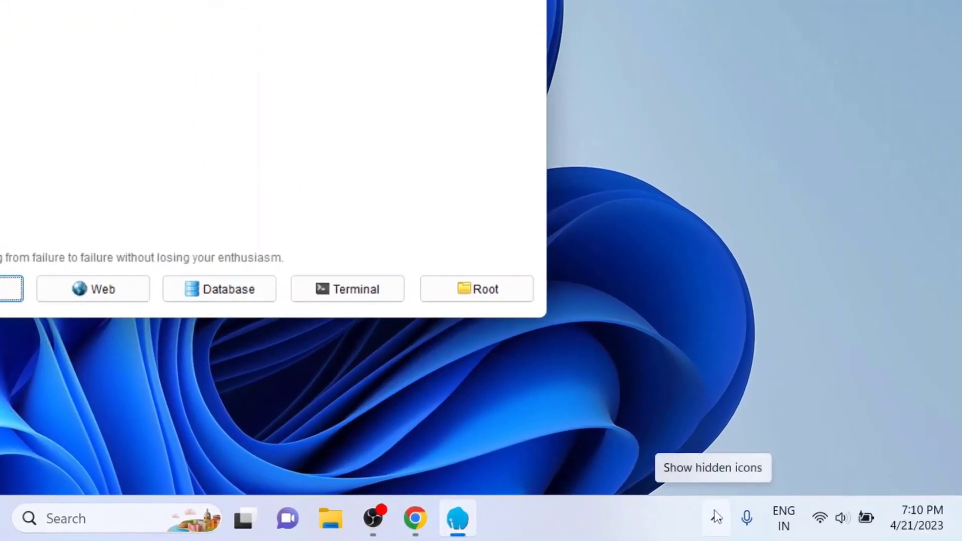
# - Show the hidden tray icons and bring up Skype's menu to quit it
pyautogui.click(716, 518)
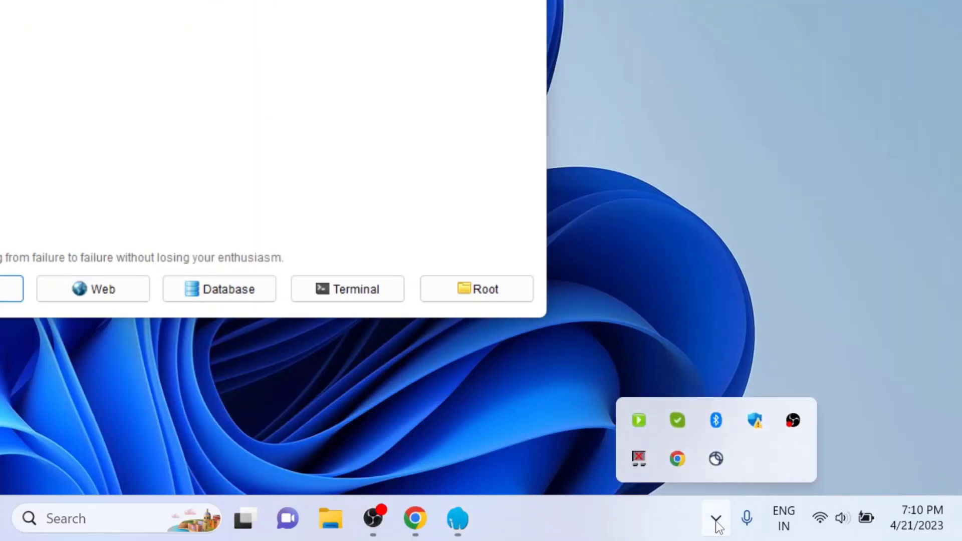
pyautogui.moveTo(678, 421)
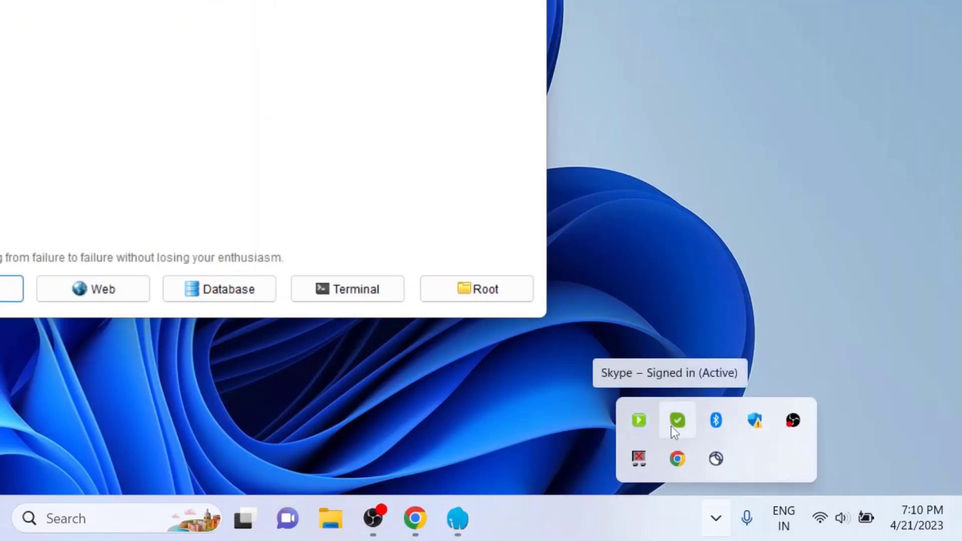
pyautogui.rightClick(678, 420)
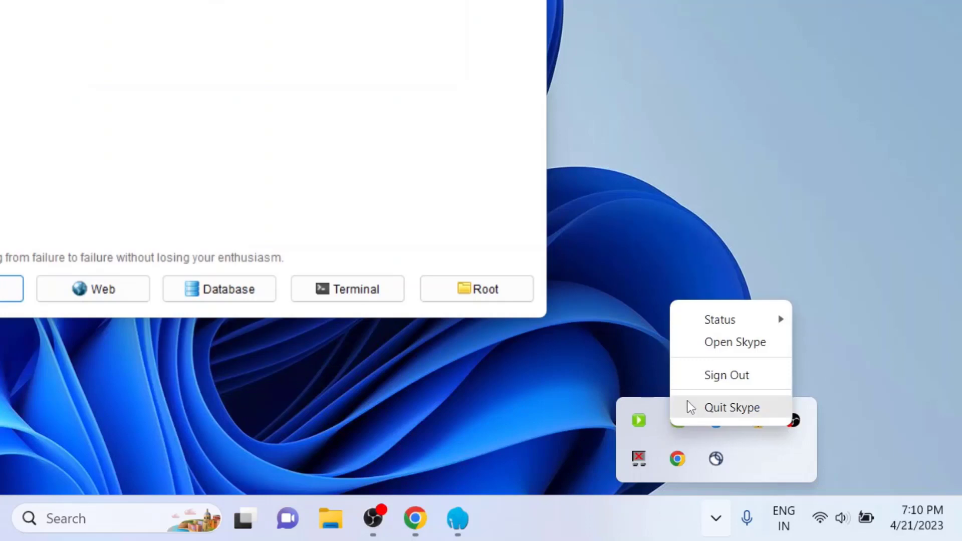
pyautogui.moveTo(700, 412)
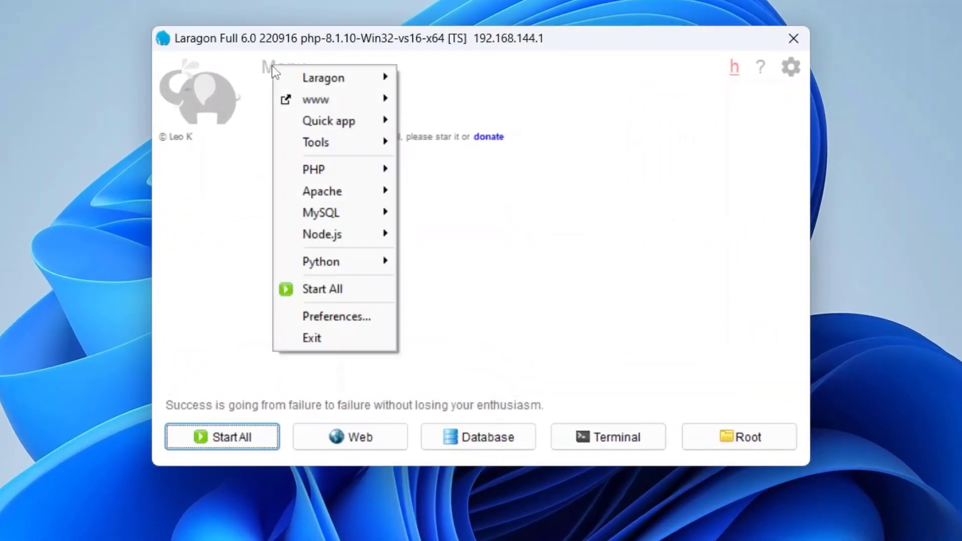
# - Generate Laragon's netstat report and select PID 4852 on the 0.0.0.0:80 line in Notepad++
pyautogui.click(316, 142)
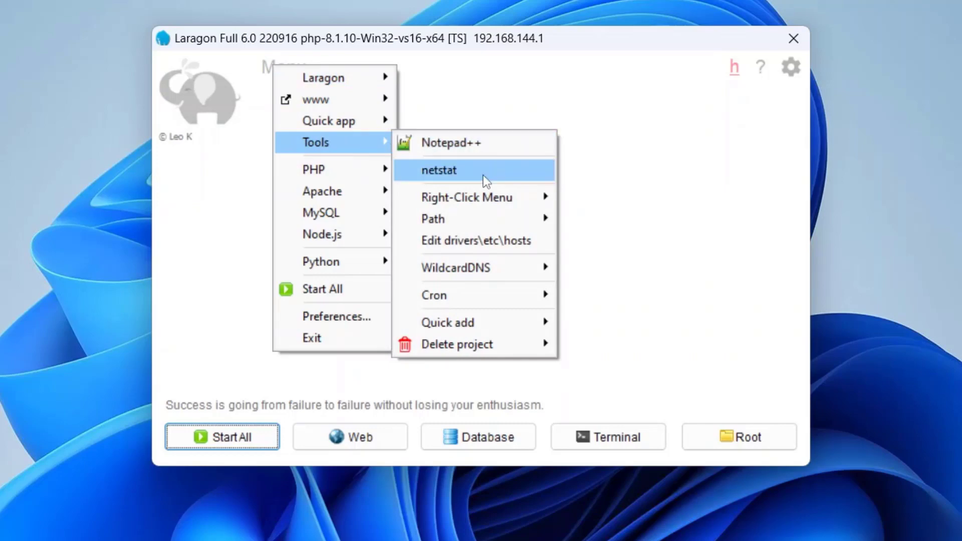
pyautogui.click(438, 171)
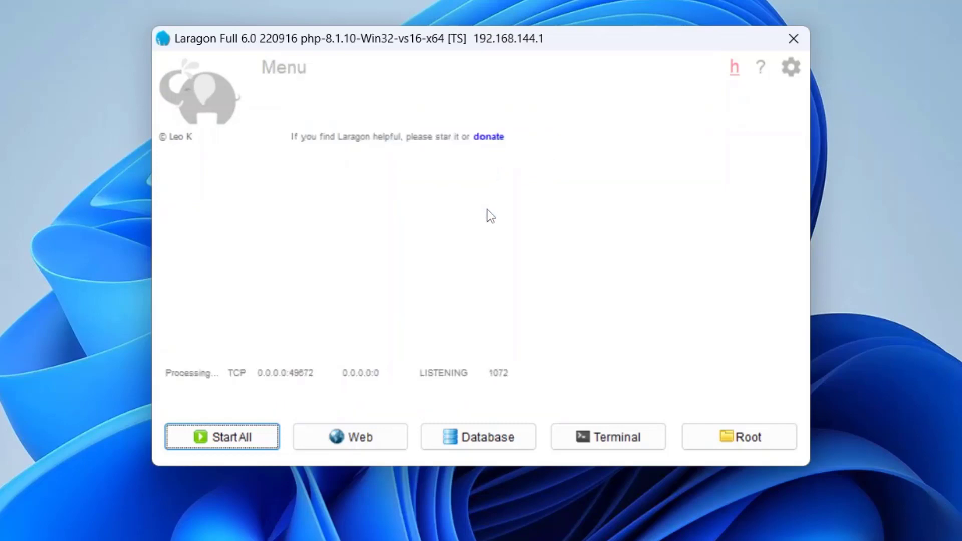
pyautogui.click(223, 437)
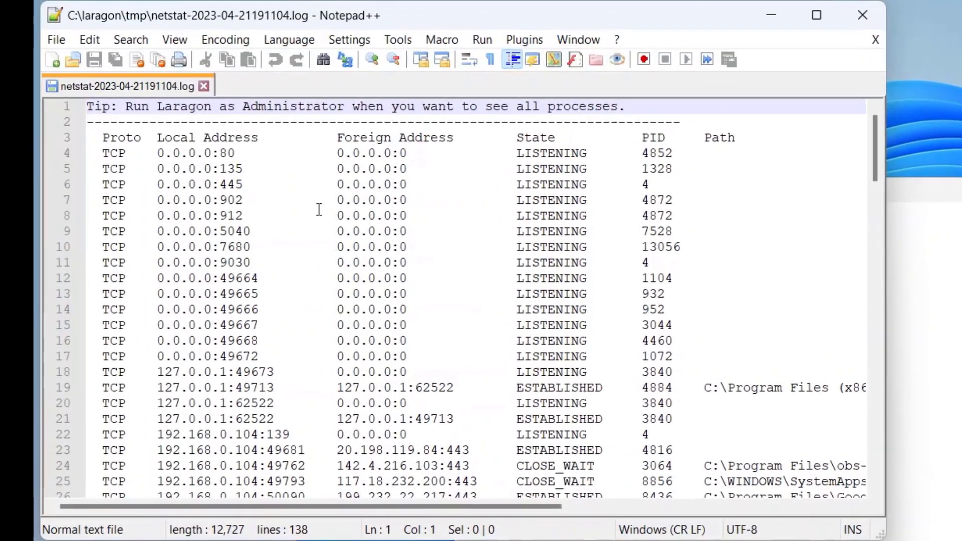
pyautogui.click(231, 153)
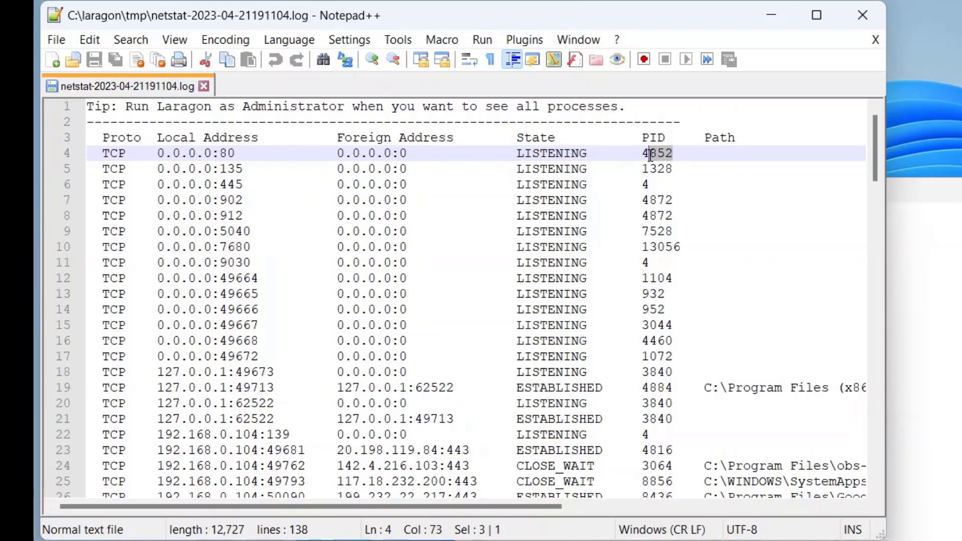
pyautogui.doubleClick(657, 153)
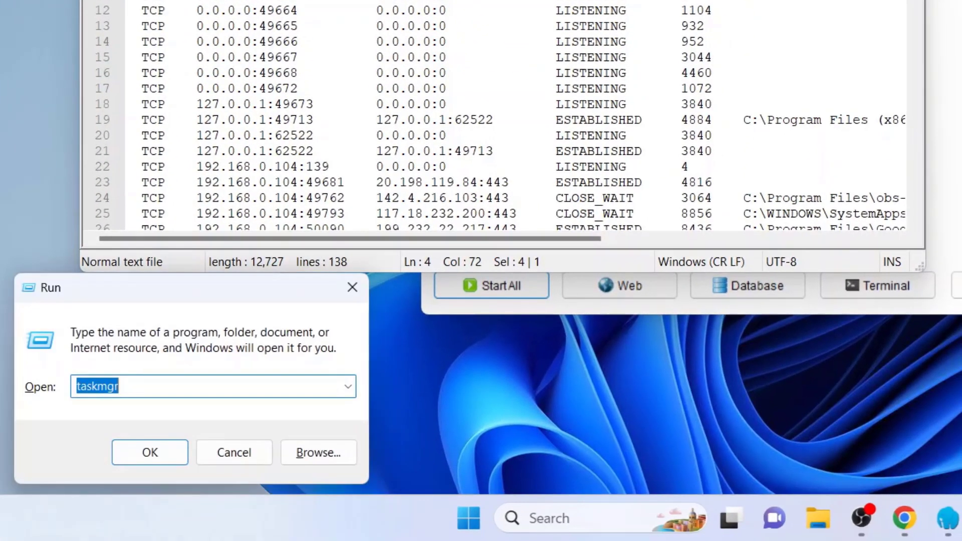
# - In Task Manager's Services list, stop the Sniffer service with PID 4852 and close Task Manager
pyautogui.write('task')
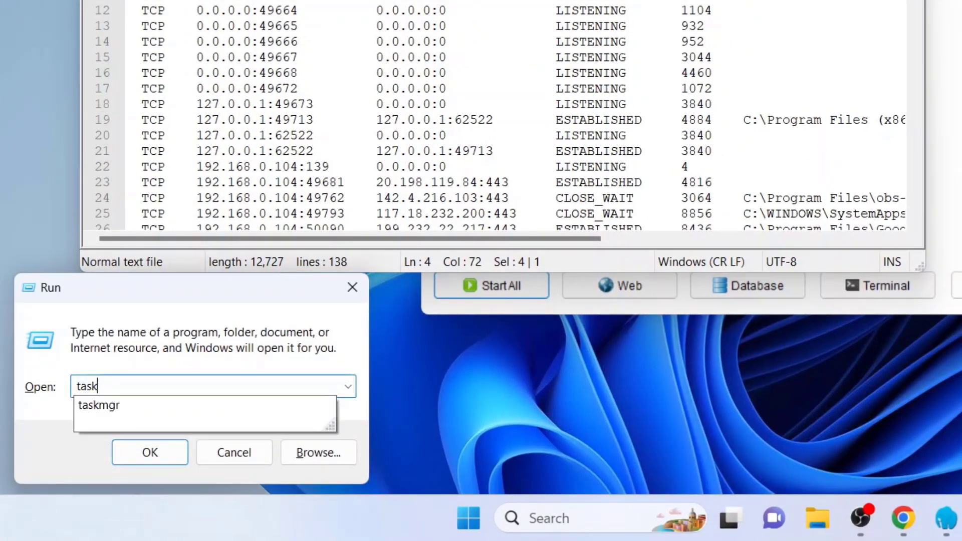
pyautogui.click(150, 453)
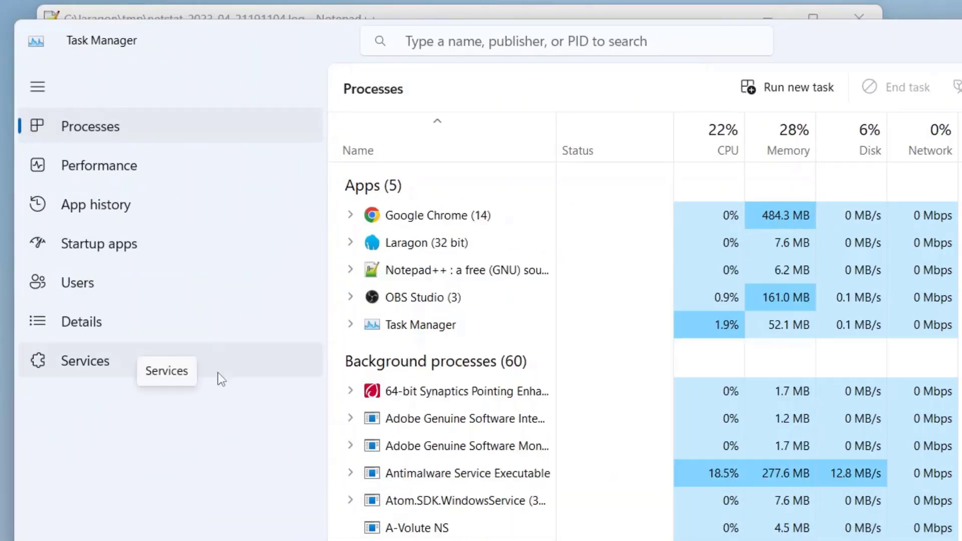
pyautogui.click(85, 359)
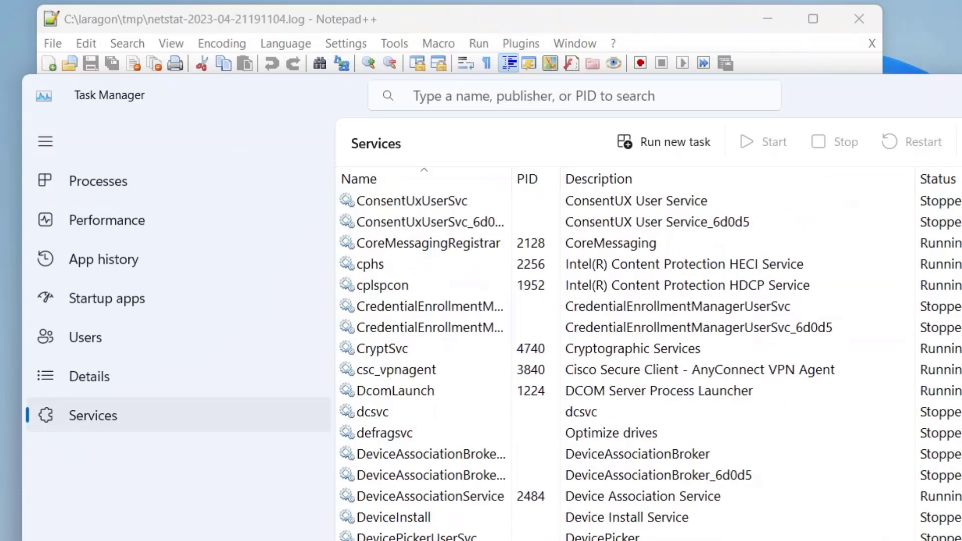
pyautogui.scroll(-3)
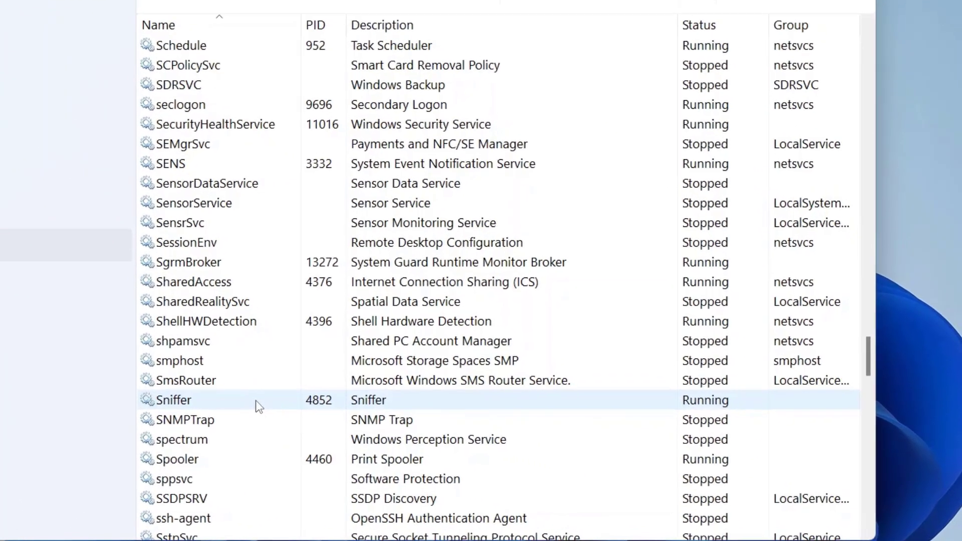
pyautogui.click(174, 400)
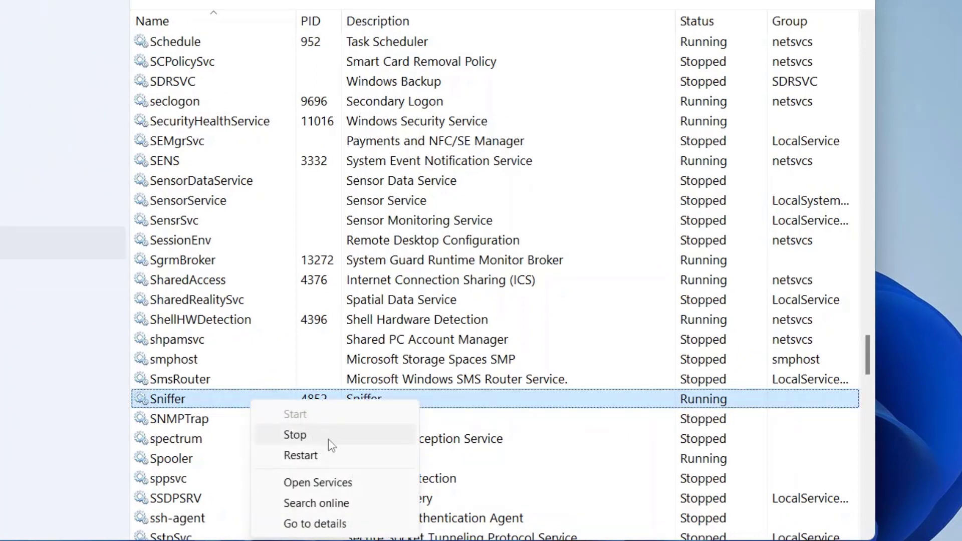
pyautogui.click(295, 434)
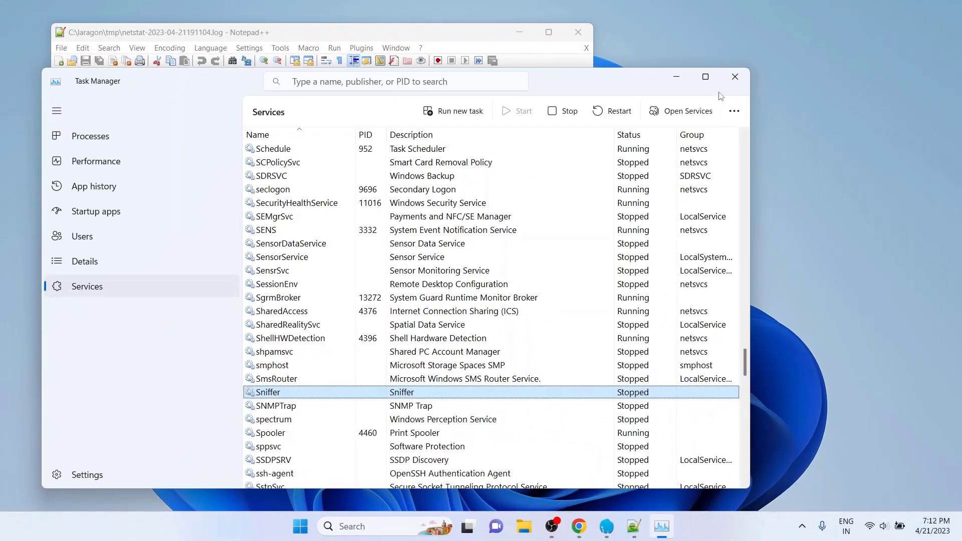
pyautogui.moveTo(735, 81)
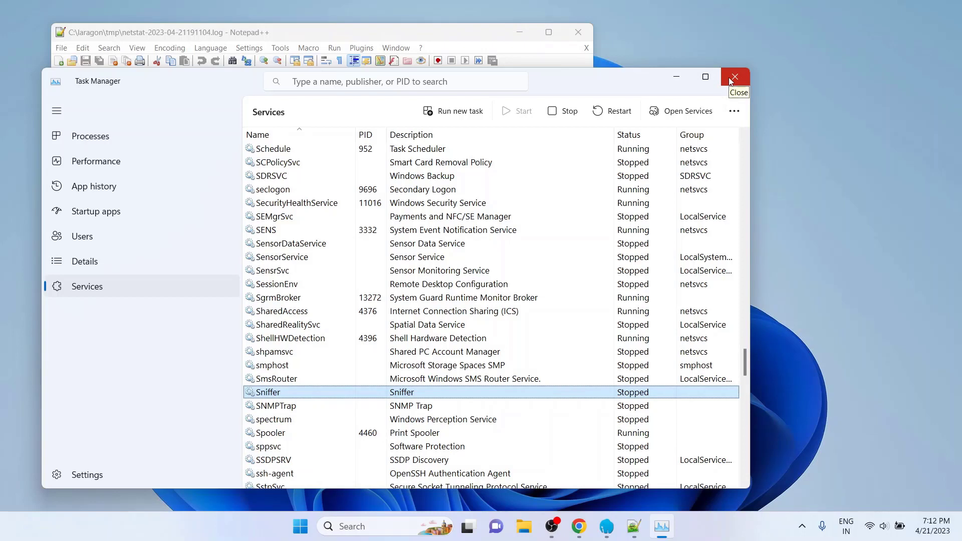
pyautogui.click(735, 77)
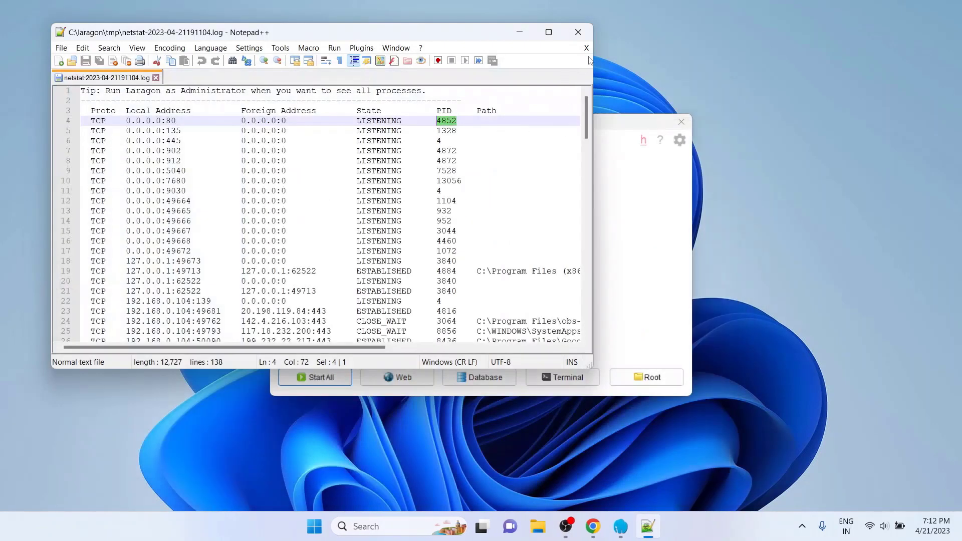
pyautogui.moveTo(577, 32)
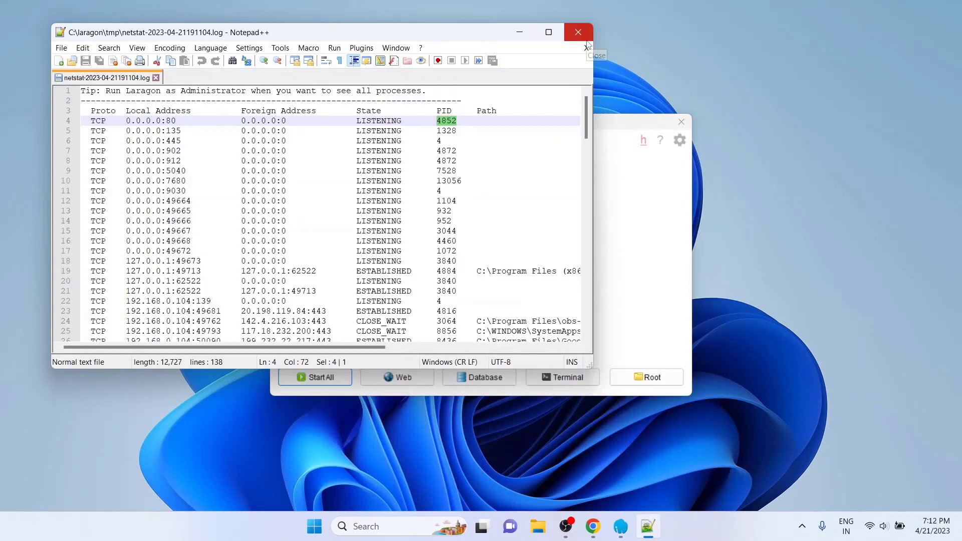
# - Close the netstat log and start all Laragon services, Apache on port 80 and MySQL on 3306
pyautogui.click(577, 32)
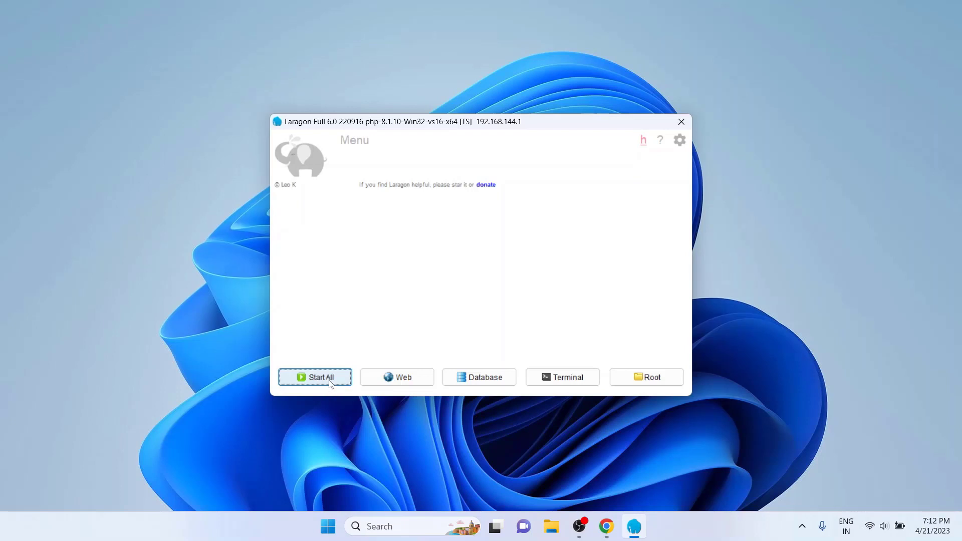
pyautogui.click(315, 377)
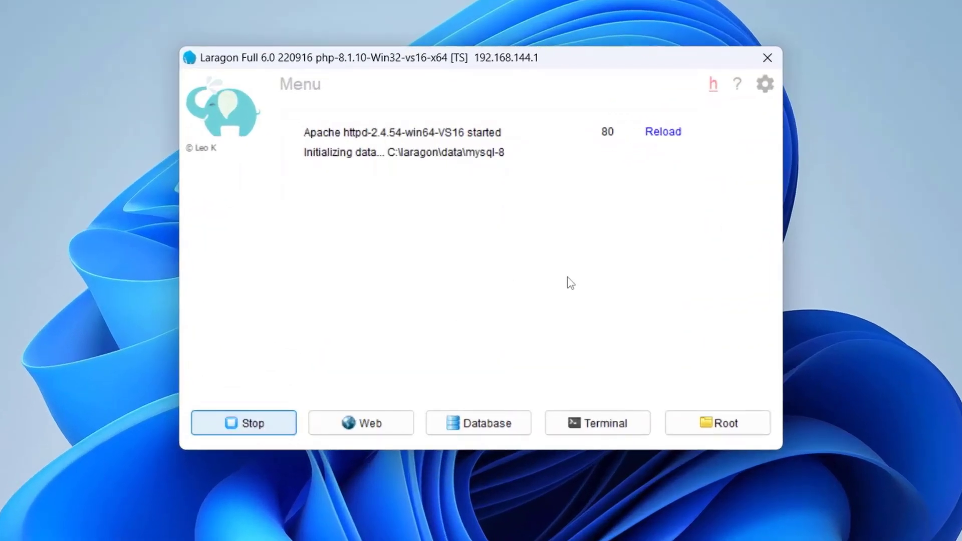
pyautogui.moveTo(484, 147)
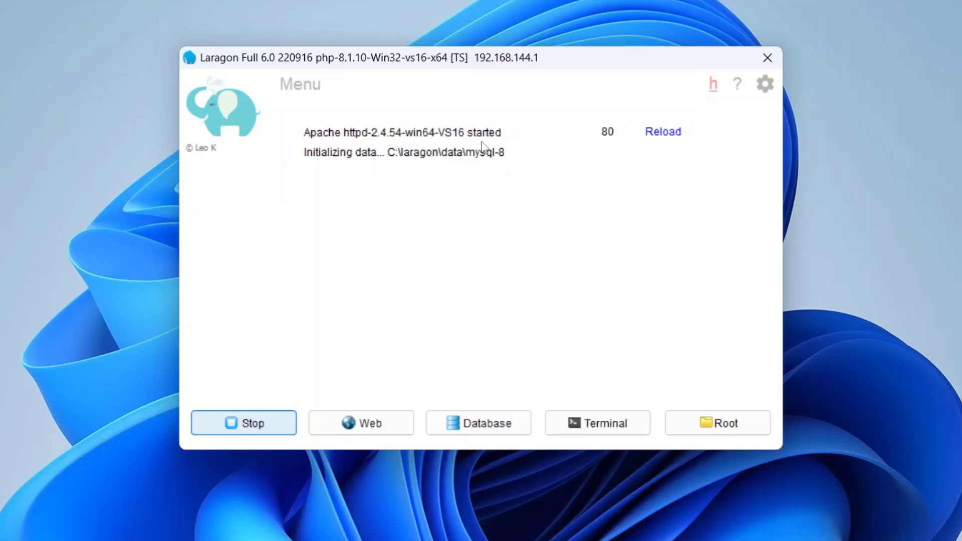
pyautogui.moveTo(474, 171)
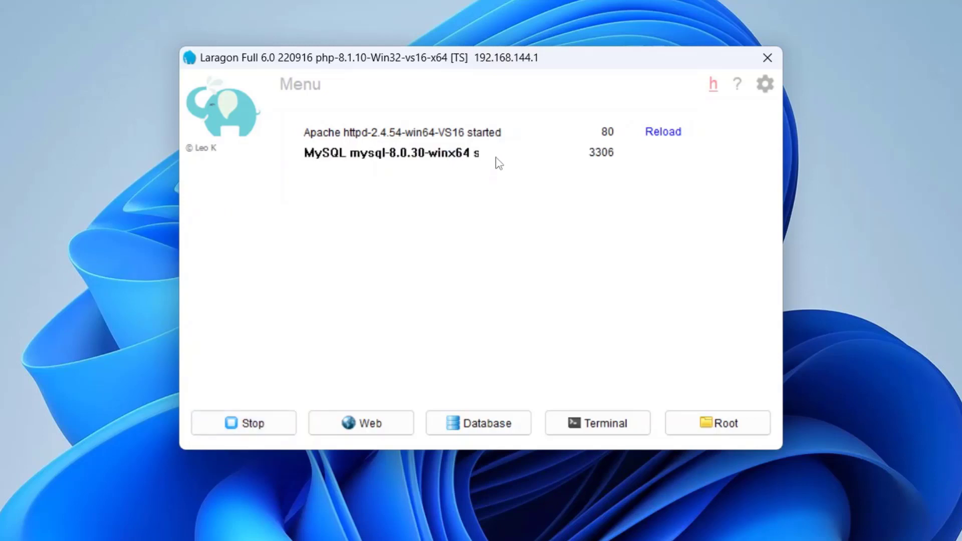
pyautogui.moveTo(612, 173)
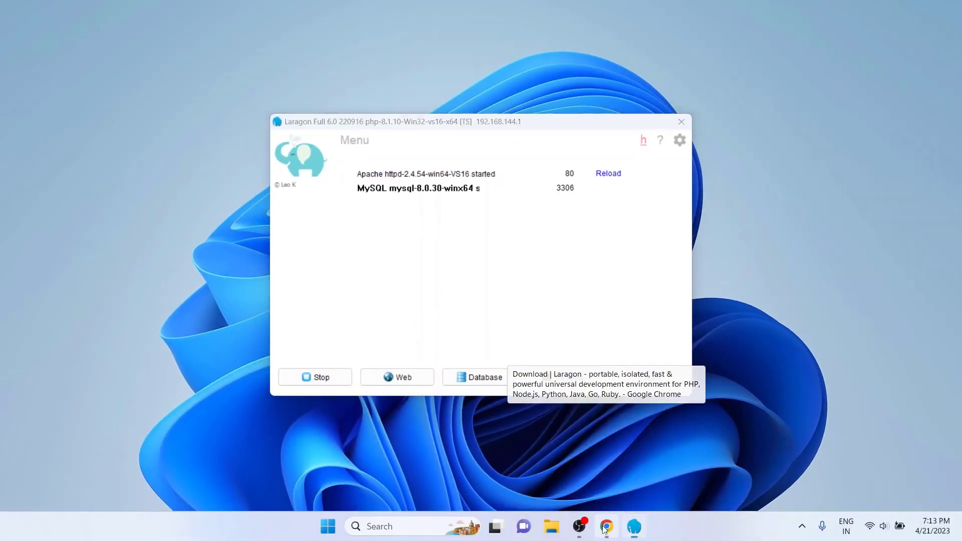
pyautogui.click(605, 527)
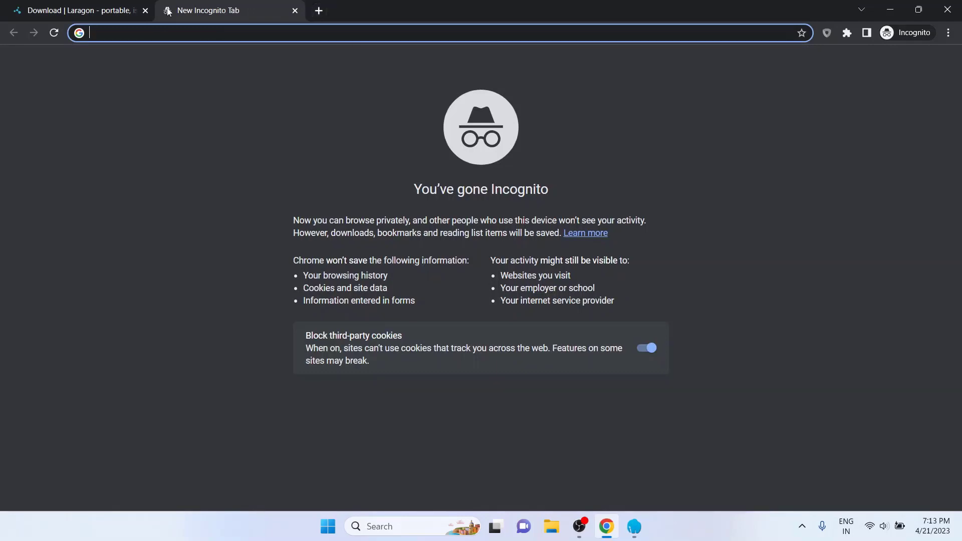
pyautogui.write('localhost')
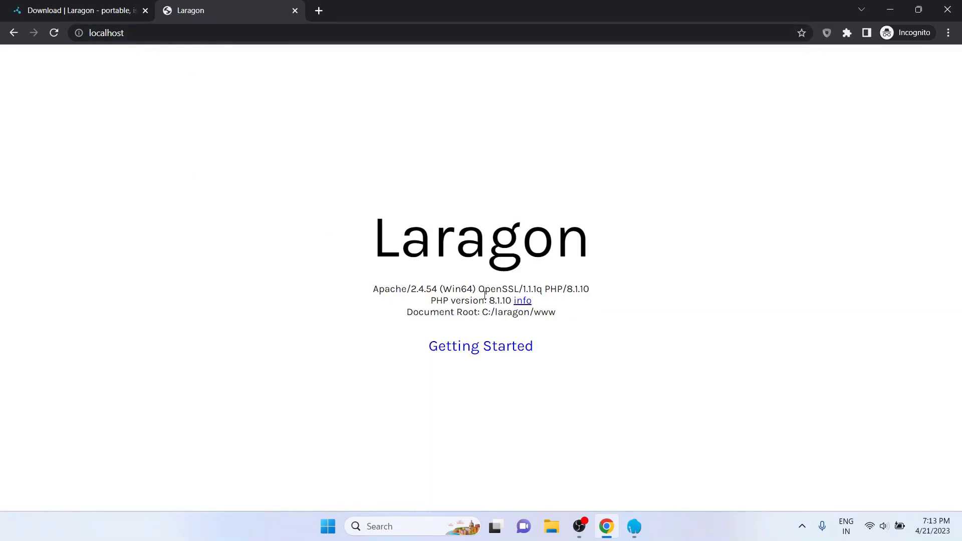
pyautogui.moveTo(327, 56)
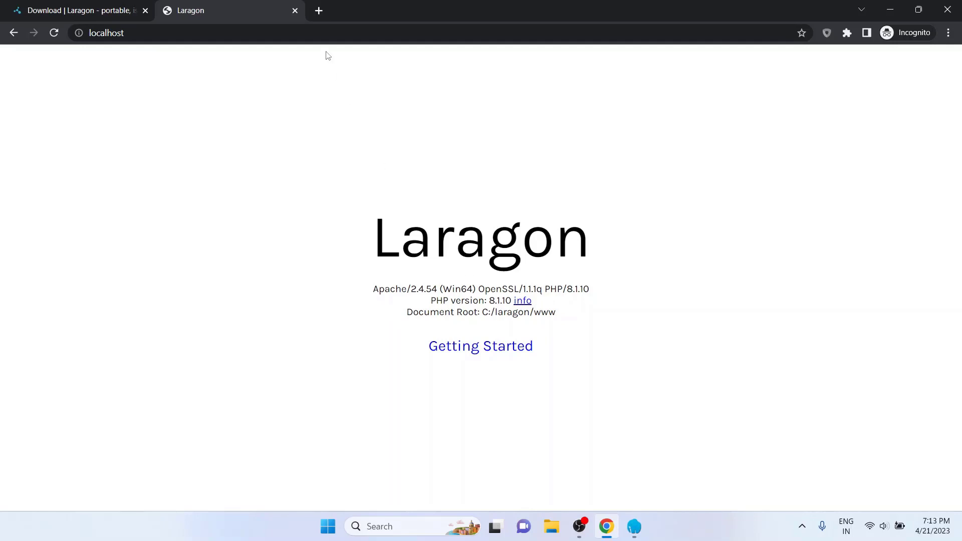
pyautogui.moveTo(323, 26)
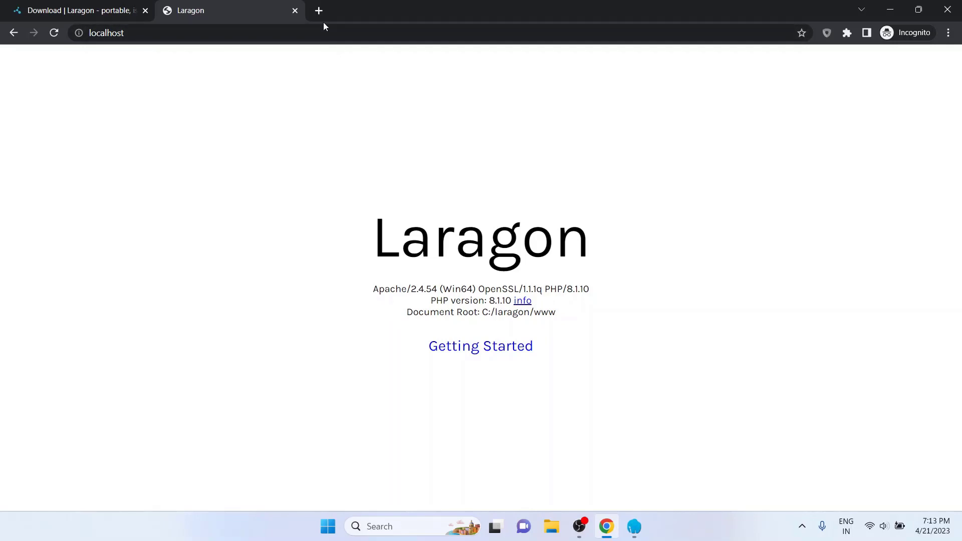
pyautogui.moveTo(319, 10)
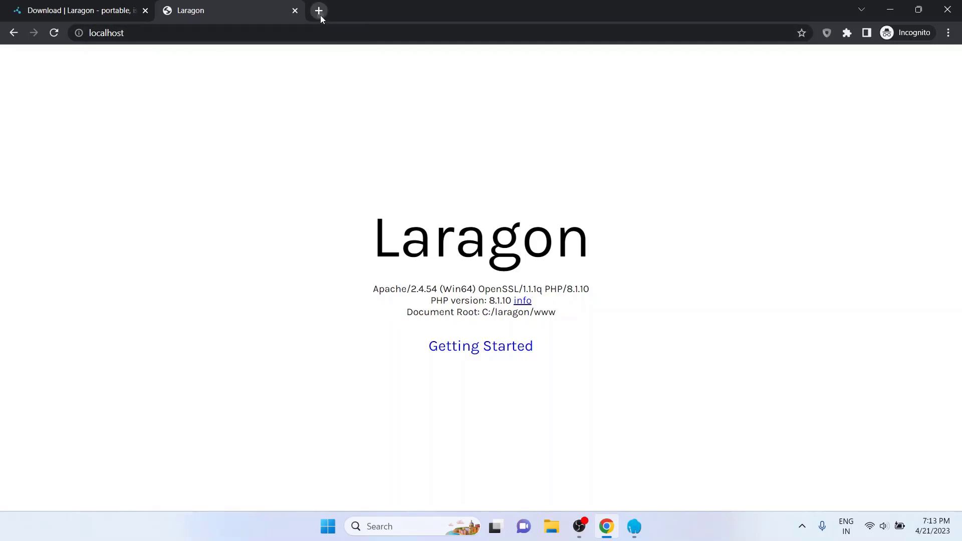
# - Visit localhost/phpmyadmin, see the 403 Forbidden page, and return to the Laragon panel
pyautogui.click(319, 10)
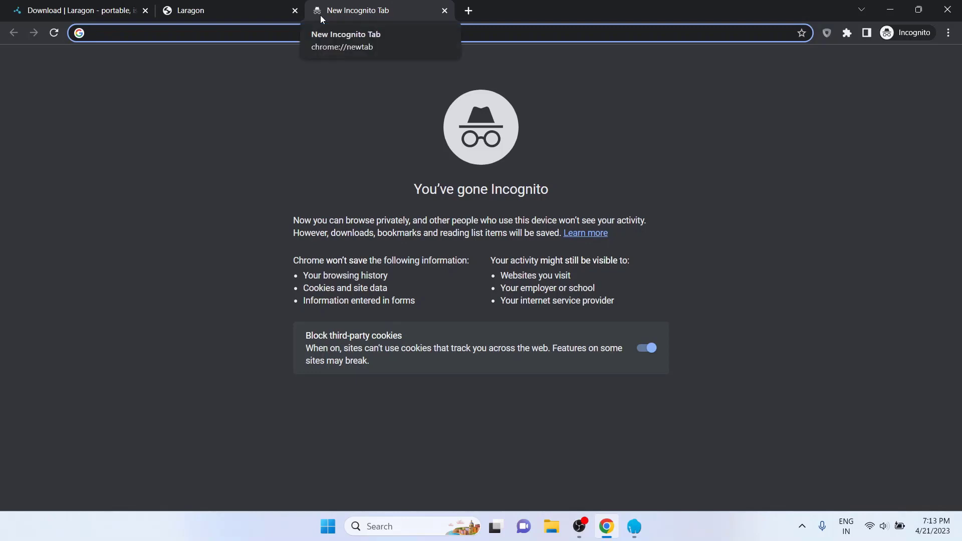
pyautogui.write('localhost/phpmyadmin')
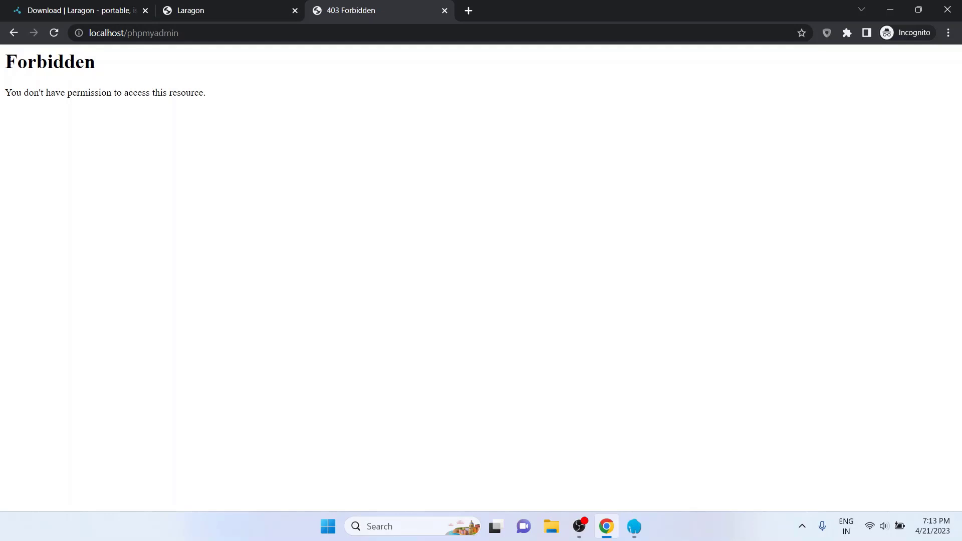
pyautogui.doubleClick(49, 61)
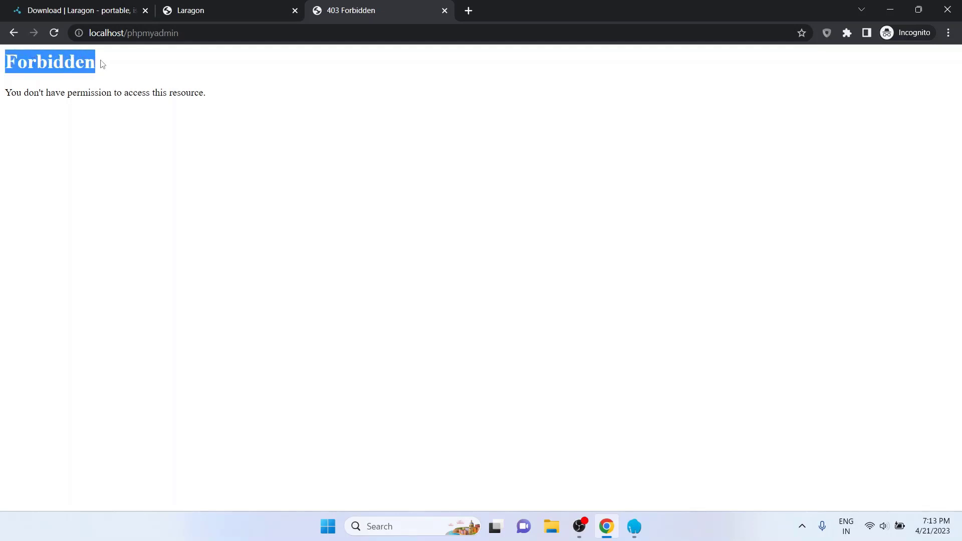
pyautogui.moveTo(106, 66)
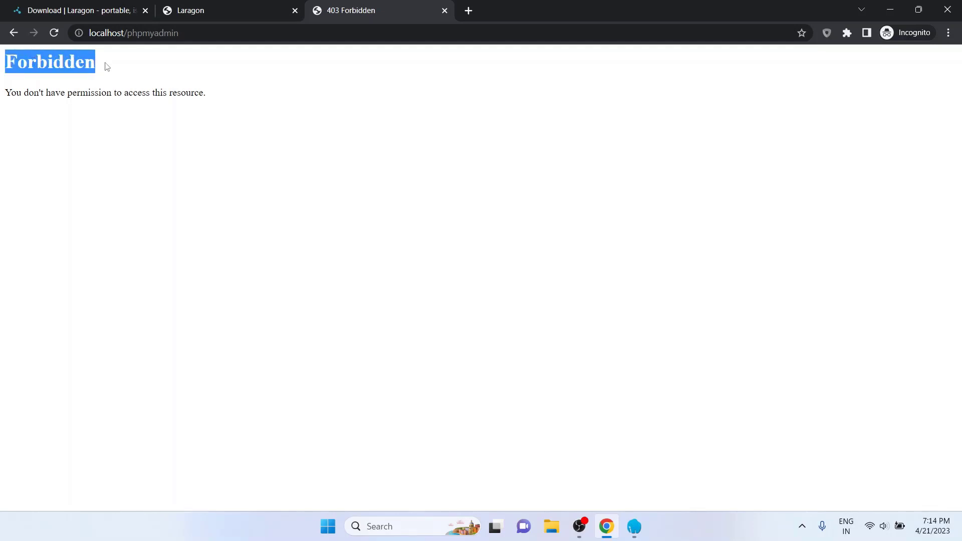
pyautogui.moveTo(223, 126)
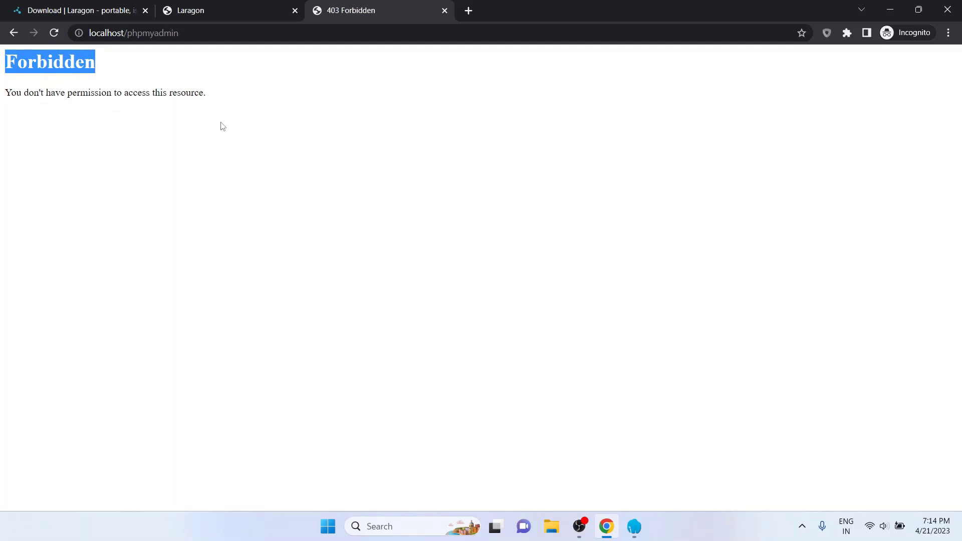
pyautogui.click(633, 526)
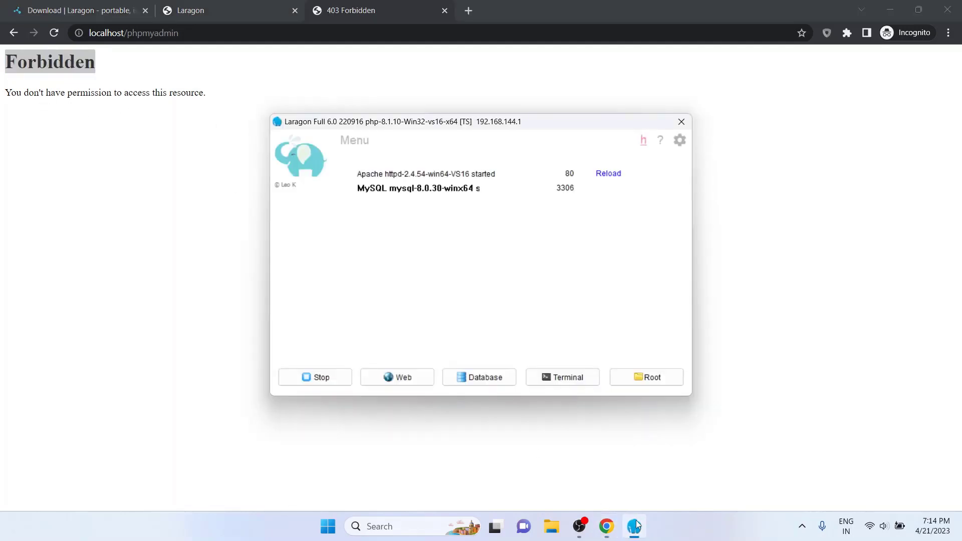
pyautogui.click(681, 121)
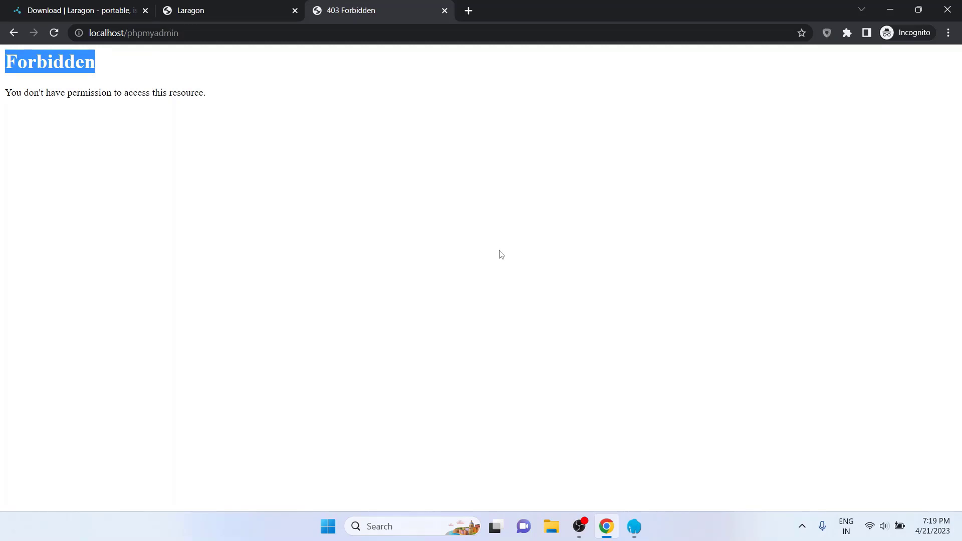
# - Search Google for 'phpmyadmin down' and reach the phpmyadmin.net downloads page
pyautogui.click(468, 10)
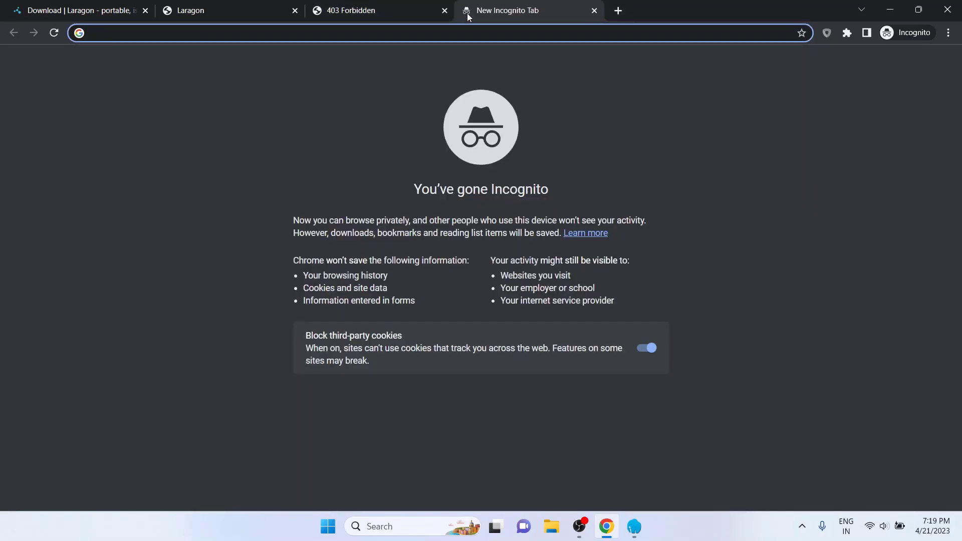
pyautogui.write('phpmyadmin down')
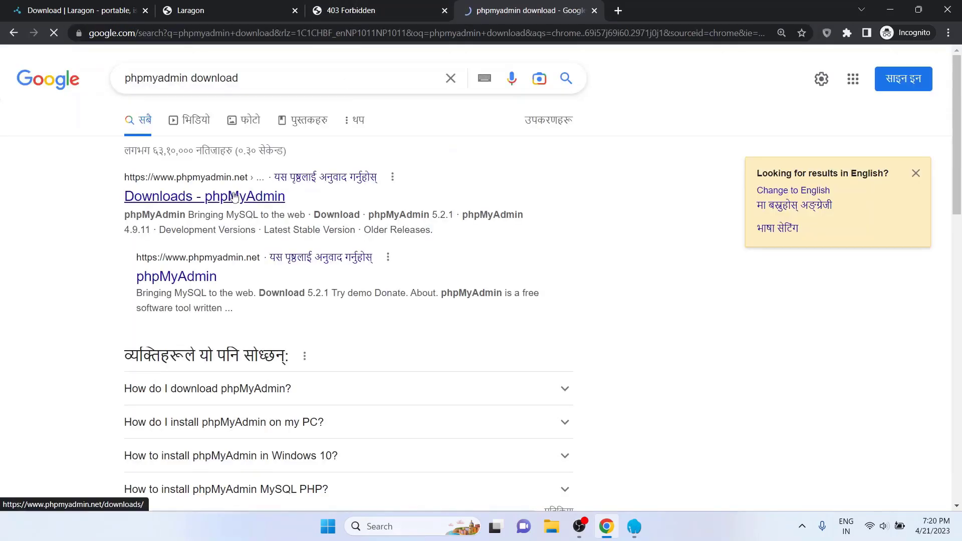
pyautogui.click(205, 195)
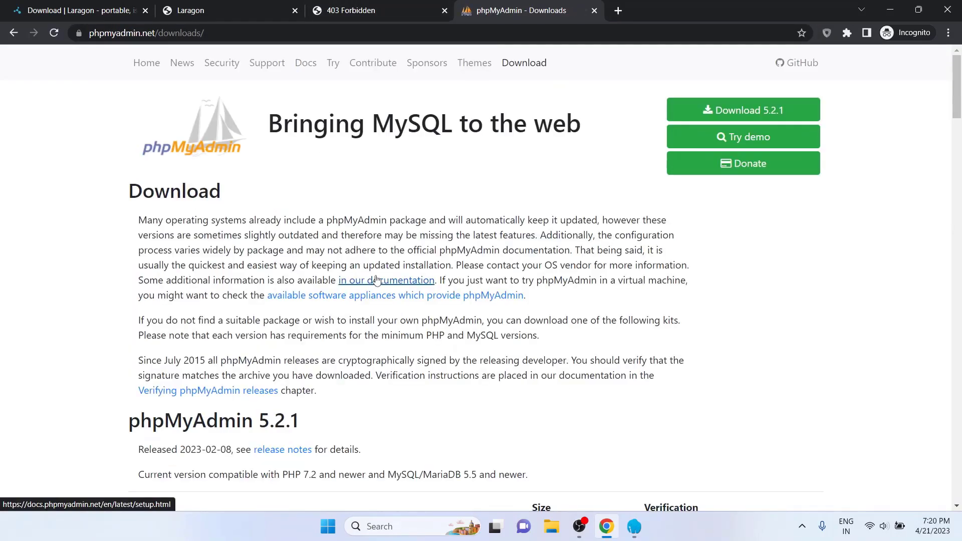
pyautogui.scroll(-3)
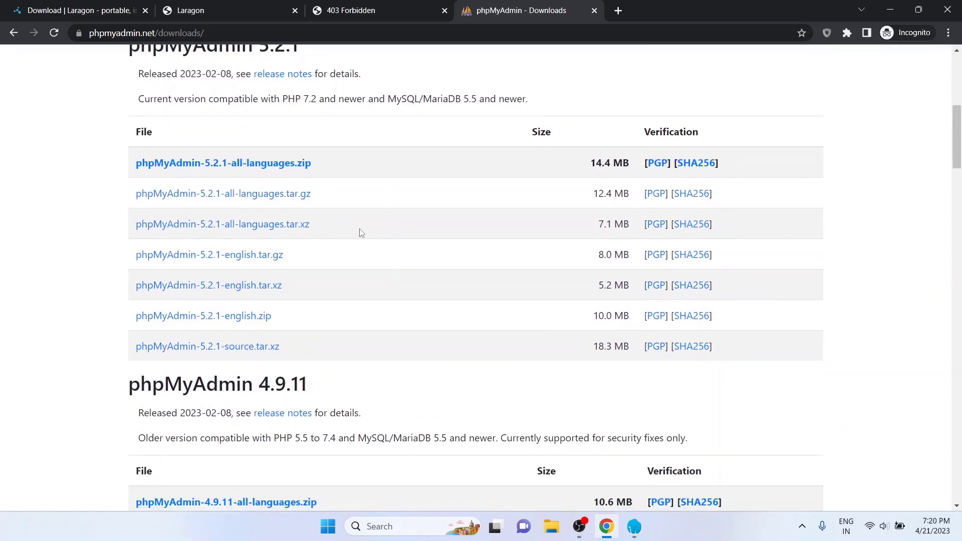
# - Download phpMyAdmin-5.2.1-all-languages.zip and save it into Downloads
pyautogui.click(223, 162)
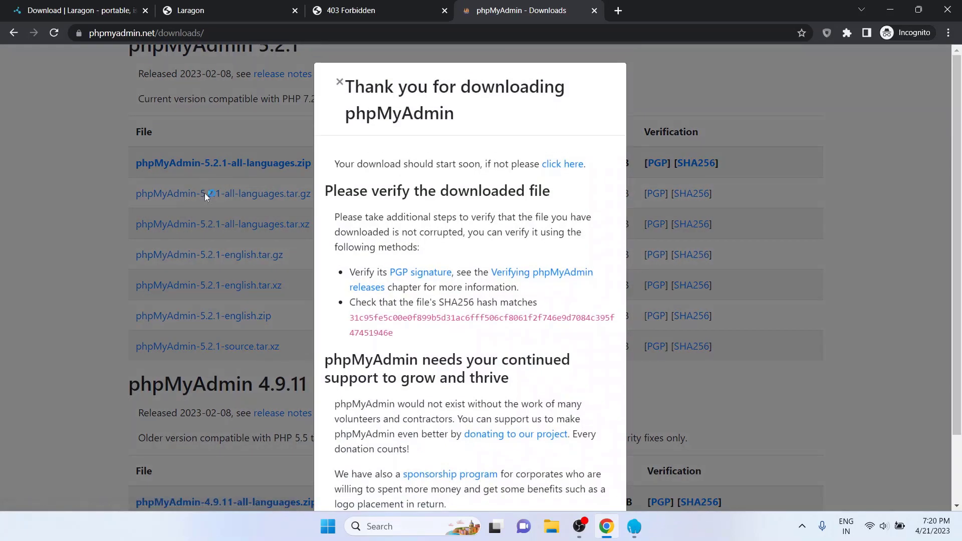
pyautogui.click(562, 163)
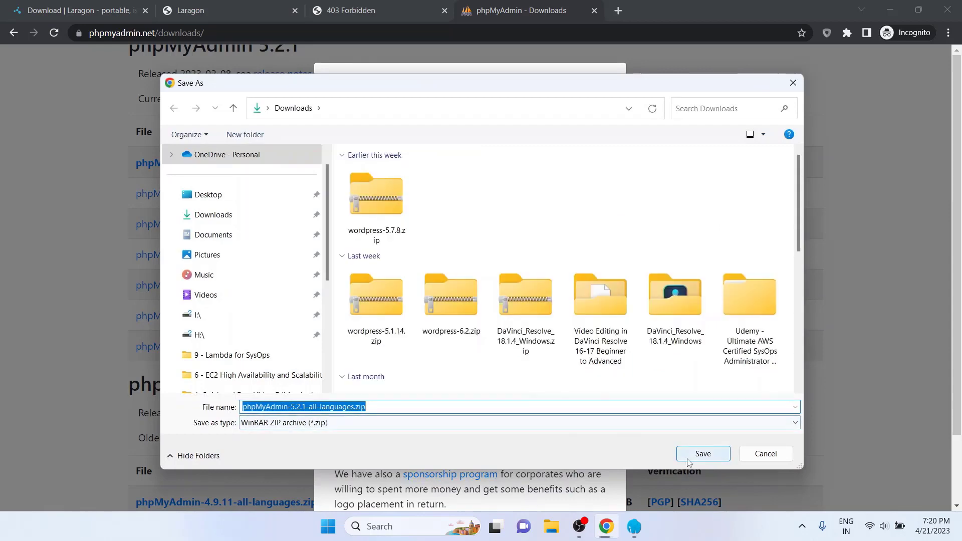
pyautogui.click(703, 453)
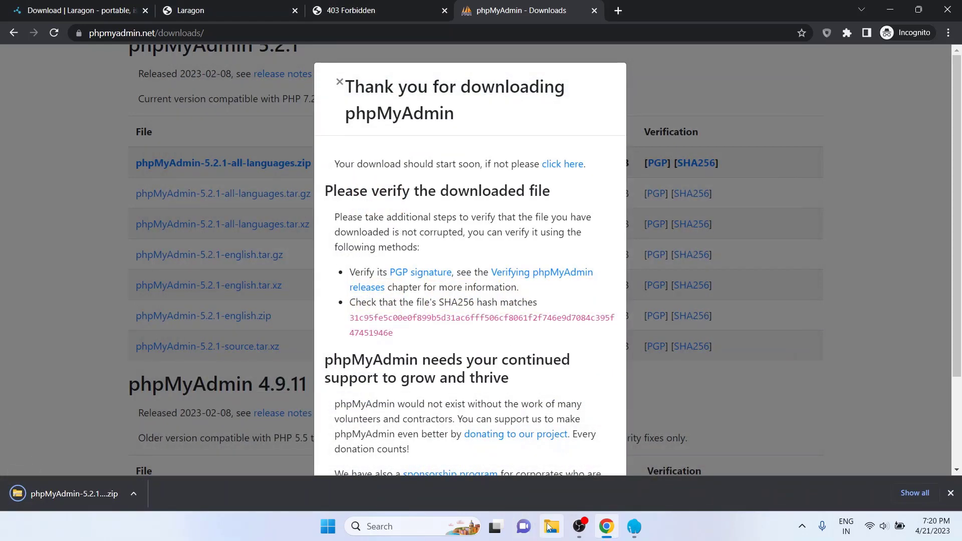
# - Cut the phpMyAdmin zip from Downloads and move into C:\laragon\etc\apps
pyautogui.click(551, 531)
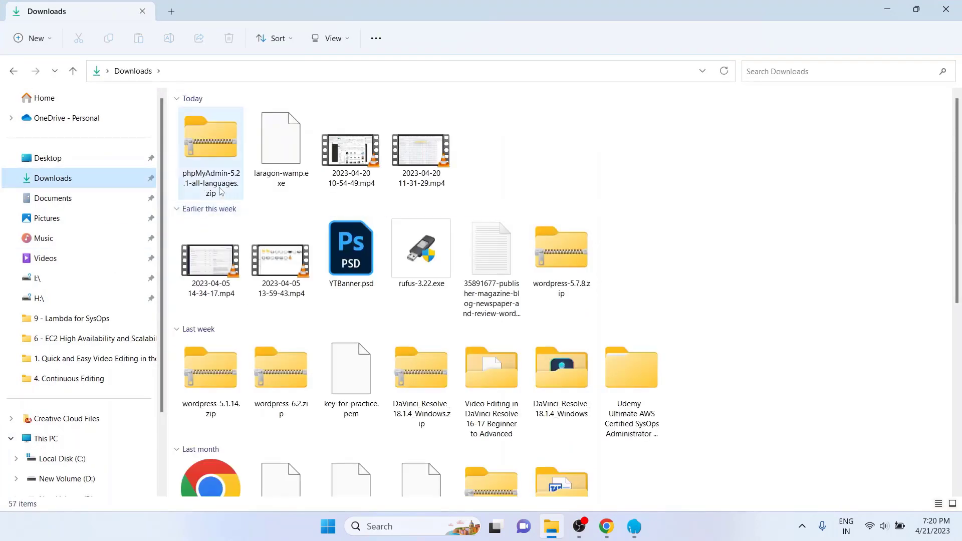
pyautogui.rightClick(210, 142)
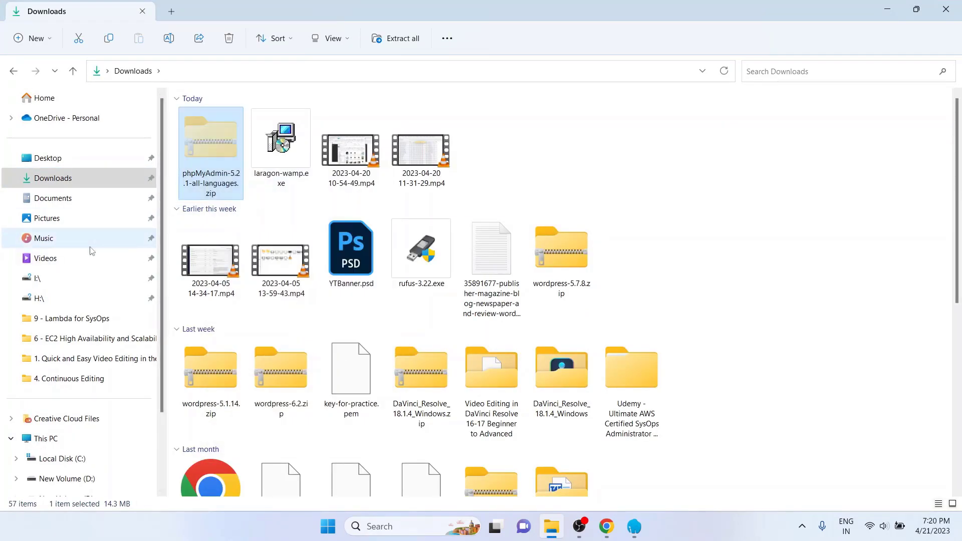
pyautogui.click(61, 459)
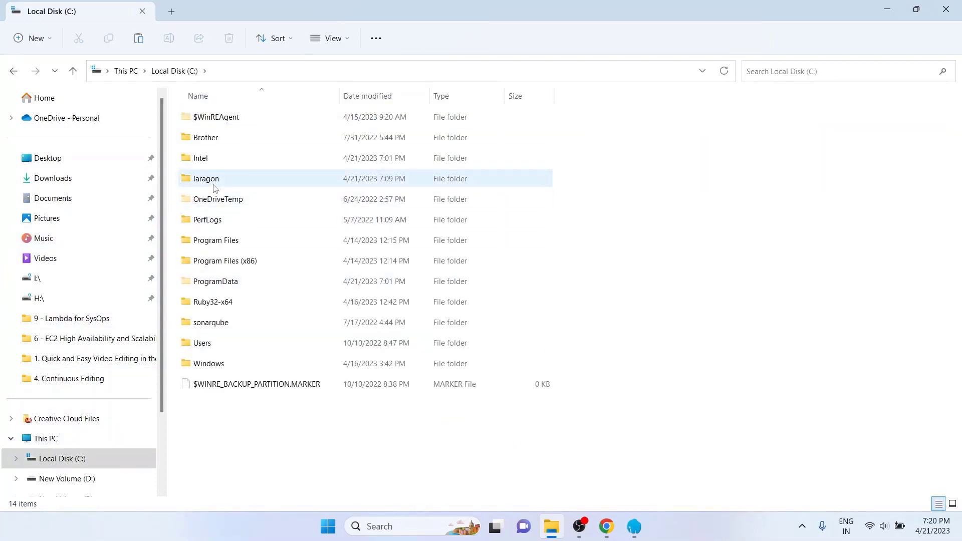
pyautogui.doubleClick(207, 179)
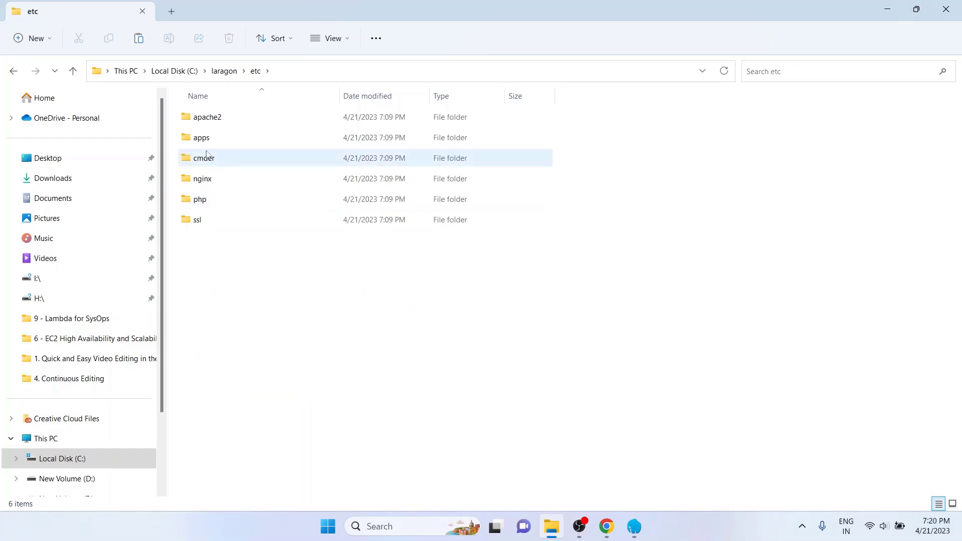
pyautogui.doubleClick(201, 138)
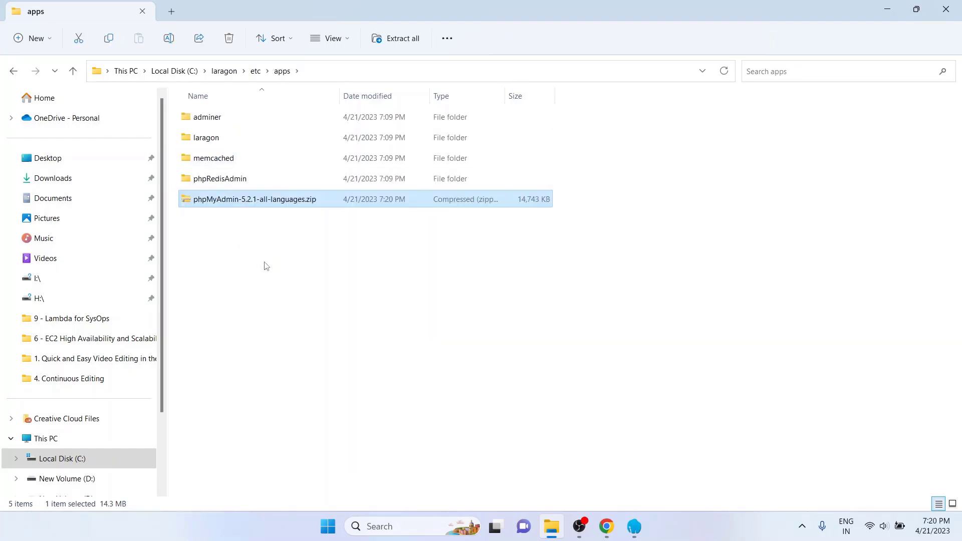
pyautogui.moveTo(279, 204)
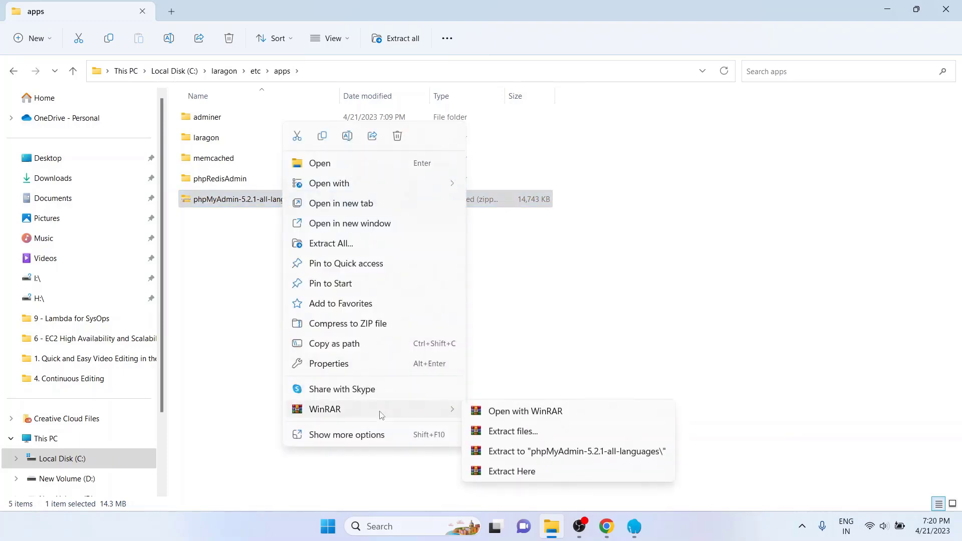
# - Extract the zip into a phpMyAdmin-5.2.1-all-languages folder and delete the leftover zip
pyautogui.click(512, 431)
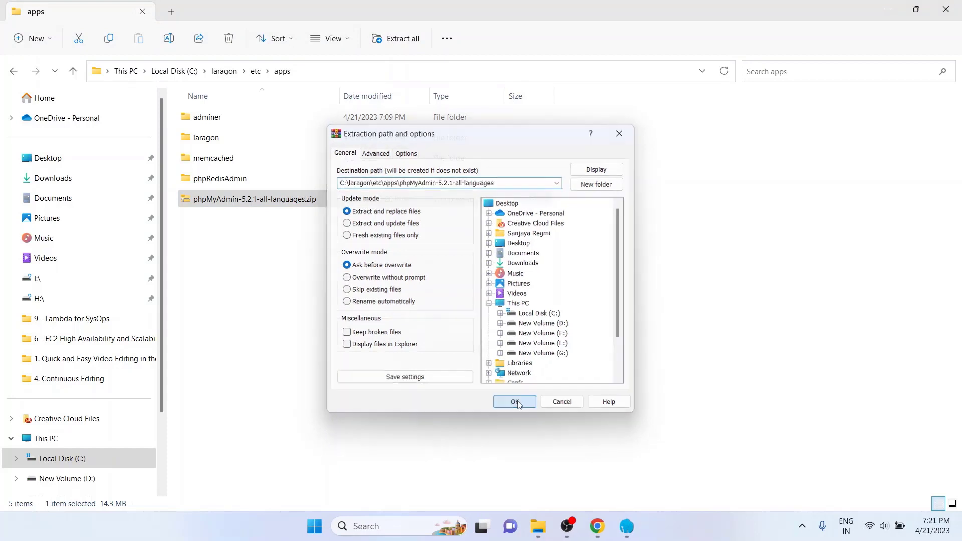
pyautogui.click(514, 401)
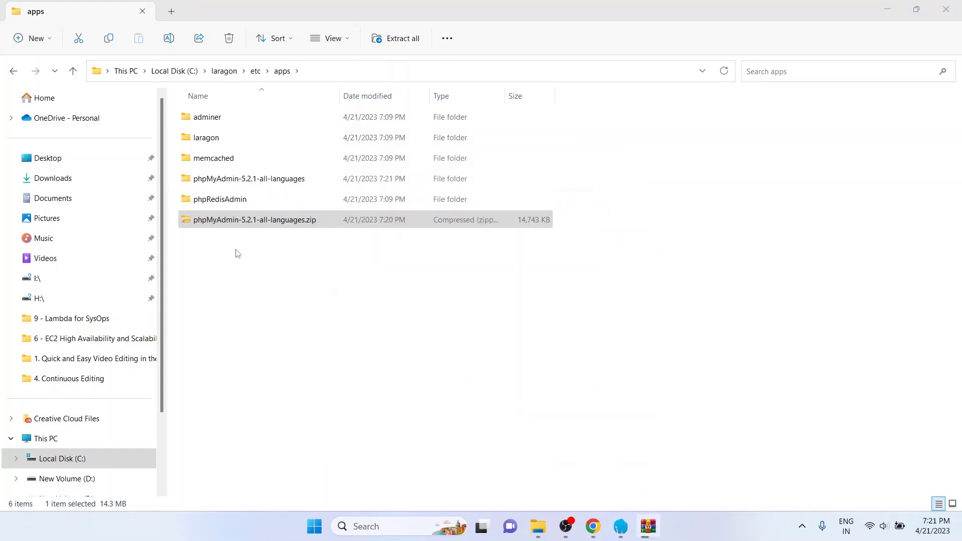
pyautogui.rightClick(254, 220)
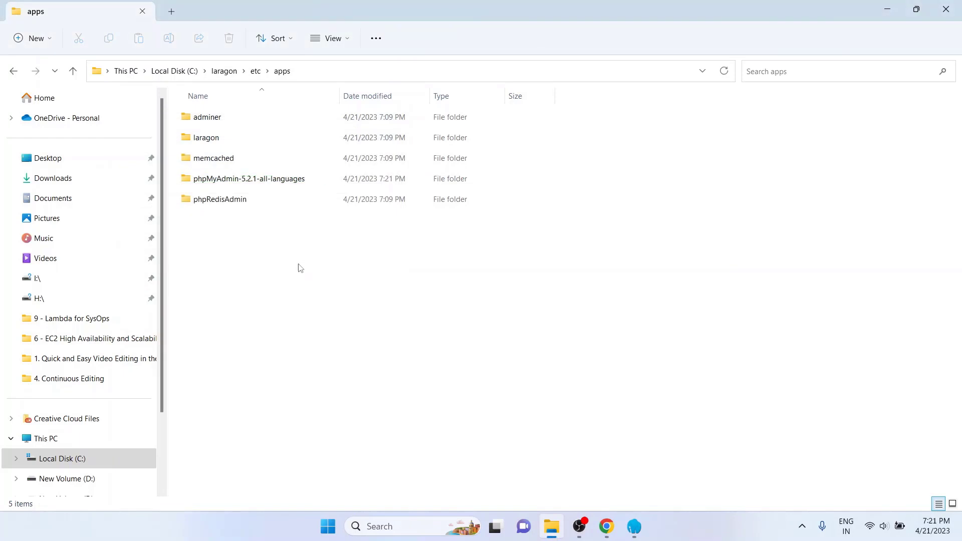
# - Rename the phpMyAdmin-5.2.1-all-languages folder to phpmyadmin
pyautogui.click(248, 178)
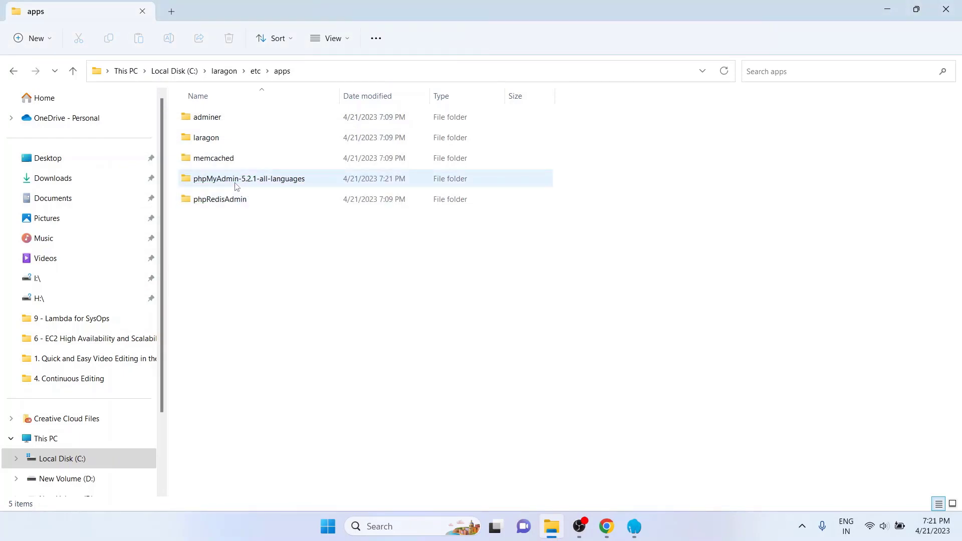
pyautogui.rightClick(249, 178)
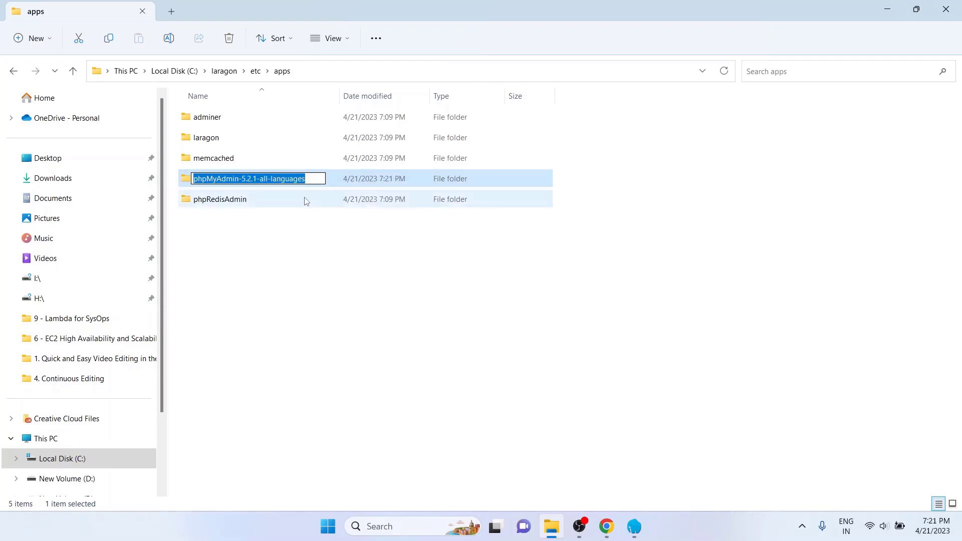
pyautogui.write('phpmyadm')
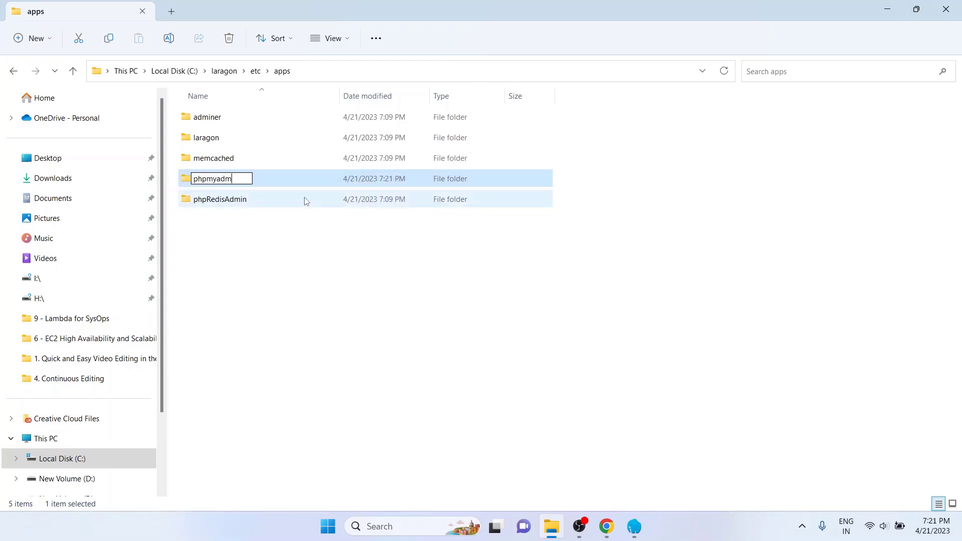
pyautogui.write('in')
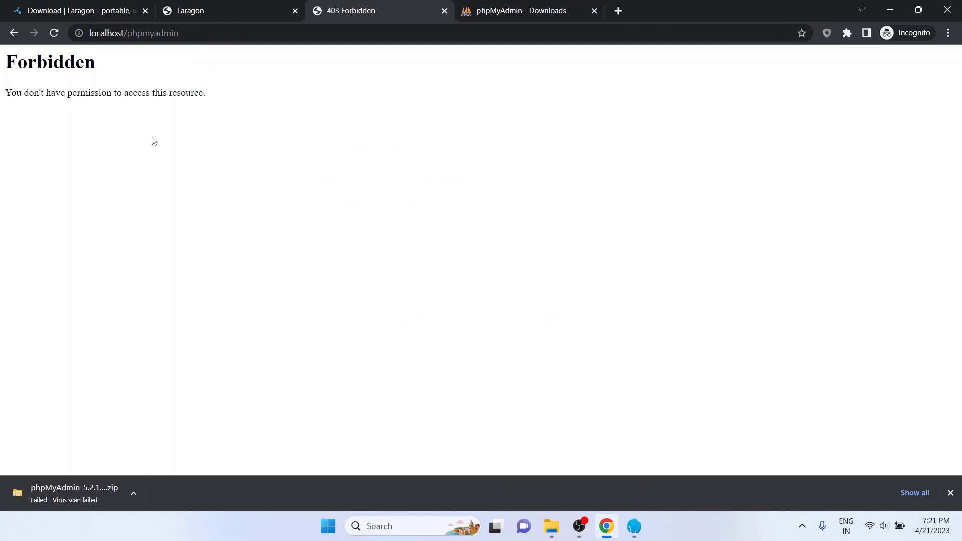
pyautogui.moveTo(633, 526)
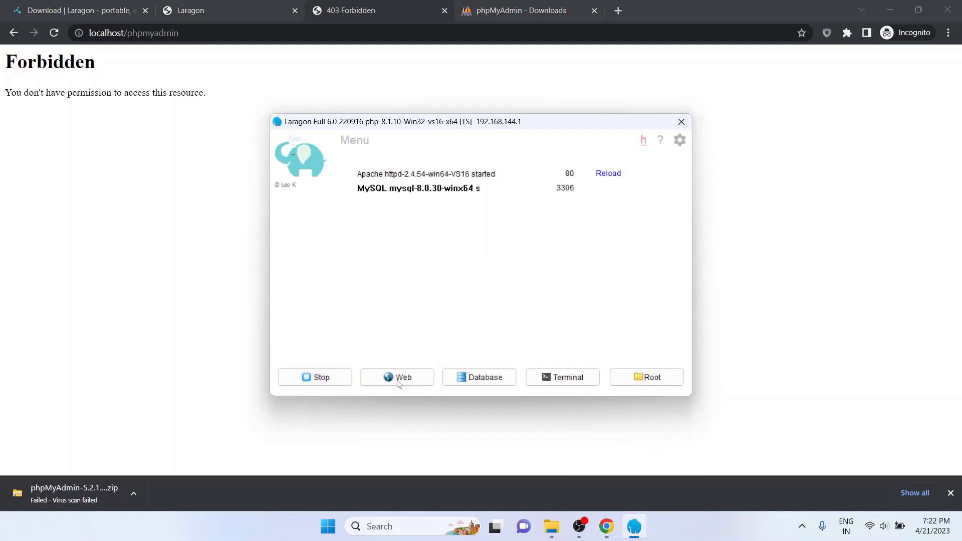
pyautogui.moveTo(340, 282)
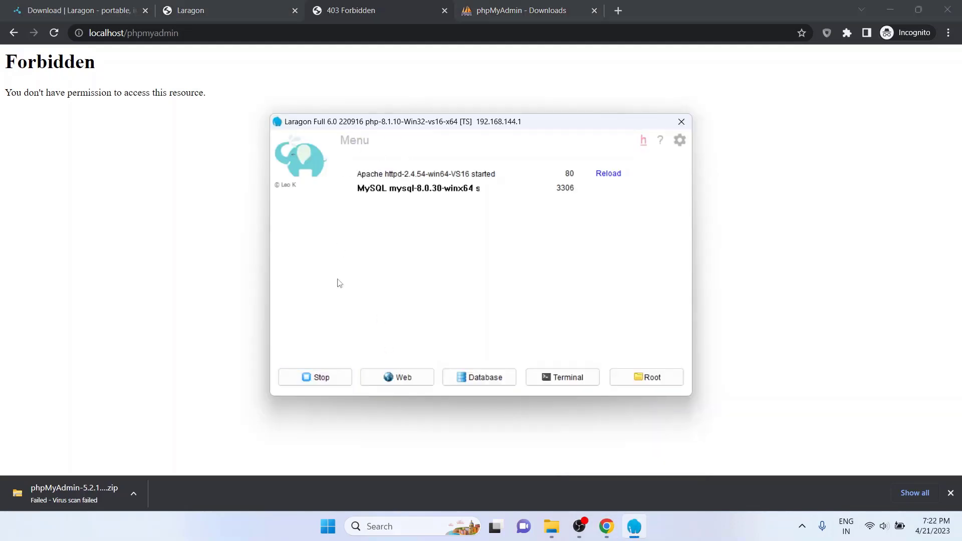
# - Stop Laragon's services and start Apache and MySQL again, then check the browser
pyautogui.click(315, 377)
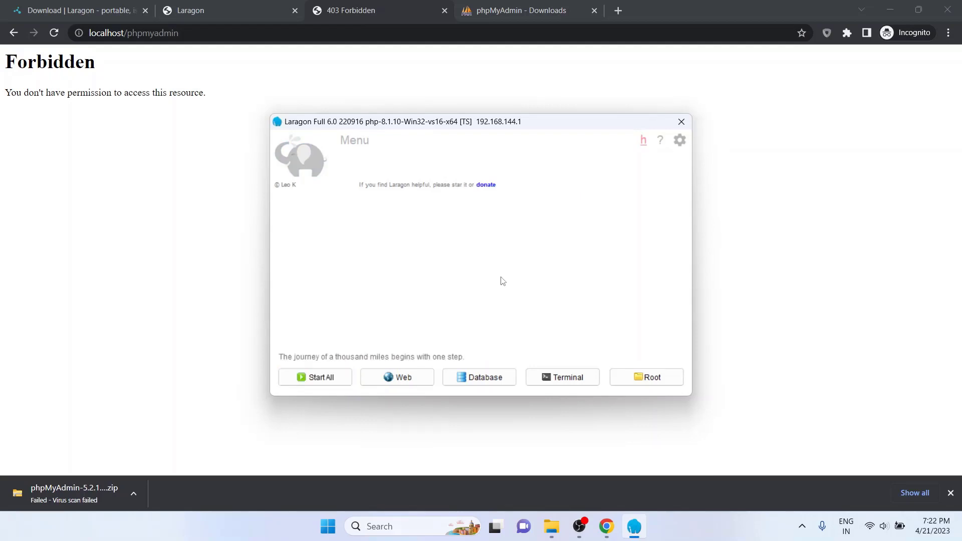
pyautogui.click(315, 377)
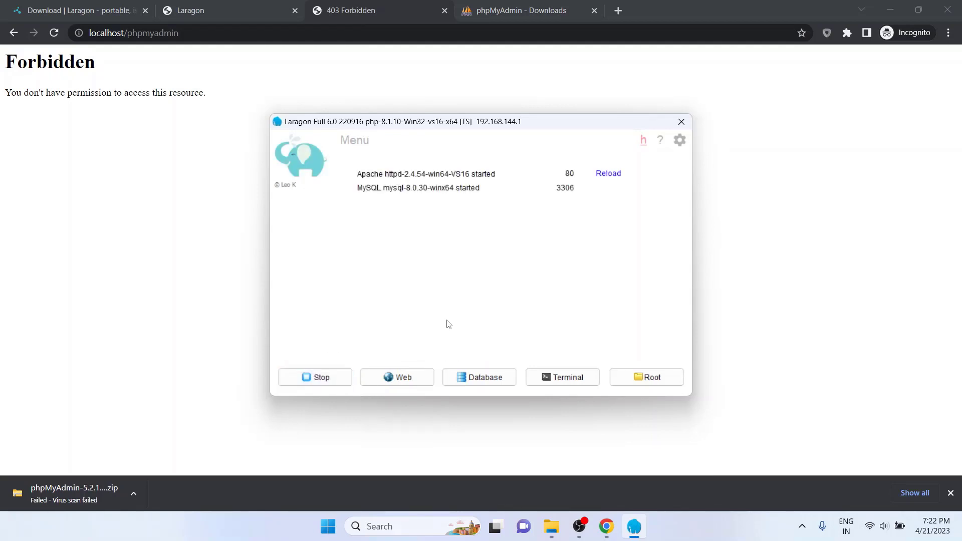
pyautogui.moveTo(480, 191)
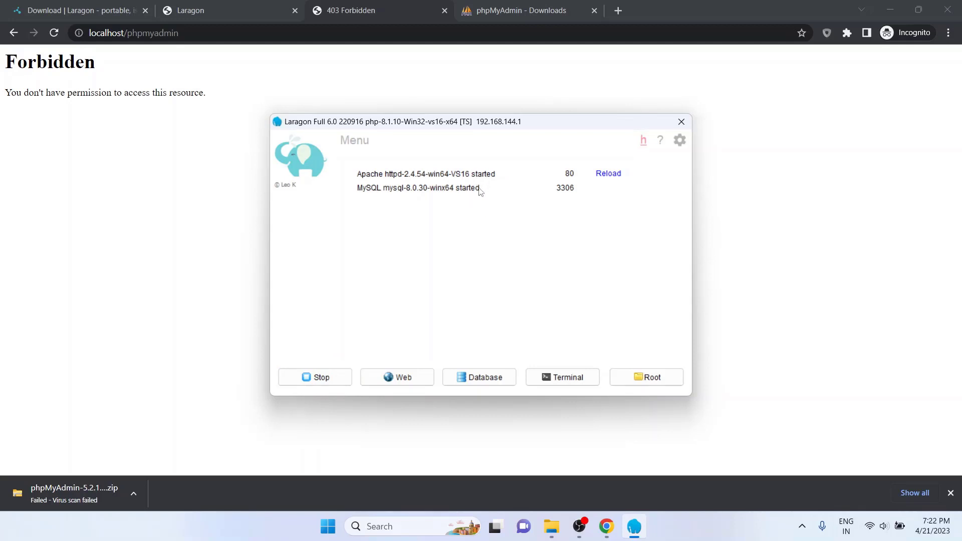
pyautogui.click(680, 122)
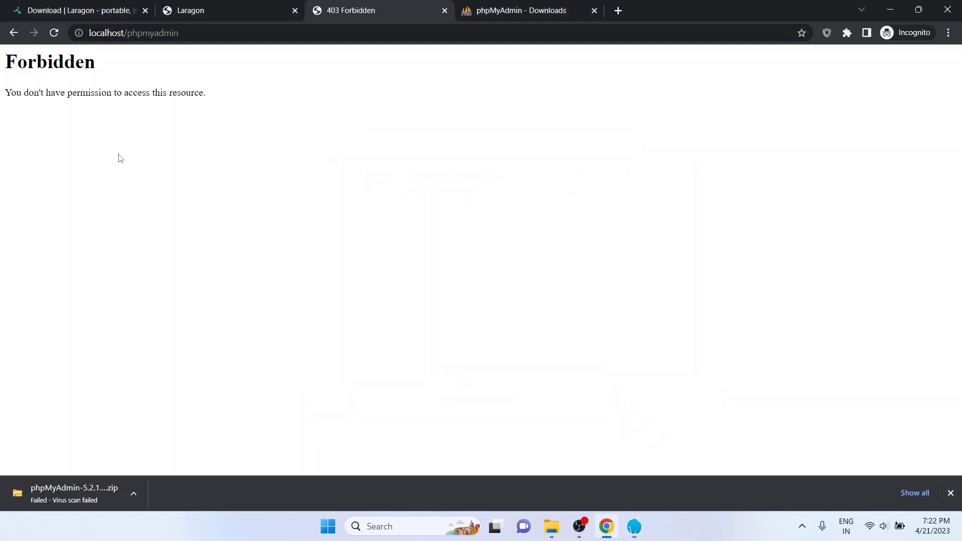
# - Move the contents of phpMyAdmin-5.2.1-all-languages directly into the phpmyadmin folder
pyautogui.click(550, 527)
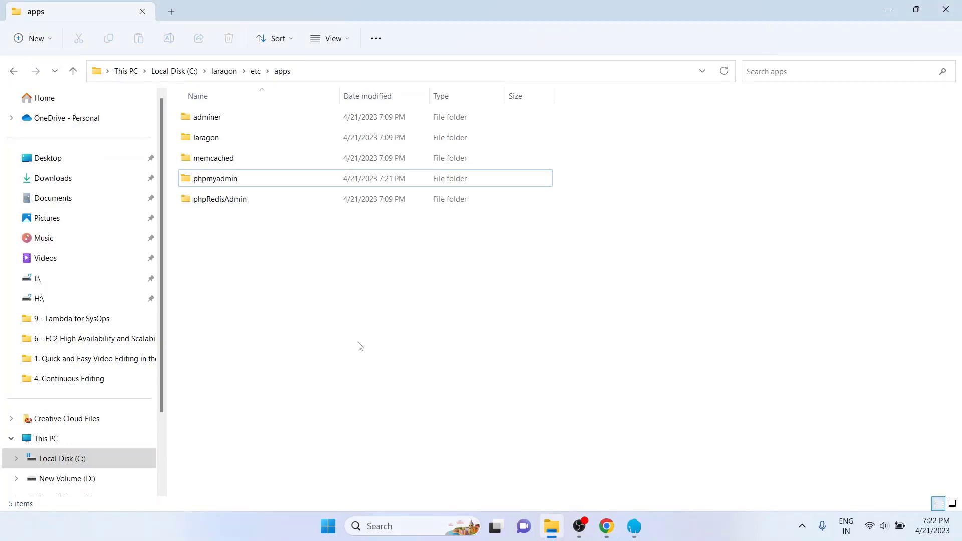
pyautogui.doubleClick(215, 179)
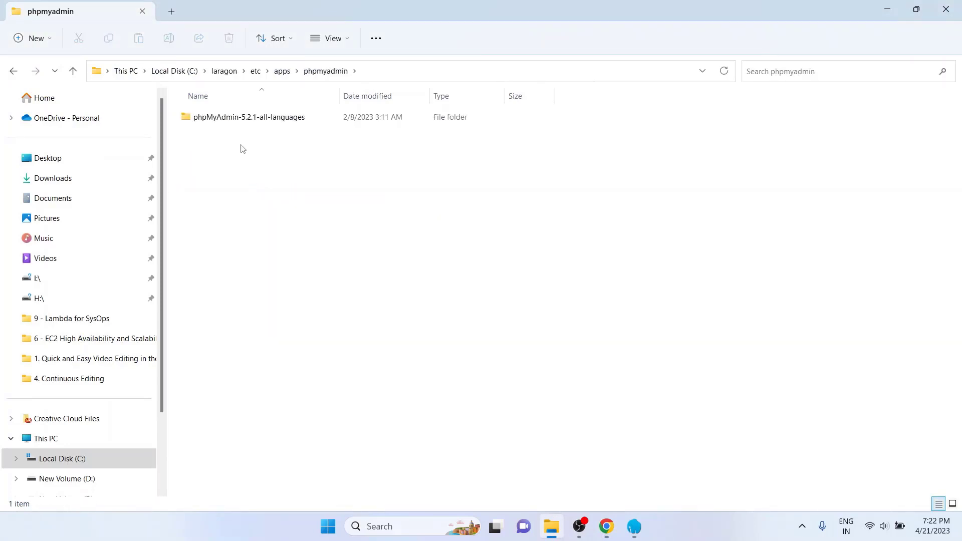
pyautogui.doubleClick(249, 116)
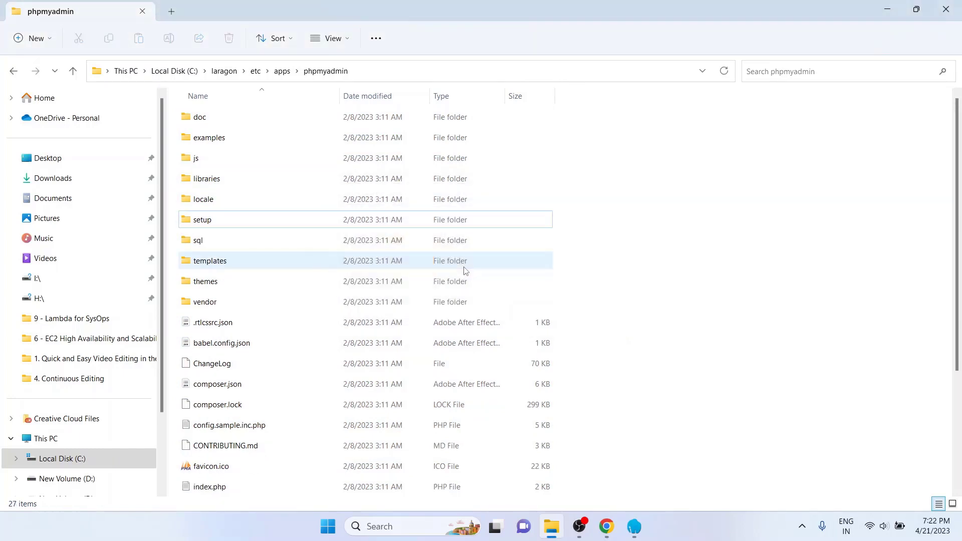
pyautogui.click(605, 526)
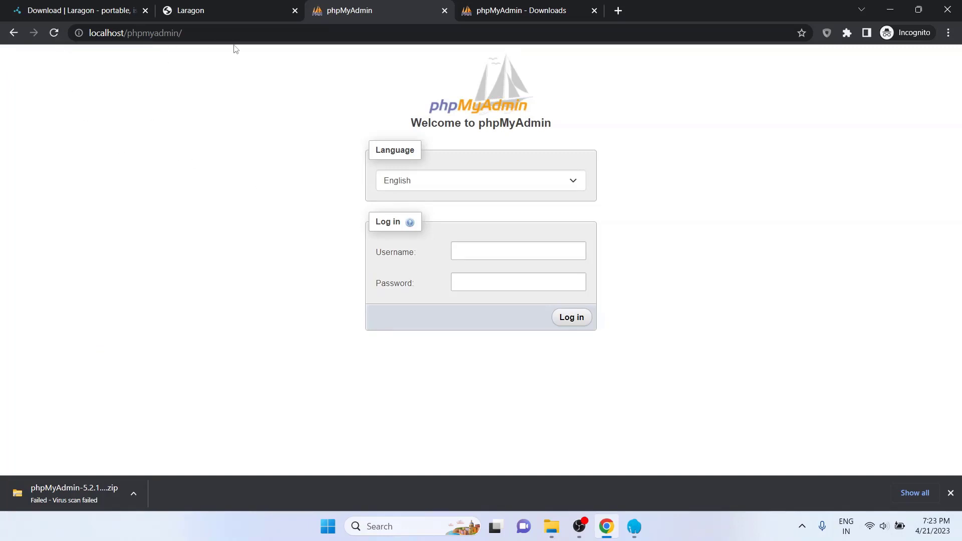
pyautogui.moveTo(193, 196)
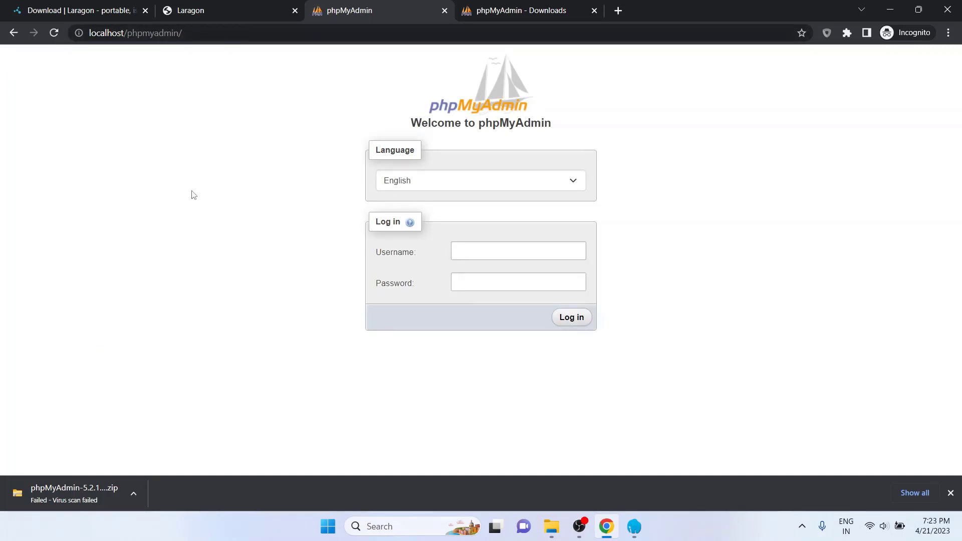
# - Log in to phpMyAdmin as root with no password
pyautogui.click(518, 251)
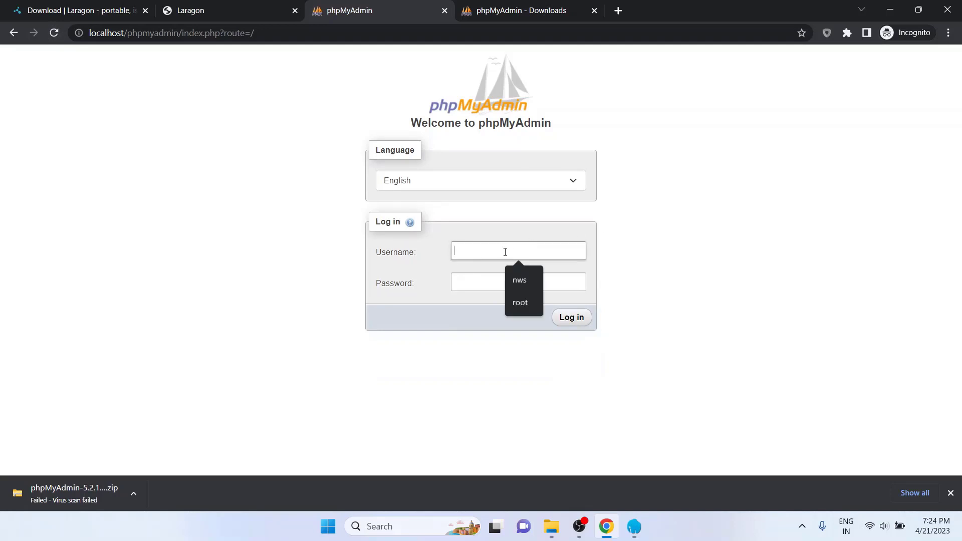
pyautogui.click(519, 303)
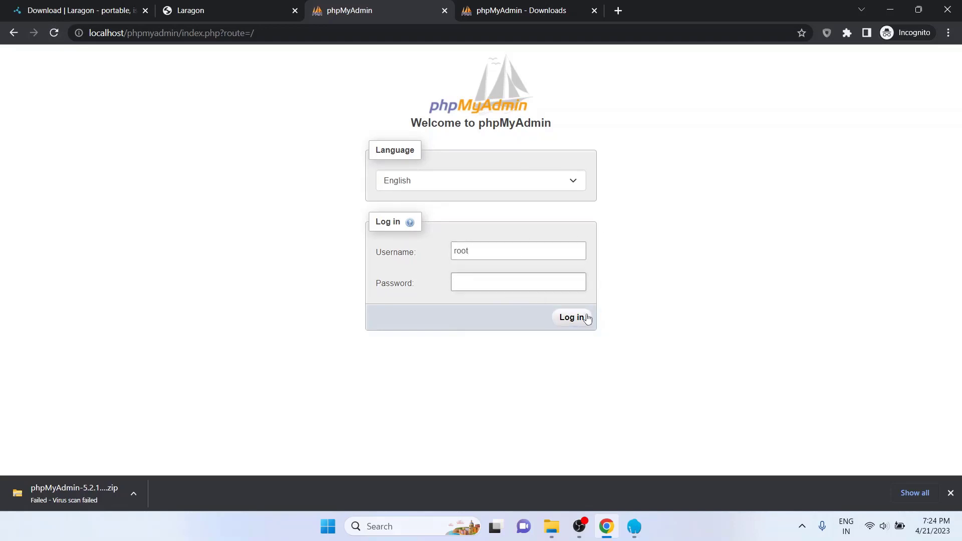
pyautogui.click(573, 317)
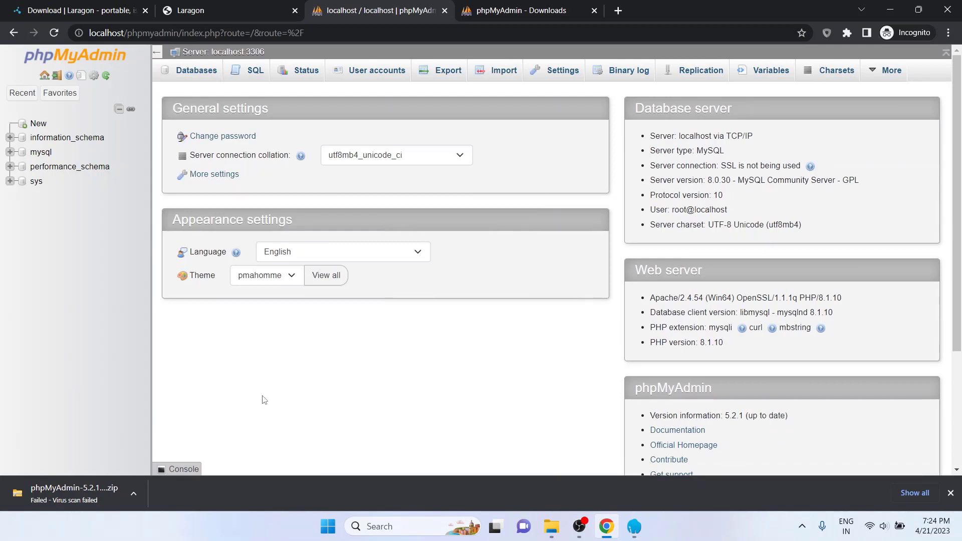
pyautogui.moveTo(330, 414)
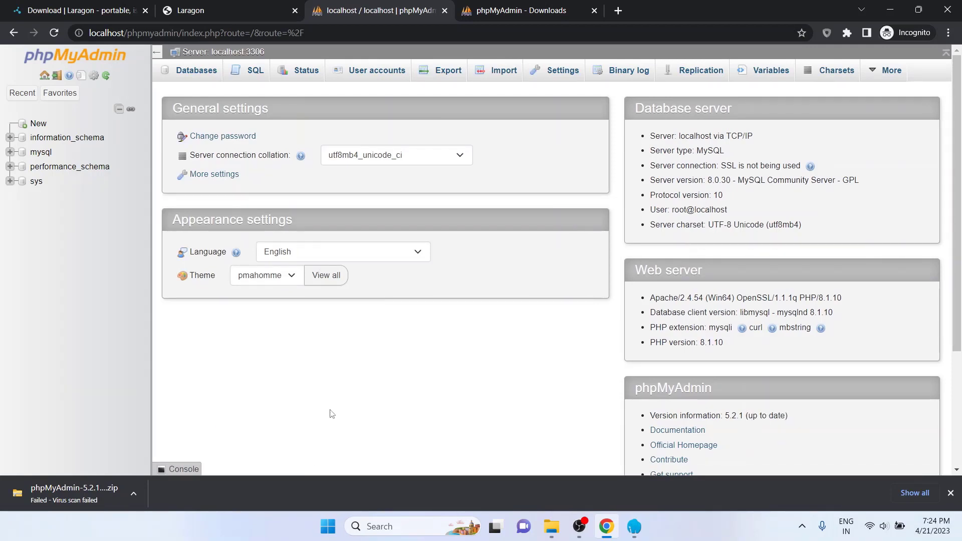
# - Create a WordPress quick app named mytestwordpress in Laragon
pyautogui.click(634, 527)
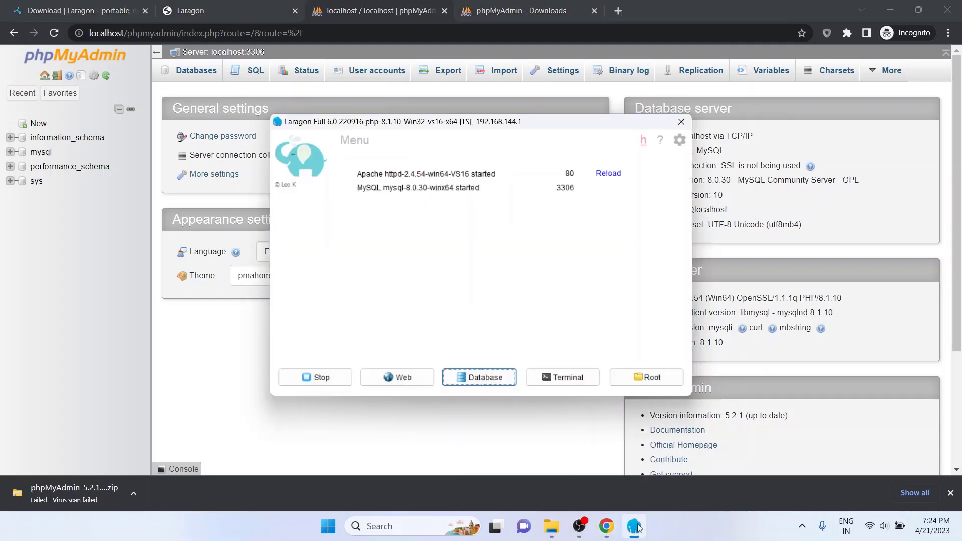
pyautogui.click(479, 376)
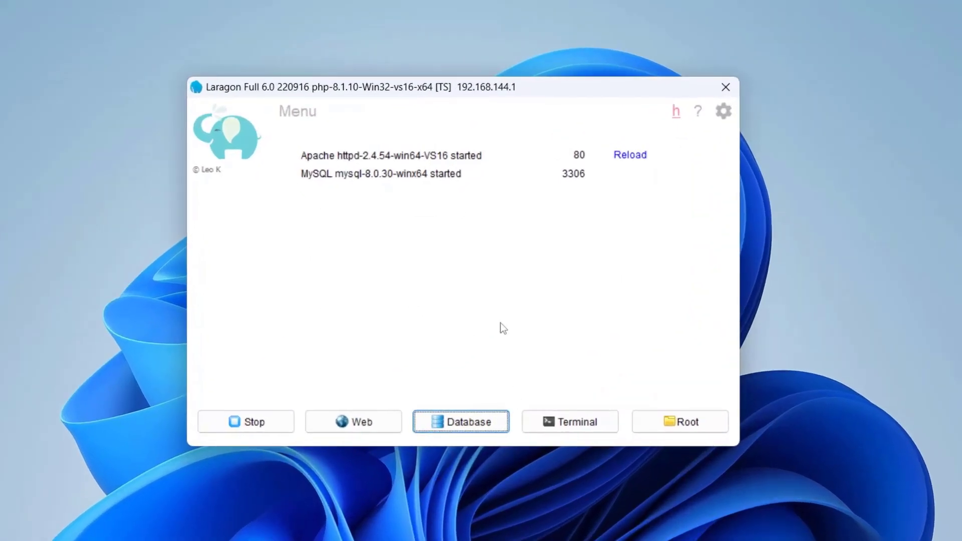
pyautogui.moveTo(294, 217)
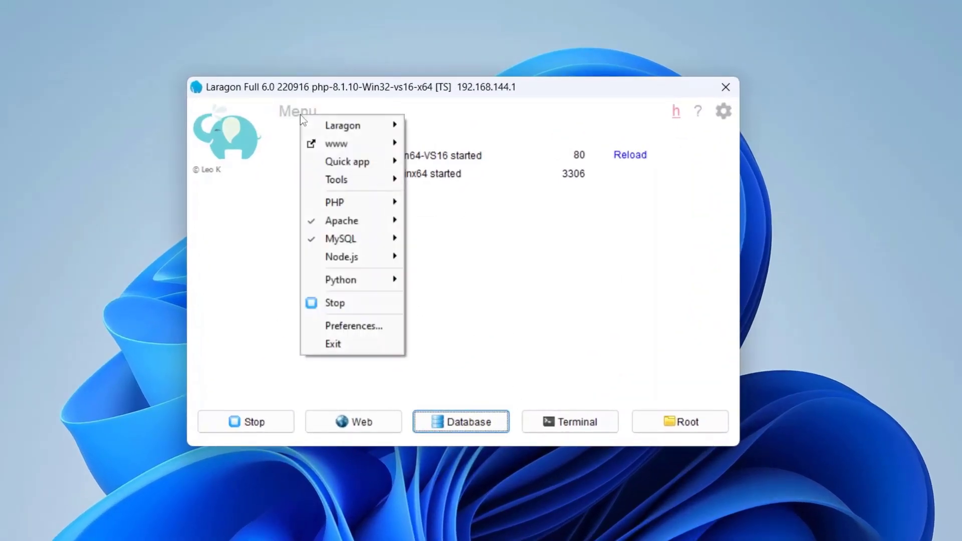
pyautogui.moveTo(347, 161)
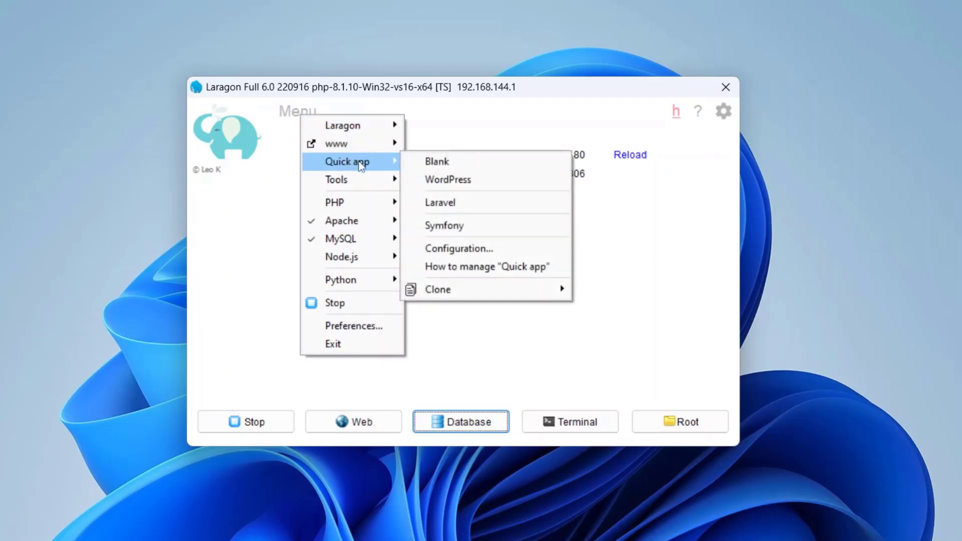
pyautogui.moveTo(448, 179)
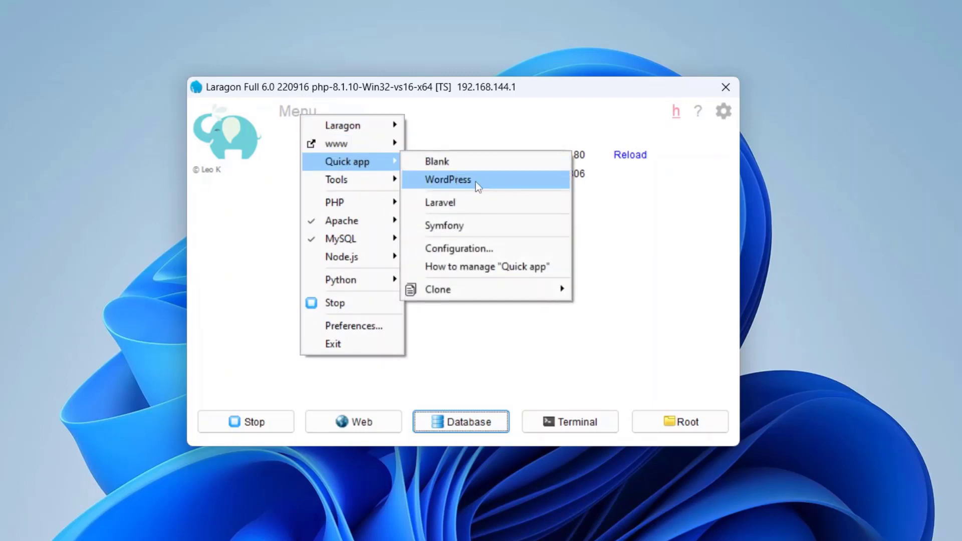
pyautogui.click(448, 179)
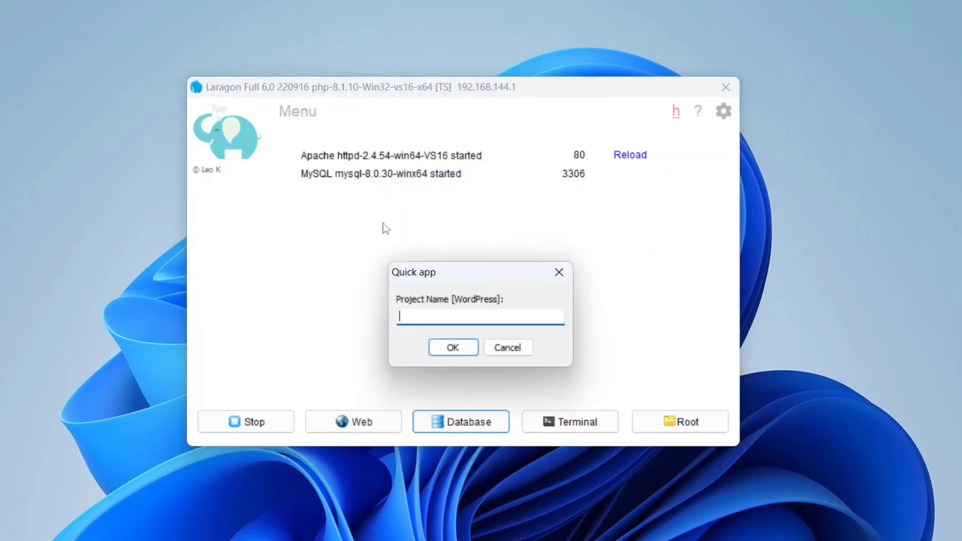
pyautogui.moveTo(680, 306)
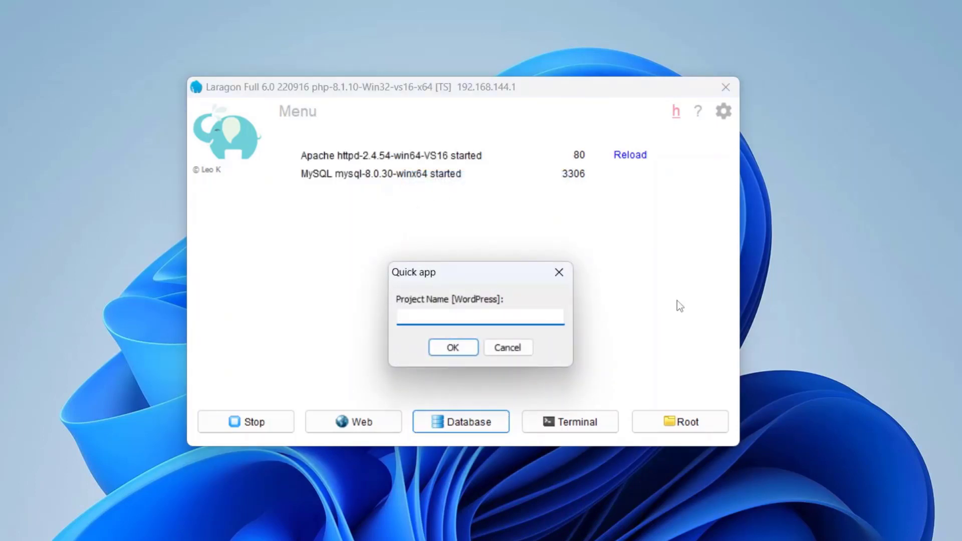
pyautogui.write('mytestwordpress')
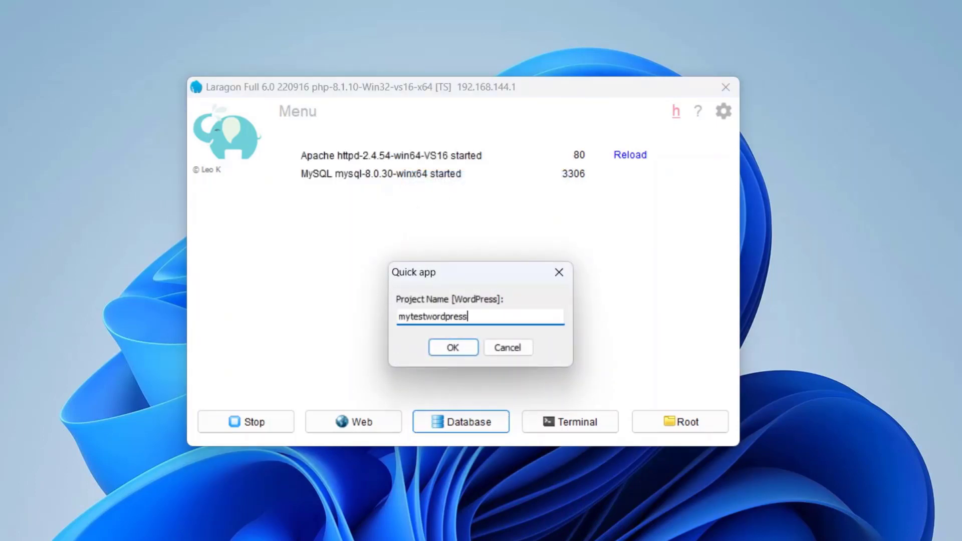
pyautogui.click(452, 348)
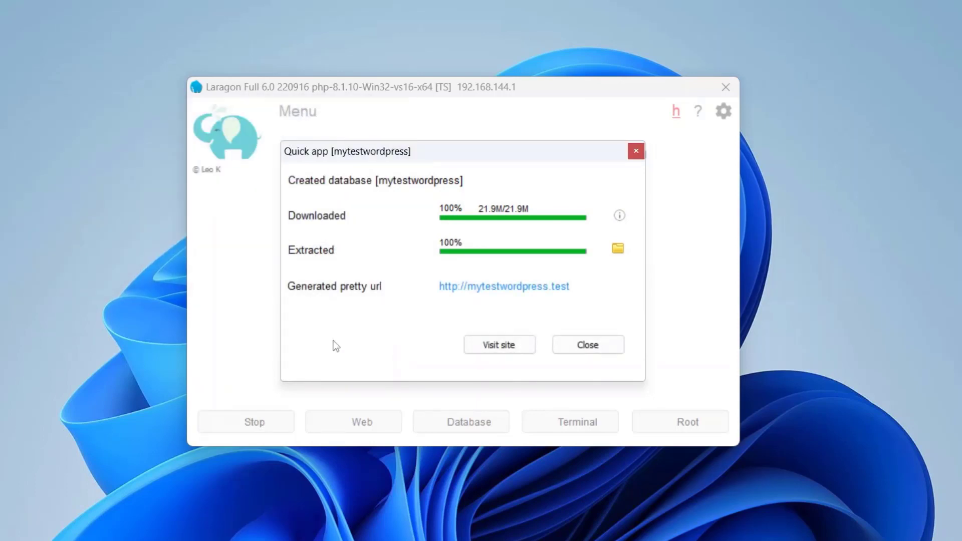
pyautogui.moveTo(502, 305)
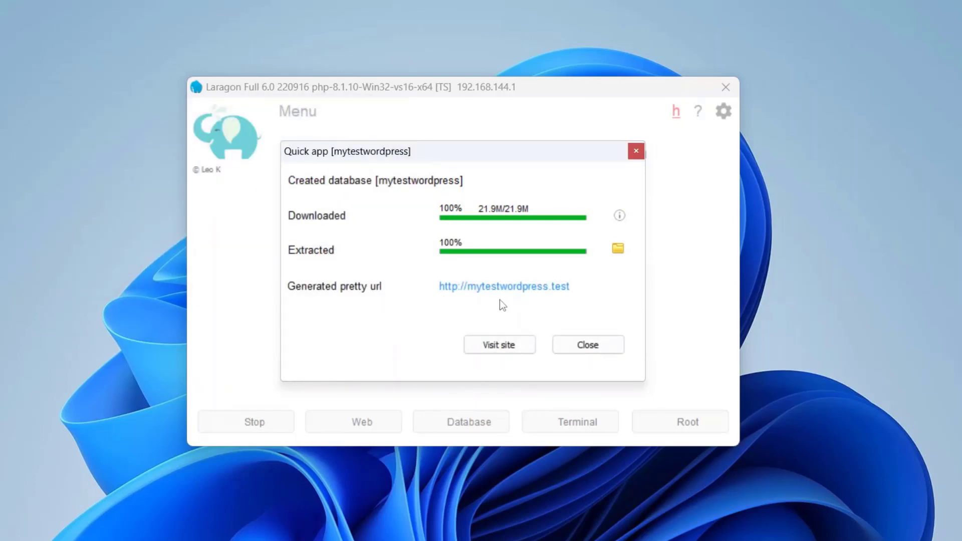
pyautogui.moveTo(502, 297)
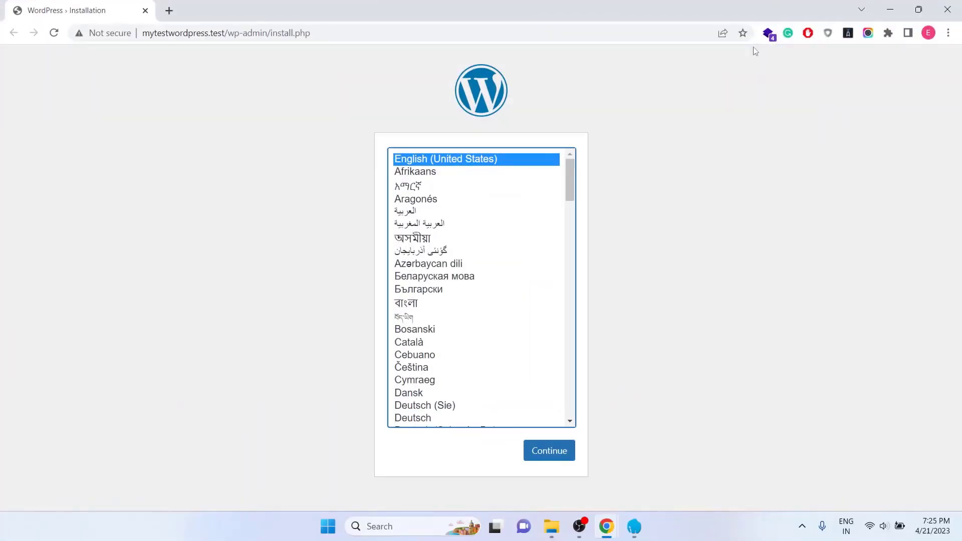
pyautogui.moveTo(656, 323)
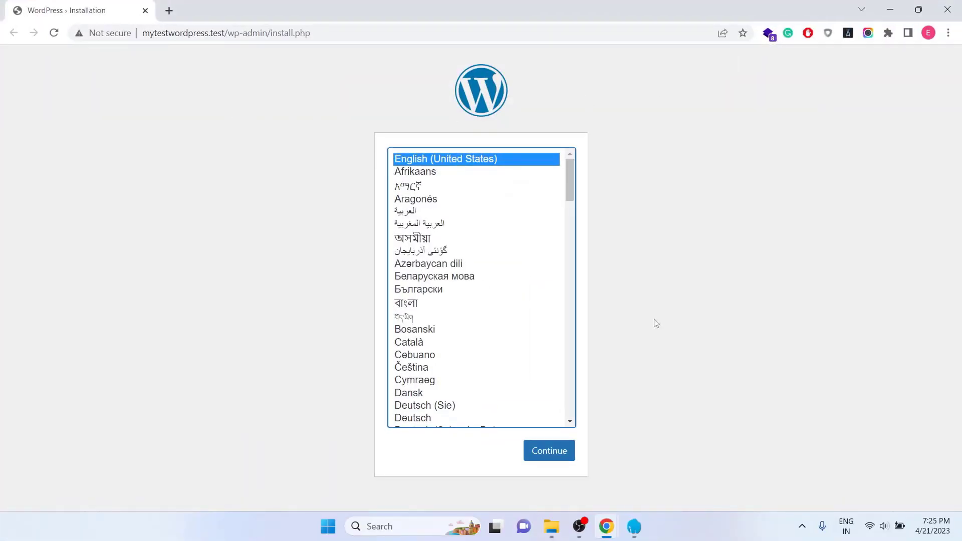
# - Continue in English and set the site title to 'My demo Wordpress Site'
pyautogui.click(548, 450)
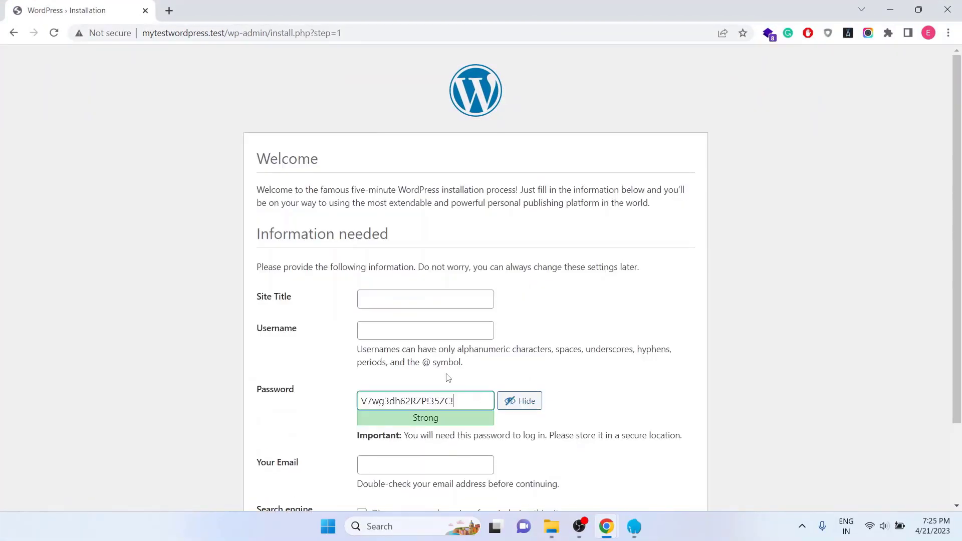
pyautogui.write('My')
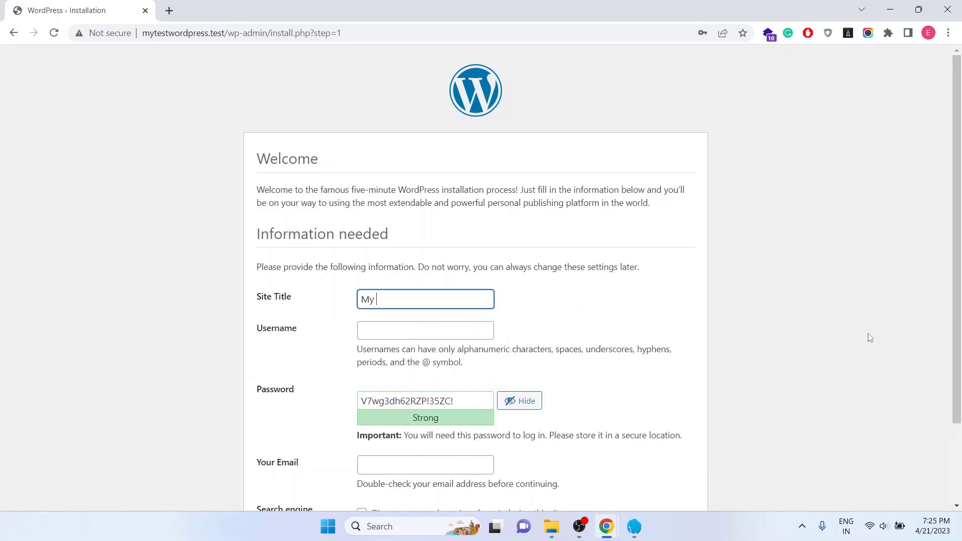
pyautogui.write('demo Wordpress Site')
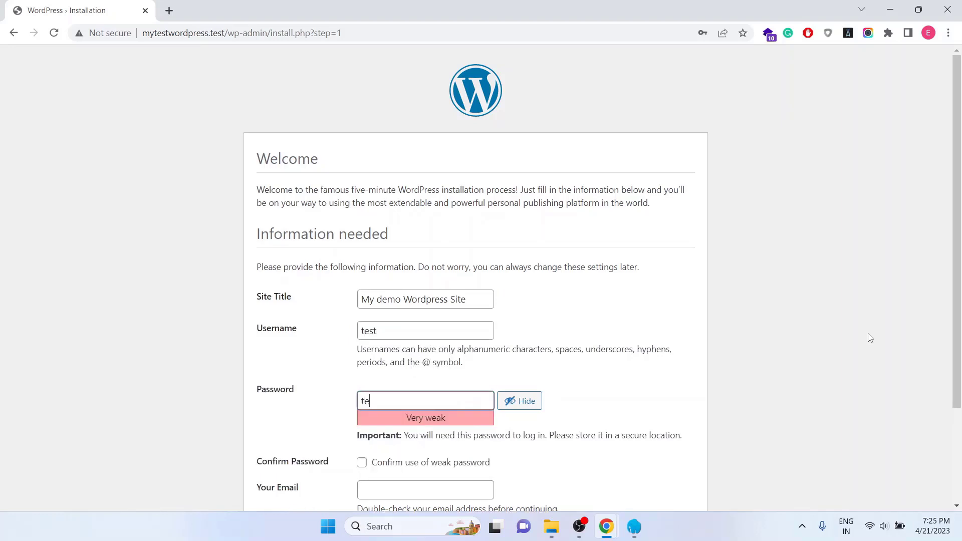
pyautogui.scroll(-3)
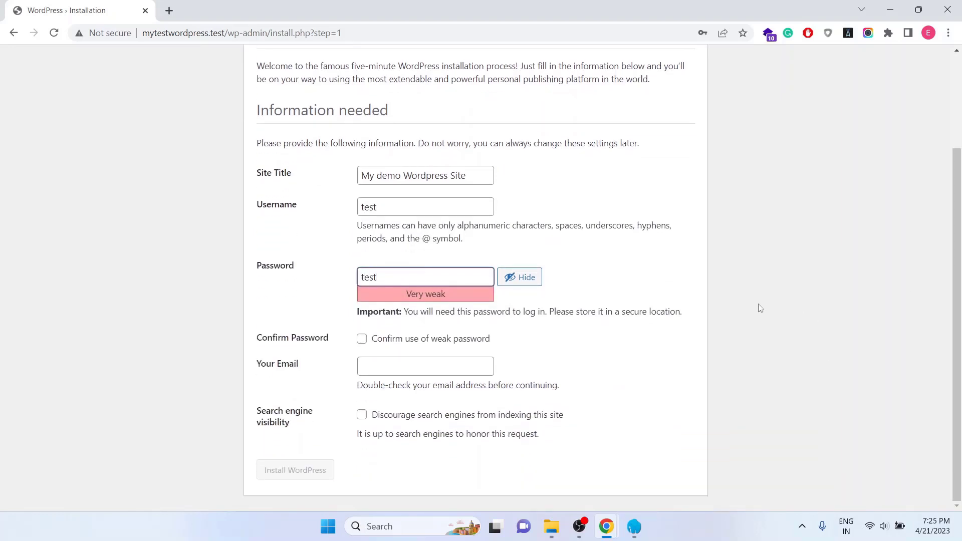
pyautogui.moveTo(491, 337)
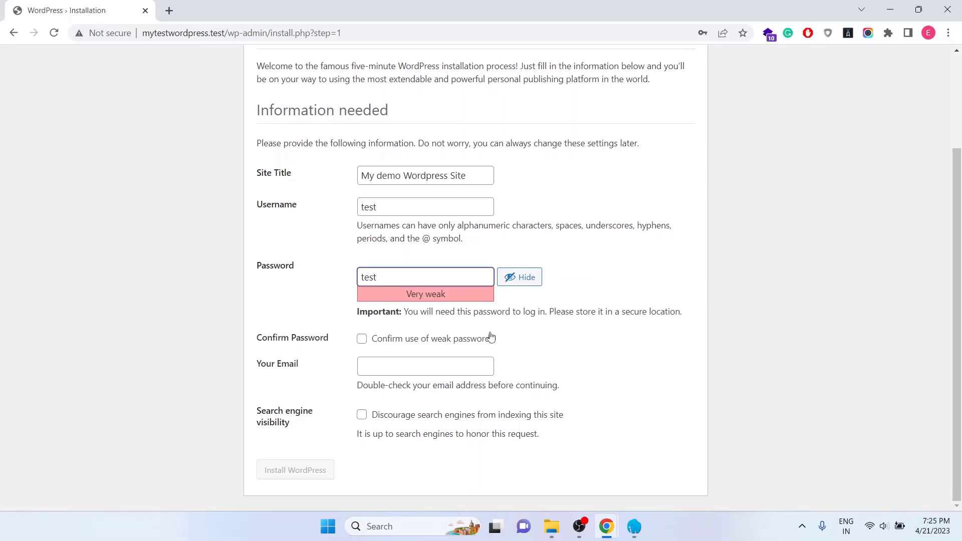
pyautogui.moveTo(485, 337)
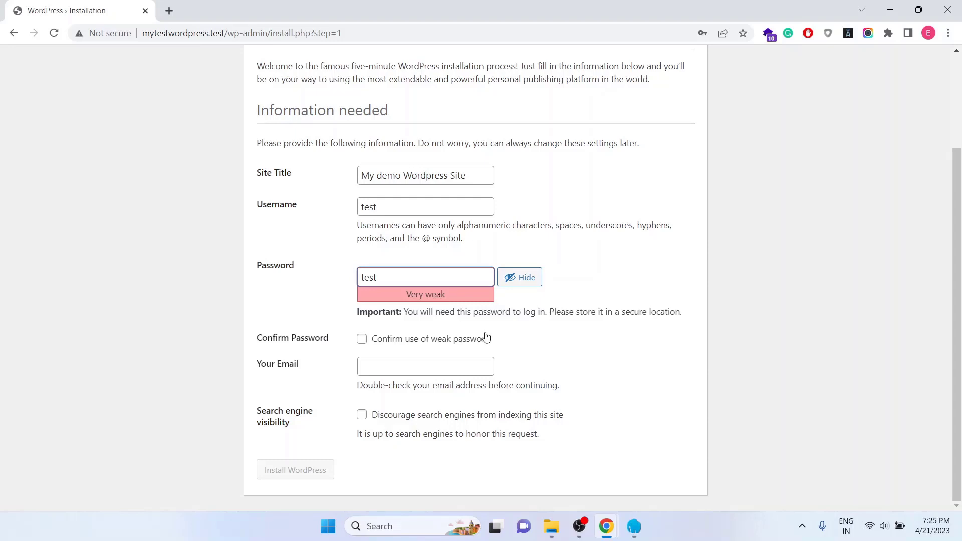
pyautogui.moveTo(370, 349)
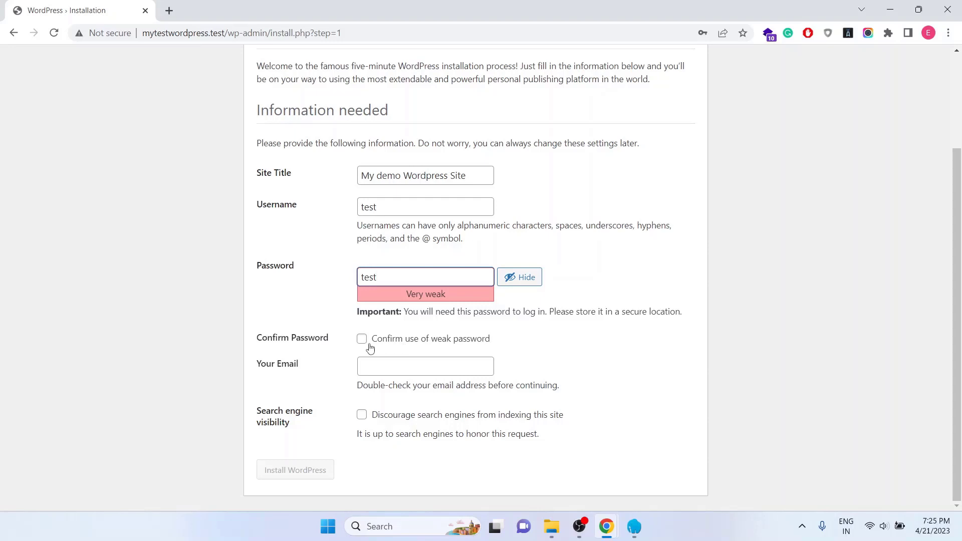
pyautogui.click(362, 338)
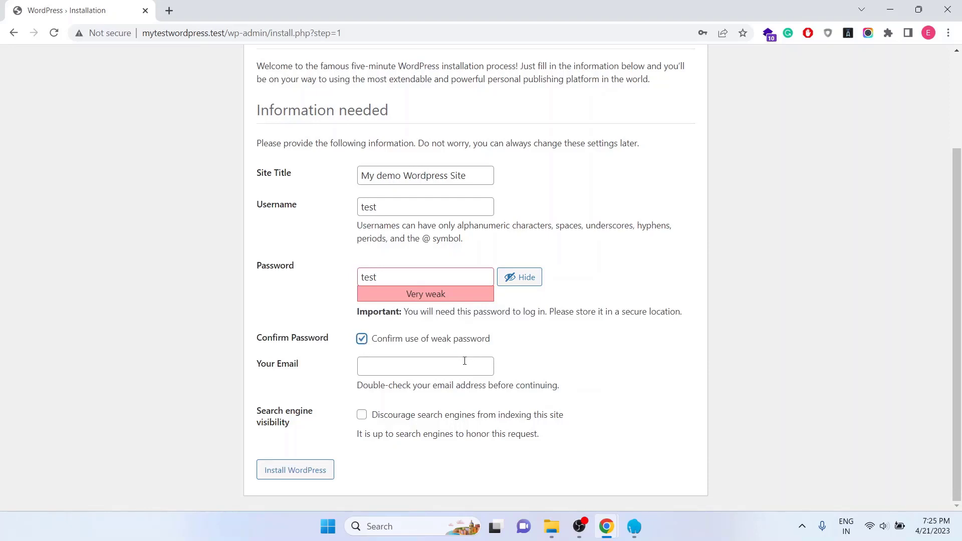
pyautogui.write('a@b.com')
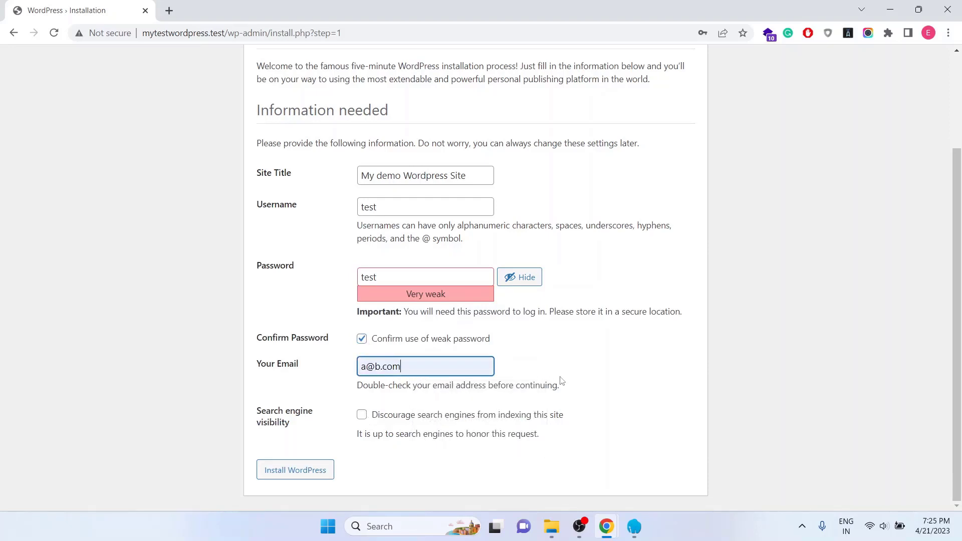
pyautogui.click(362, 415)
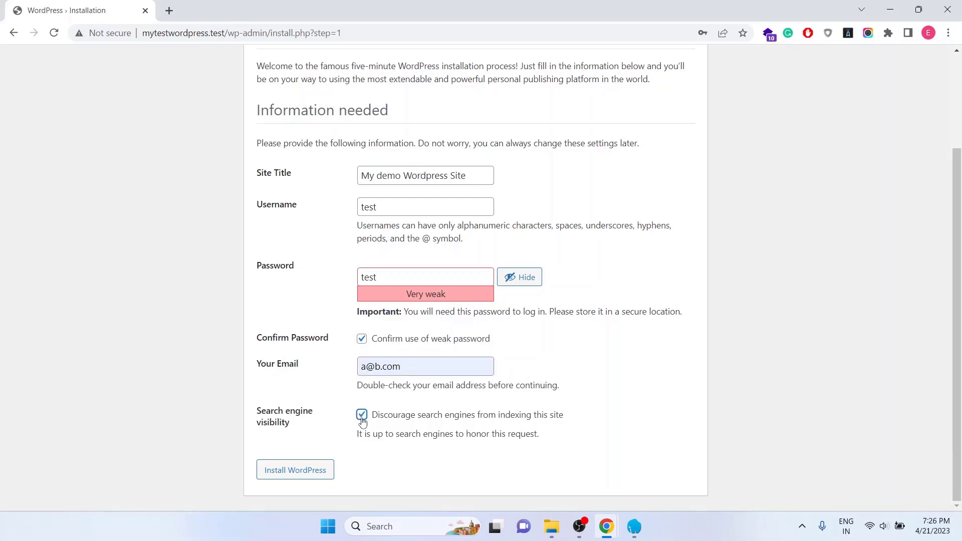
pyautogui.click(362, 415)
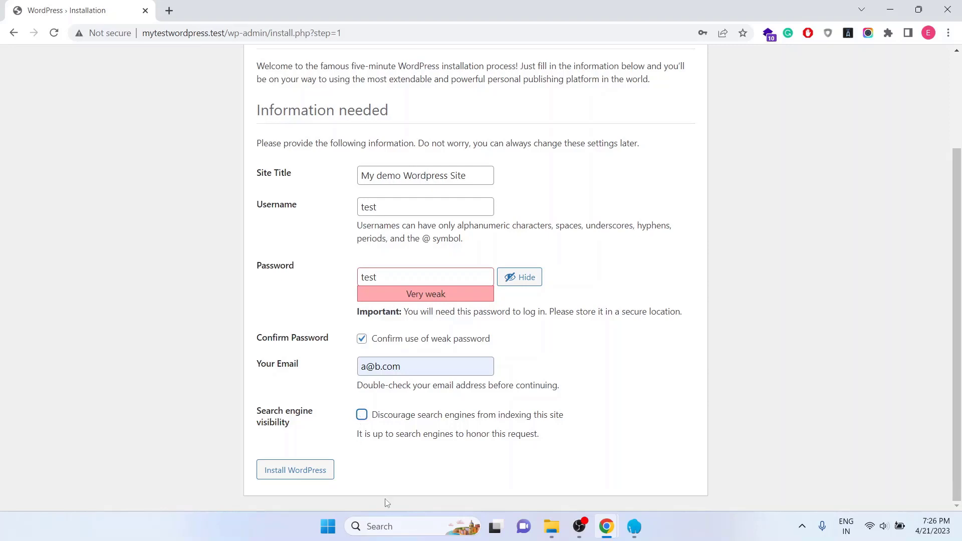
pyautogui.click(294, 469)
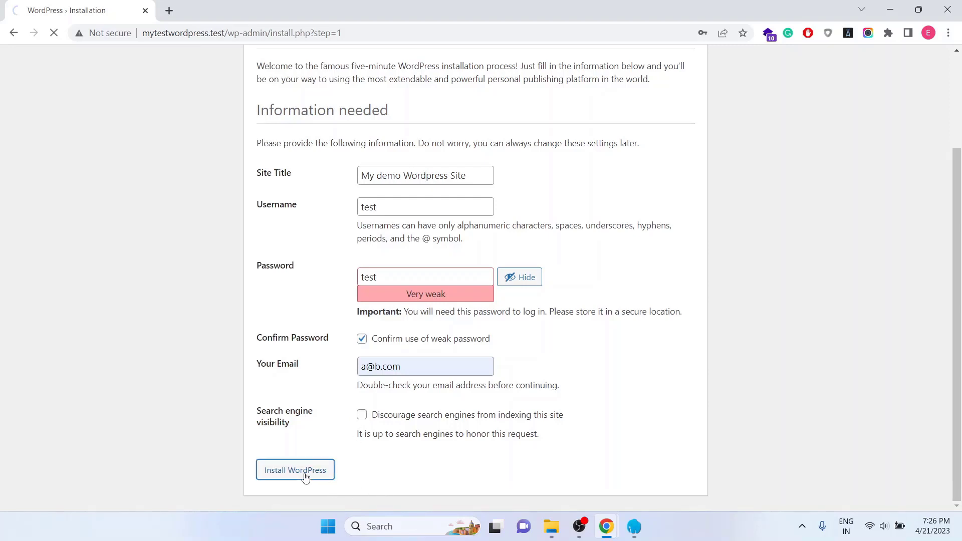
# - Dismiss the password warning, sign in to the new site, and reach the WordPress dashboard
pyautogui.click(295, 469)
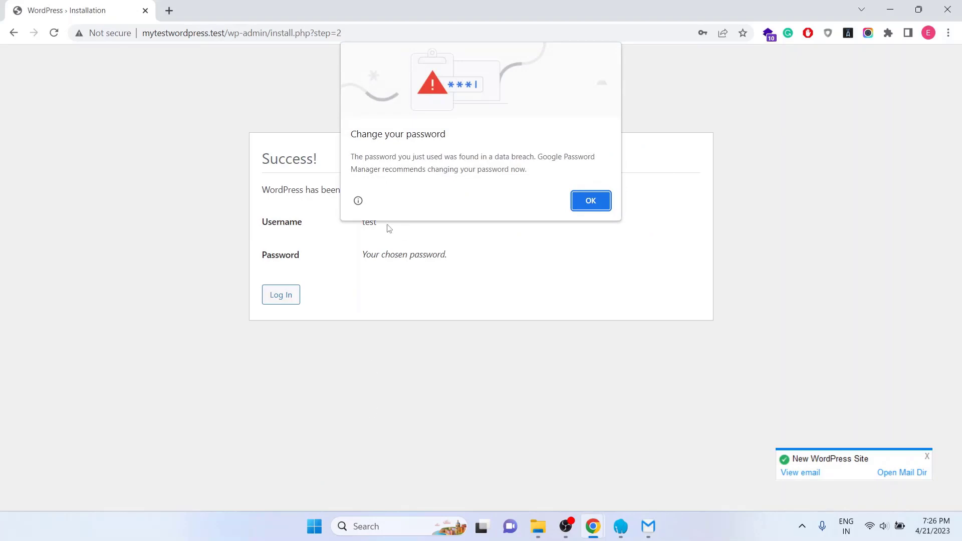
pyautogui.click(590, 201)
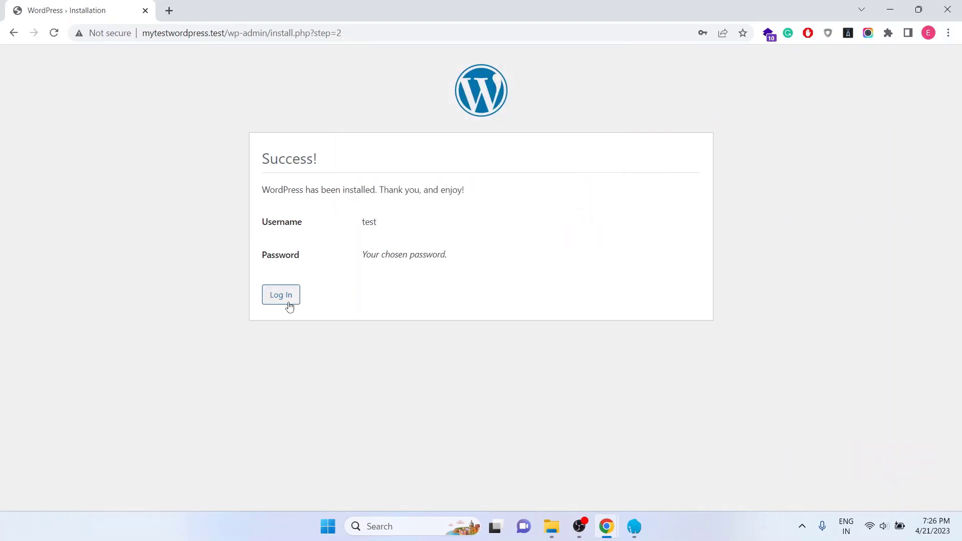
pyautogui.click(280, 295)
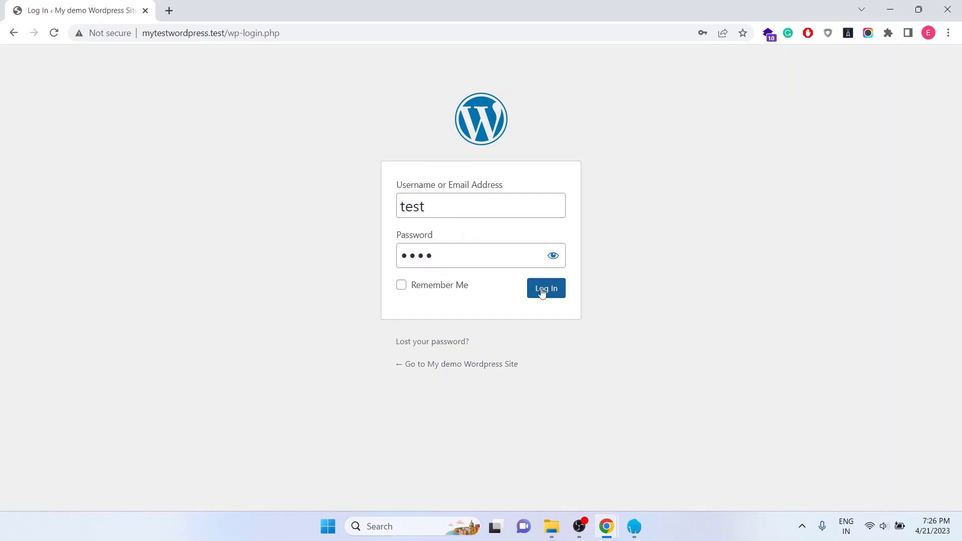
pyautogui.click(546, 289)
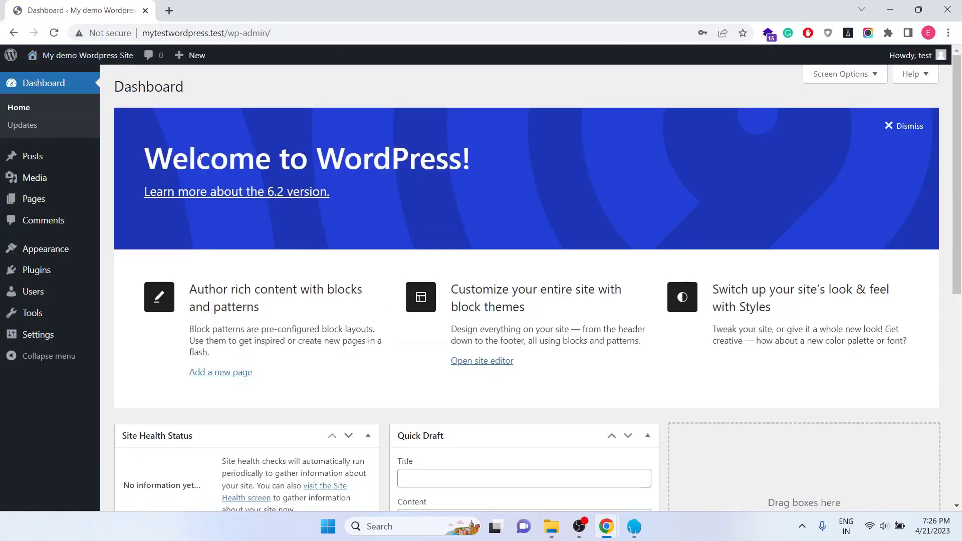
pyautogui.click(87, 55)
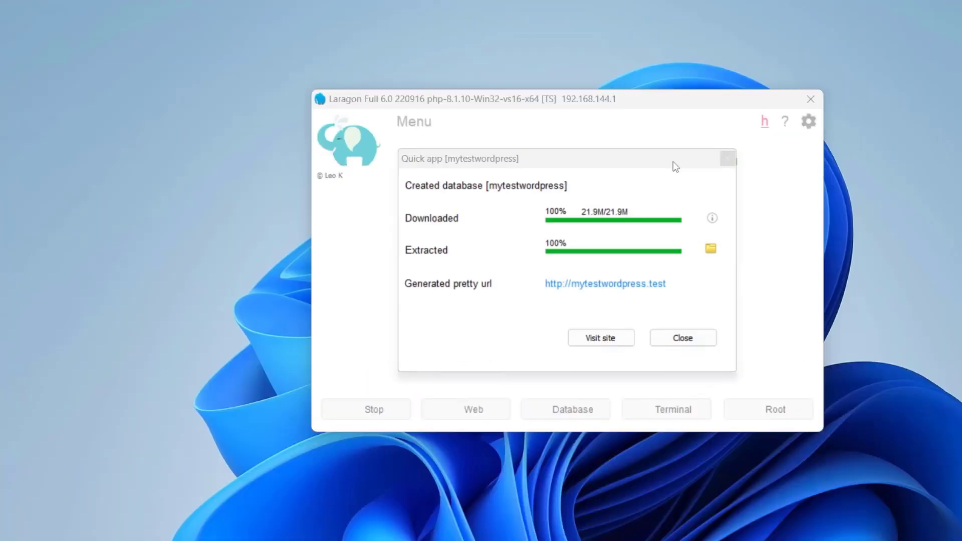
# - Dismiss the Quick app summary and enable Apache SSL so it serves on ports 80/443
pyautogui.click(682, 338)
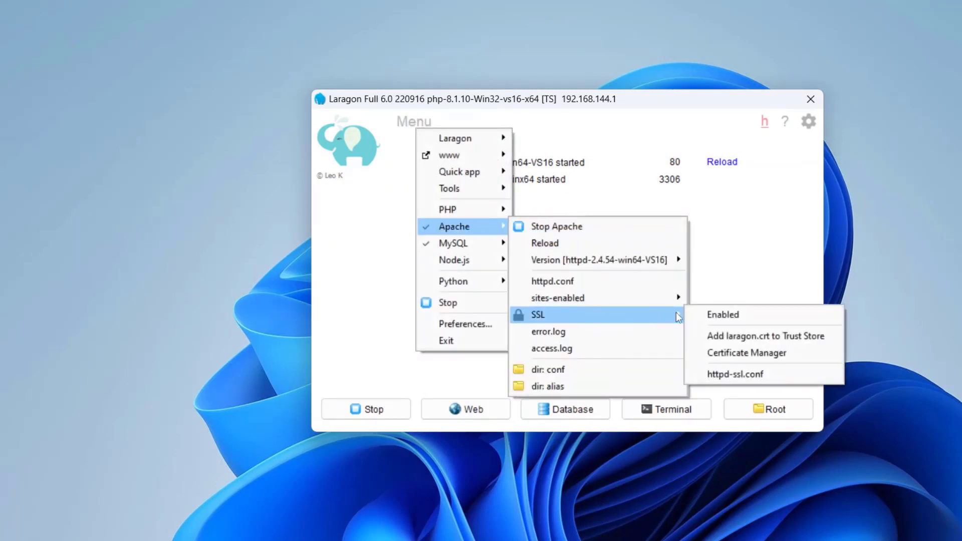
pyautogui.click(723, 315)
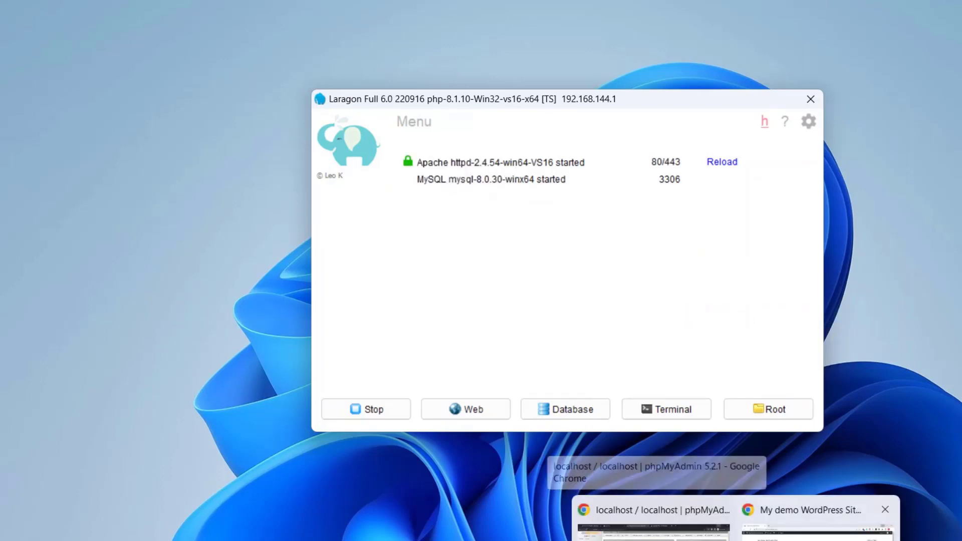
pyautogui.click(816, 511)
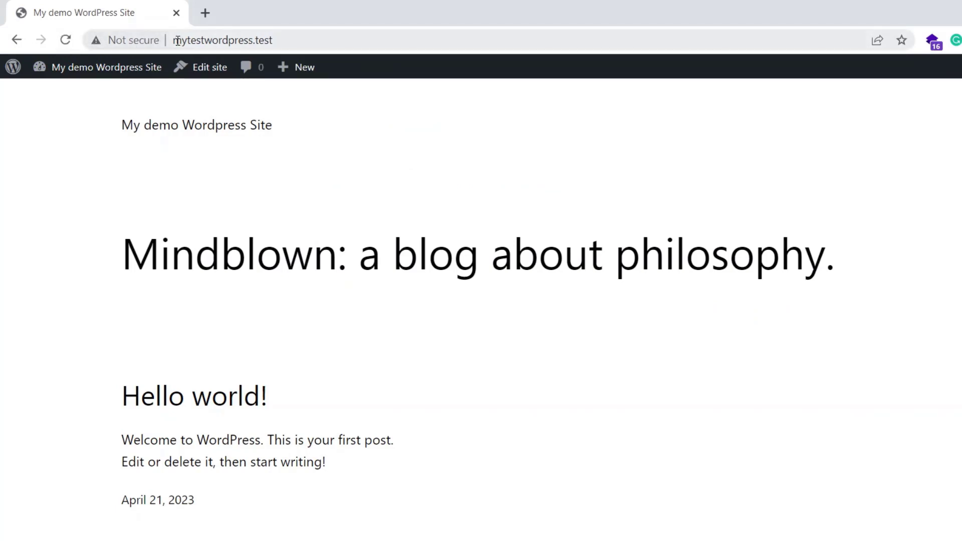
pyautogui.click(221, 40)
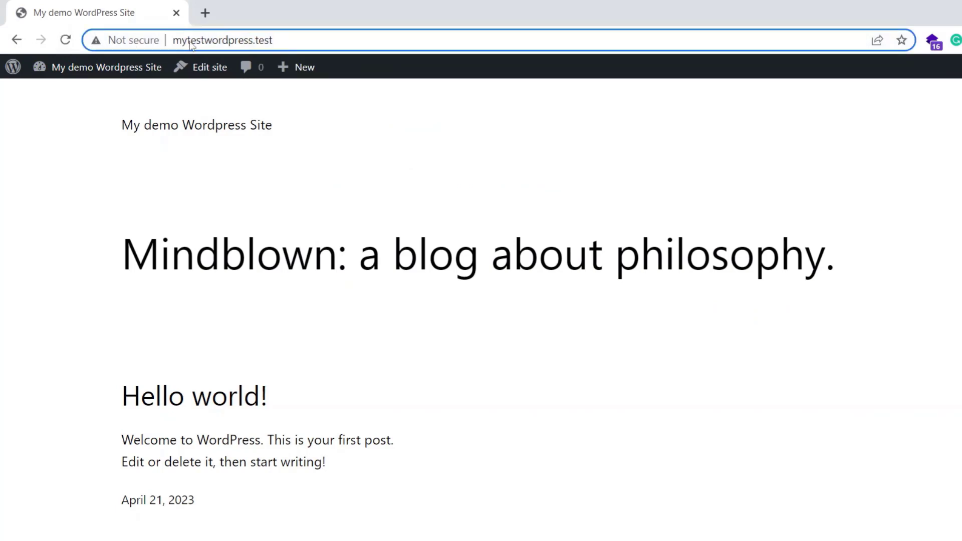
pyautogui.click(220, 40)
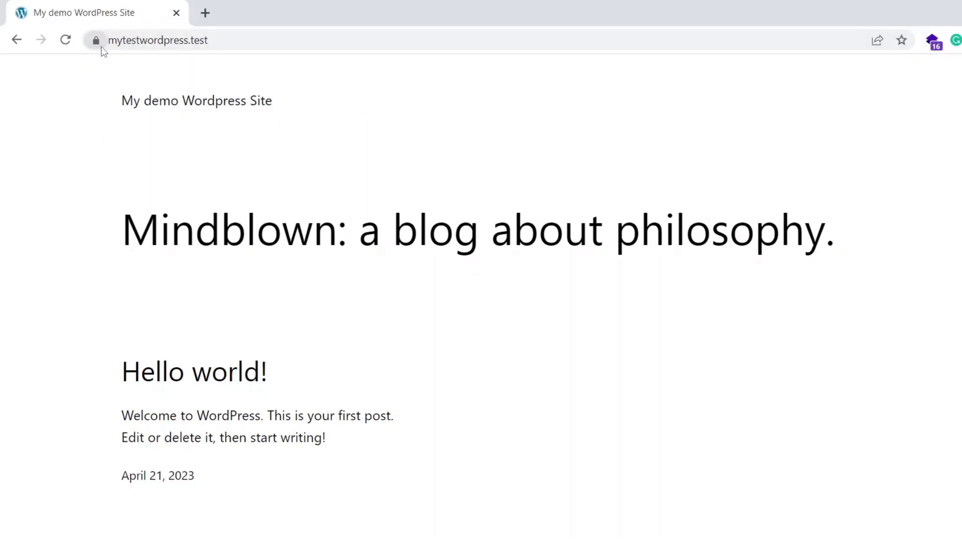
pyautogui.click(96, 40)
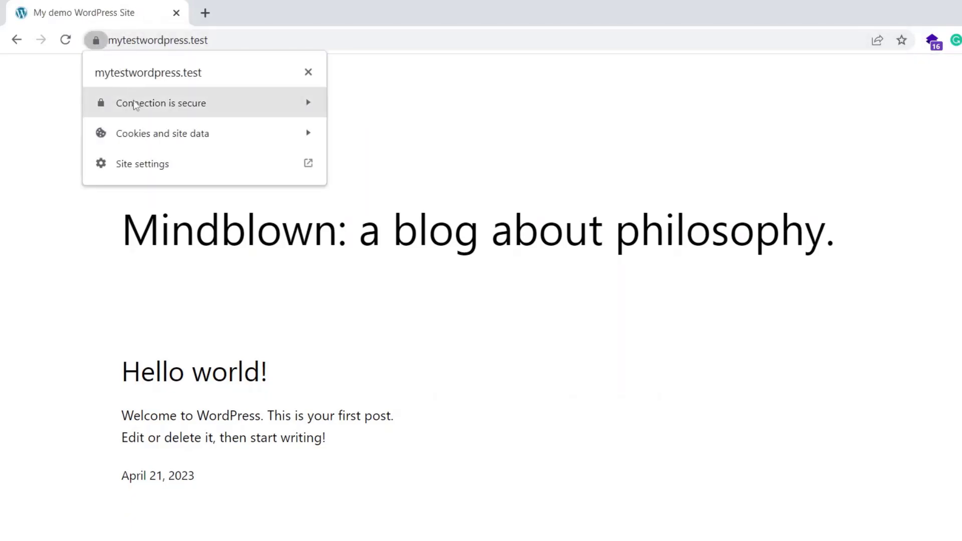
# - Confirm the Laragon certificate is reported valid under Connection is secure, then dismiss it
pyautogui.click(160, 102)
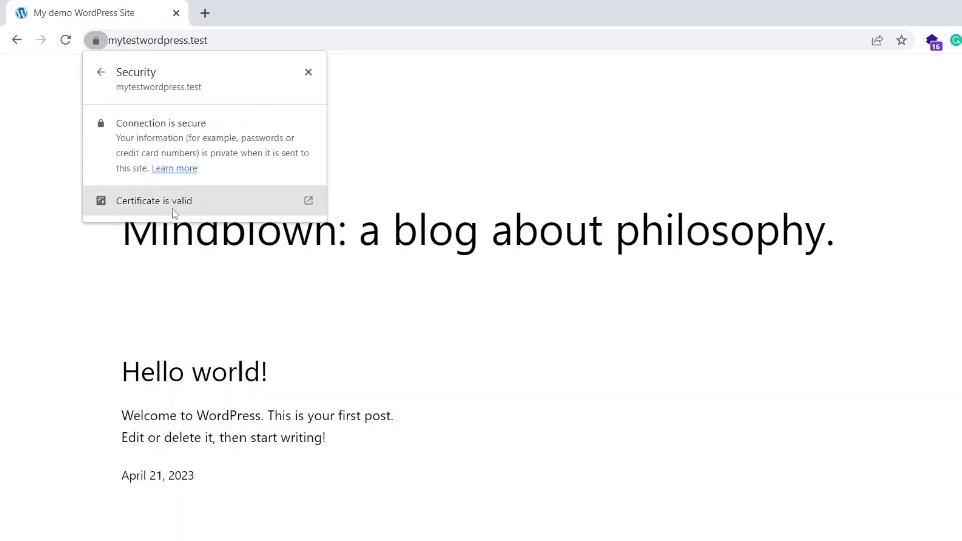
pyautogui.click(154, 201)
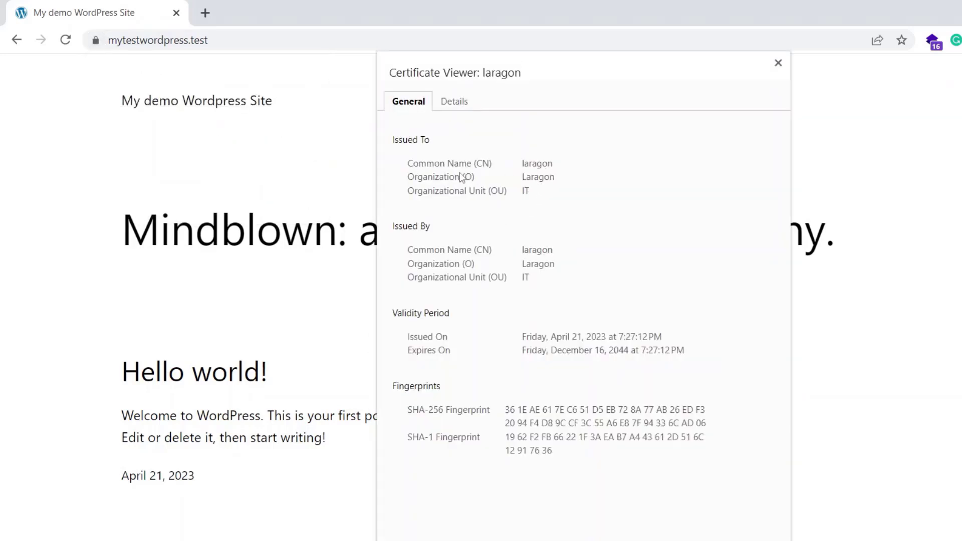
pyautogui.moveTo(789, 81)
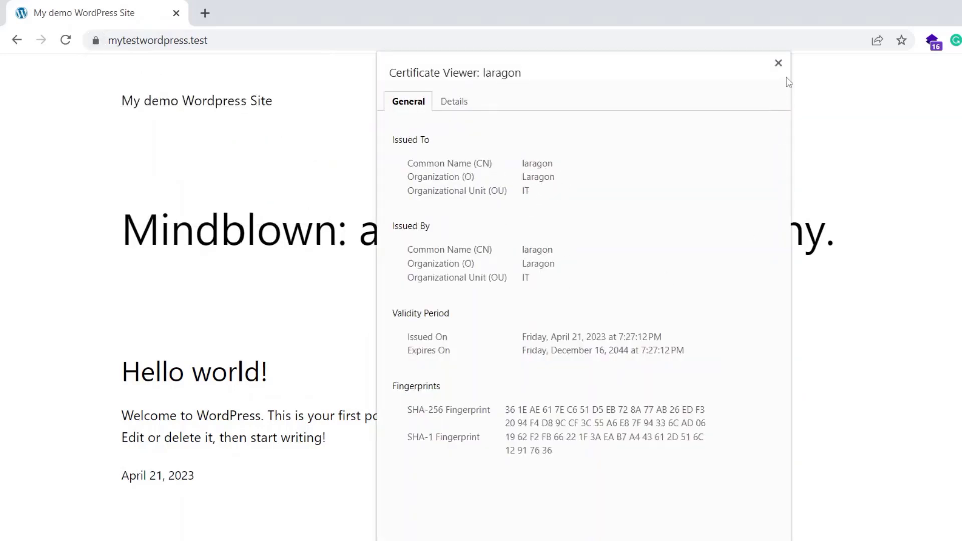
pyautogui.click(779, 63)
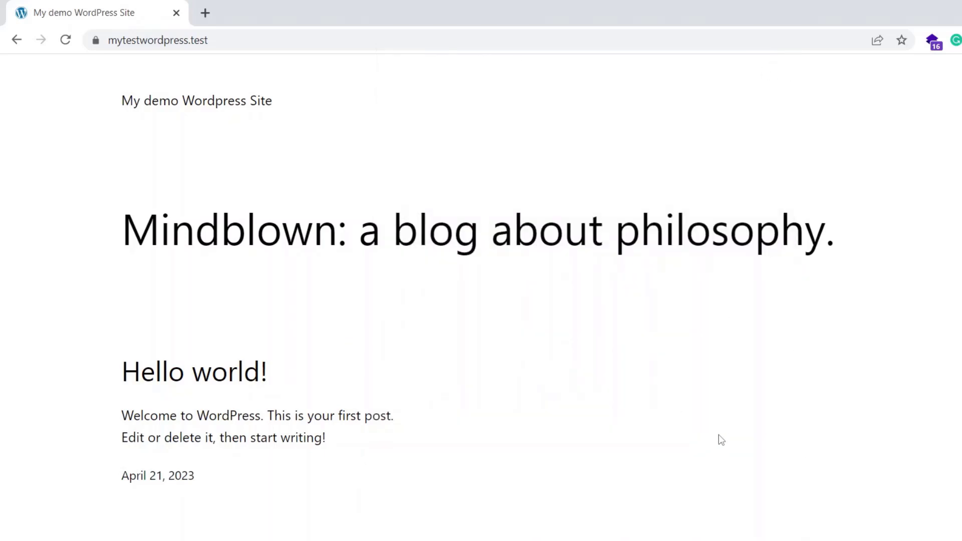
pyautogui.moveTo(731, 468)
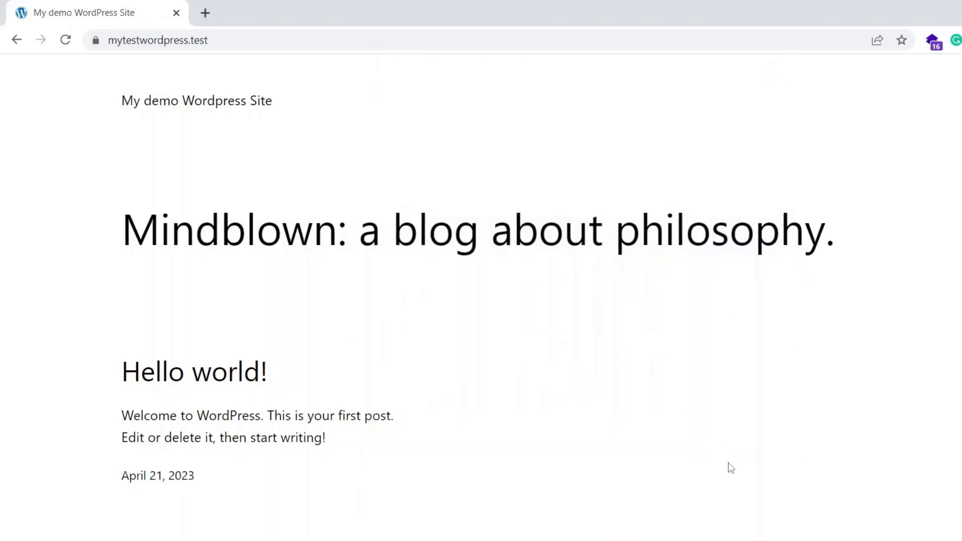